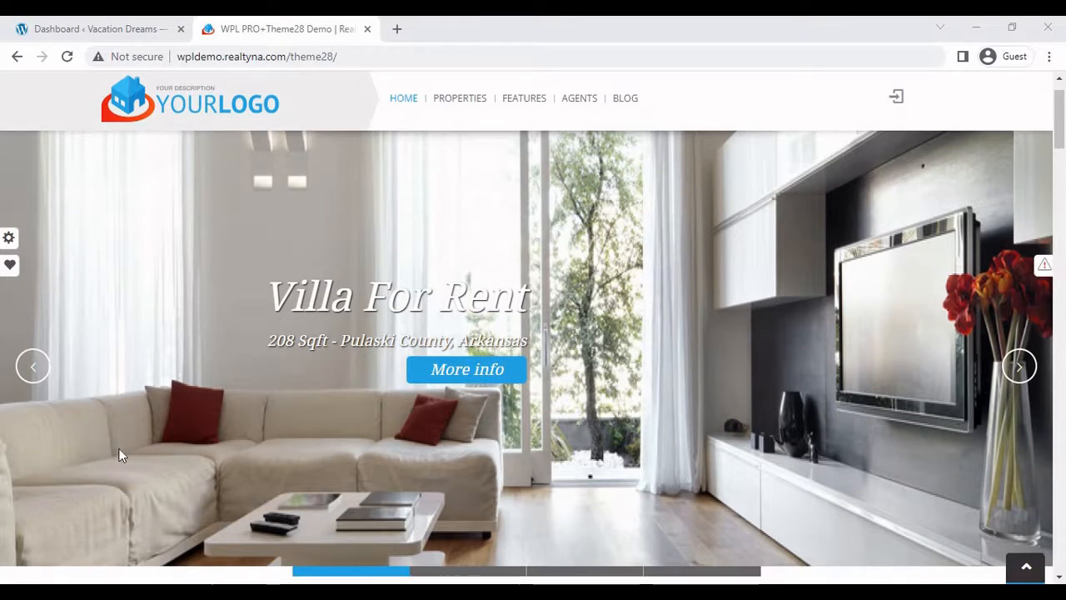
- Upload the wplpro plugin zip through Plugins > Add New and start installing it
scroll("down", 3)
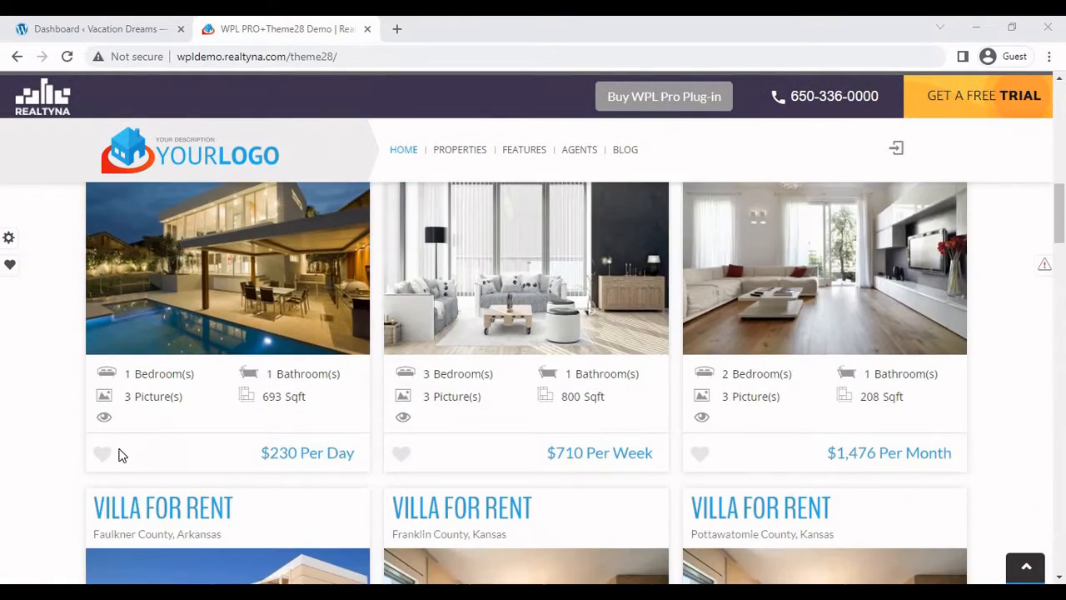
scroll("down", 3)
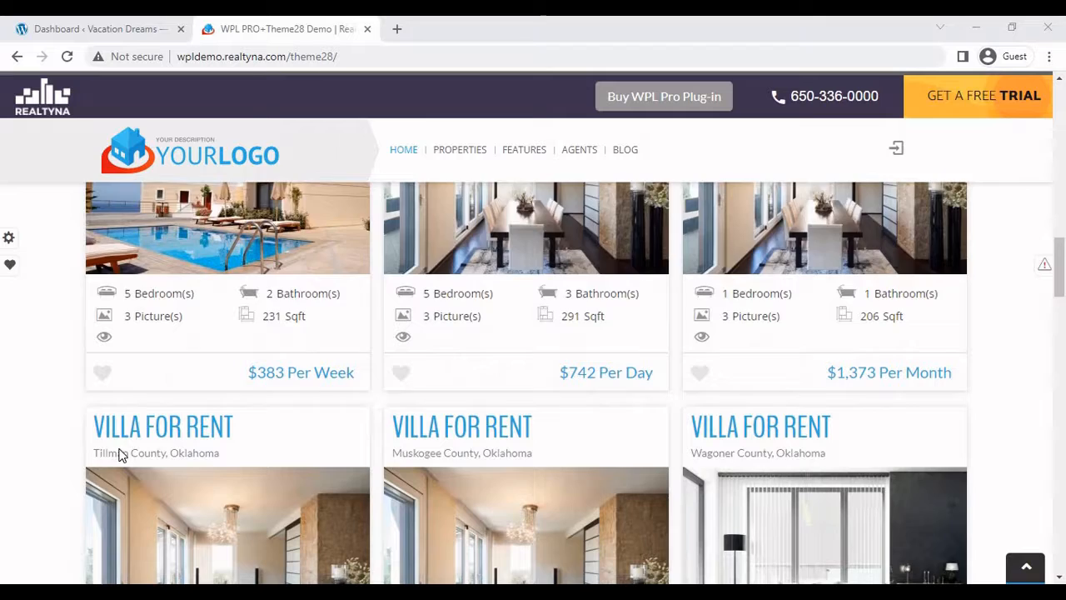
scroll("down", 3)
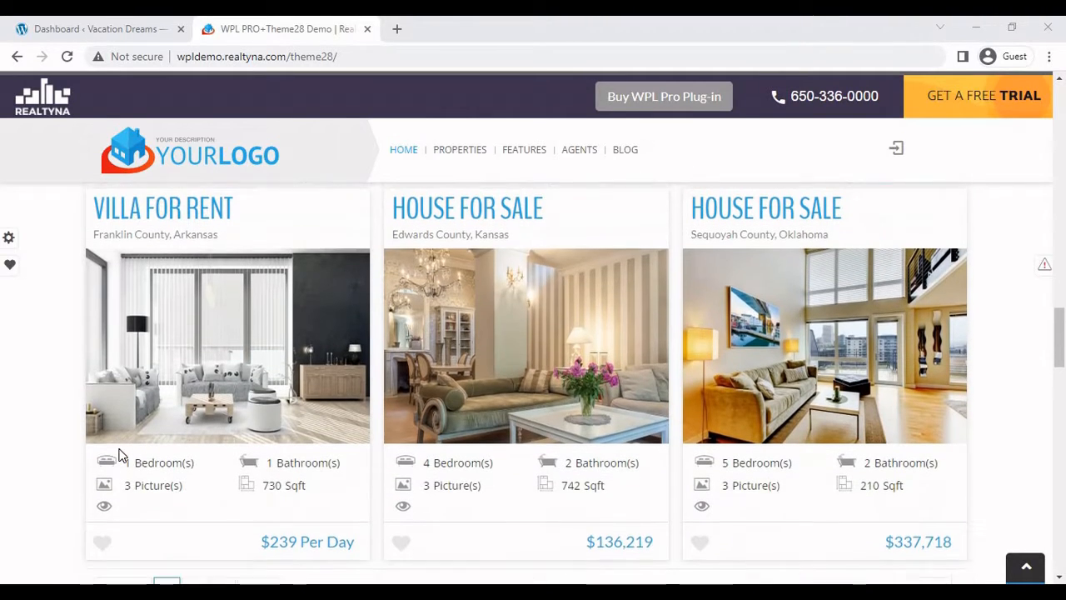
left_click(95, 29)
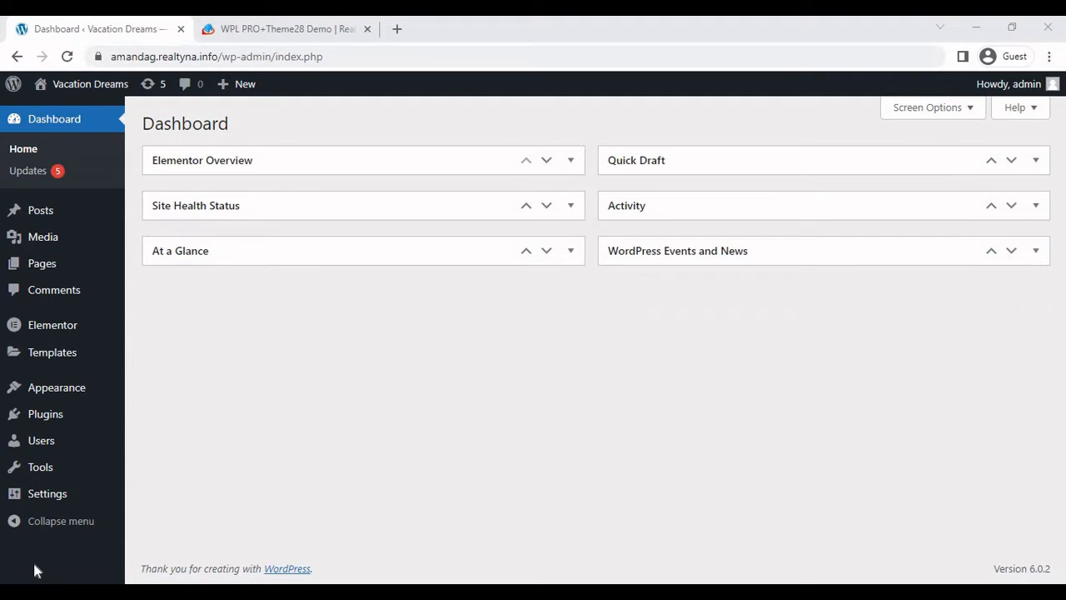
mouse_move(41, 440)
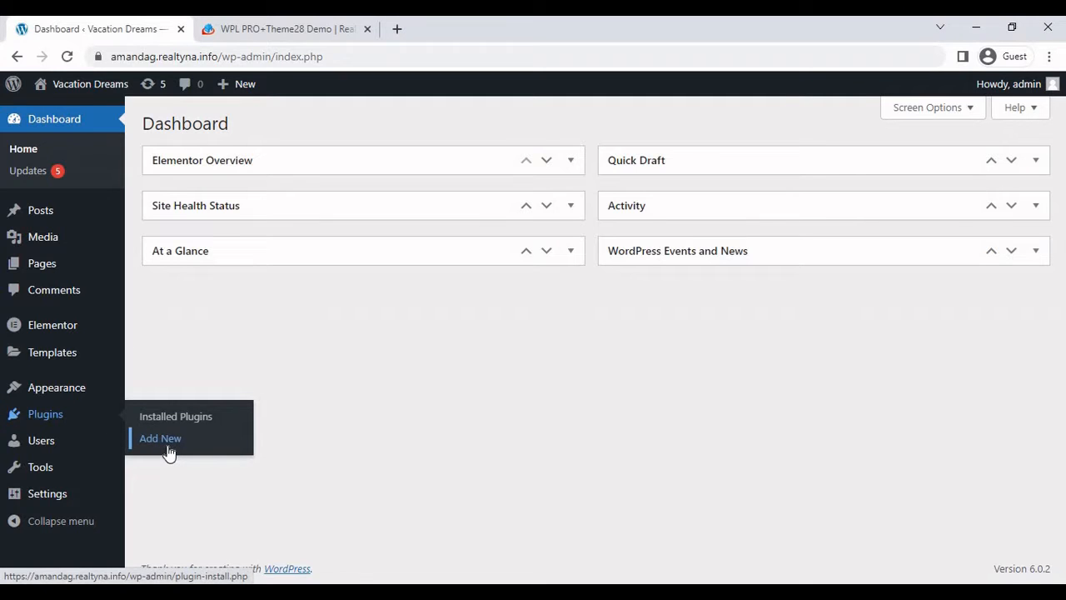
left_click(160, 438)
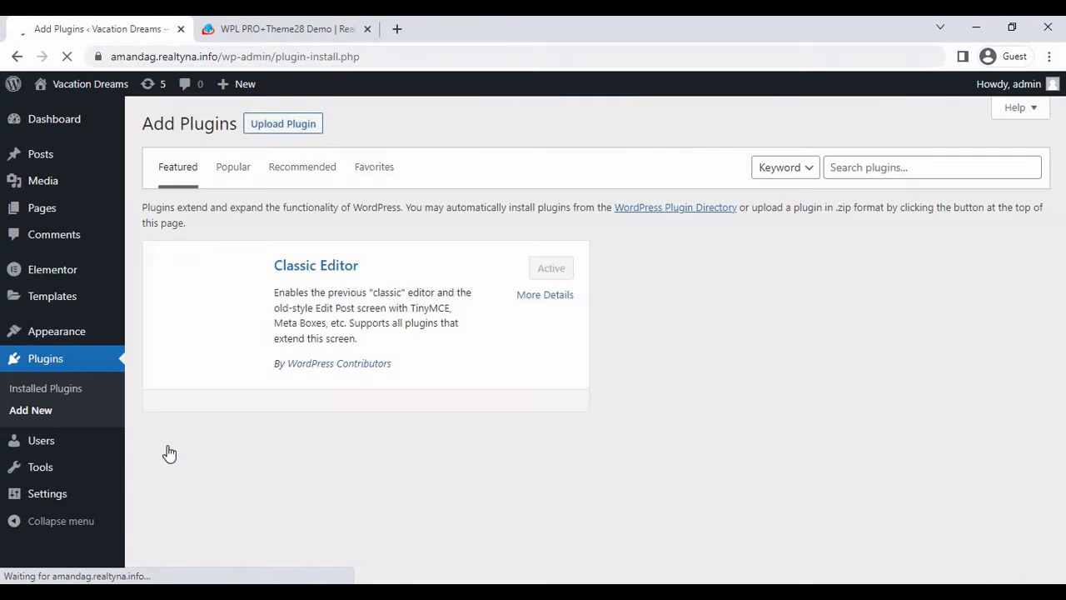
left_click(282, 124)
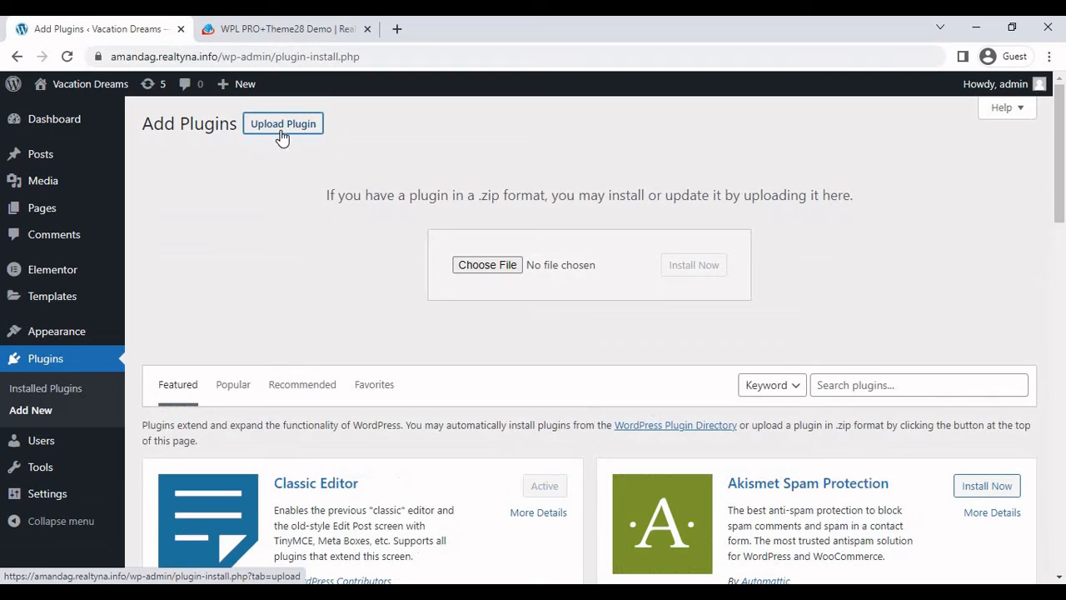
mouse_move(572, 280)
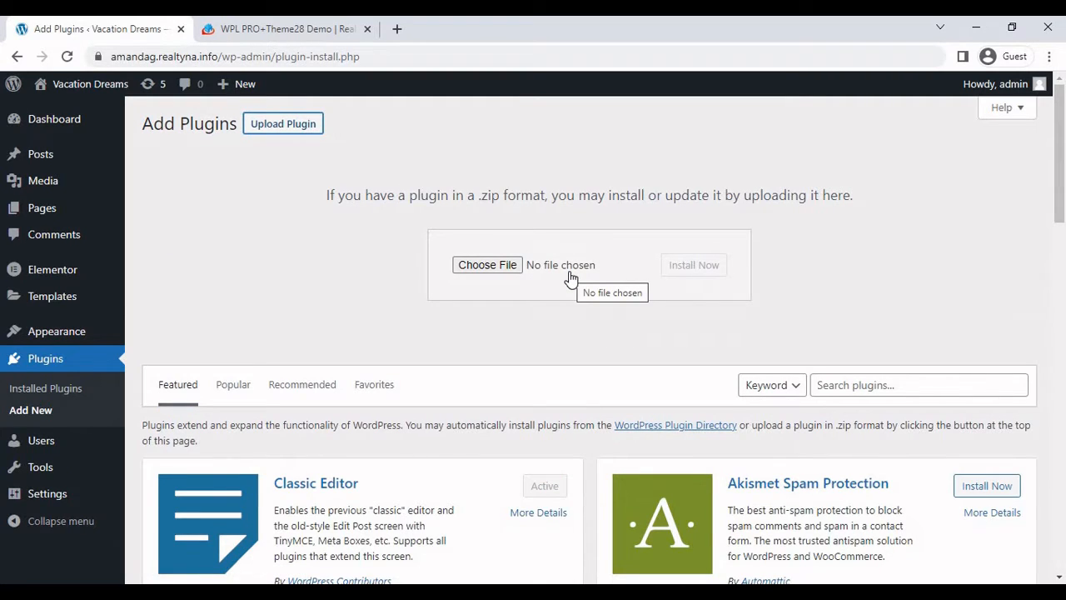
left_click(487, 265)
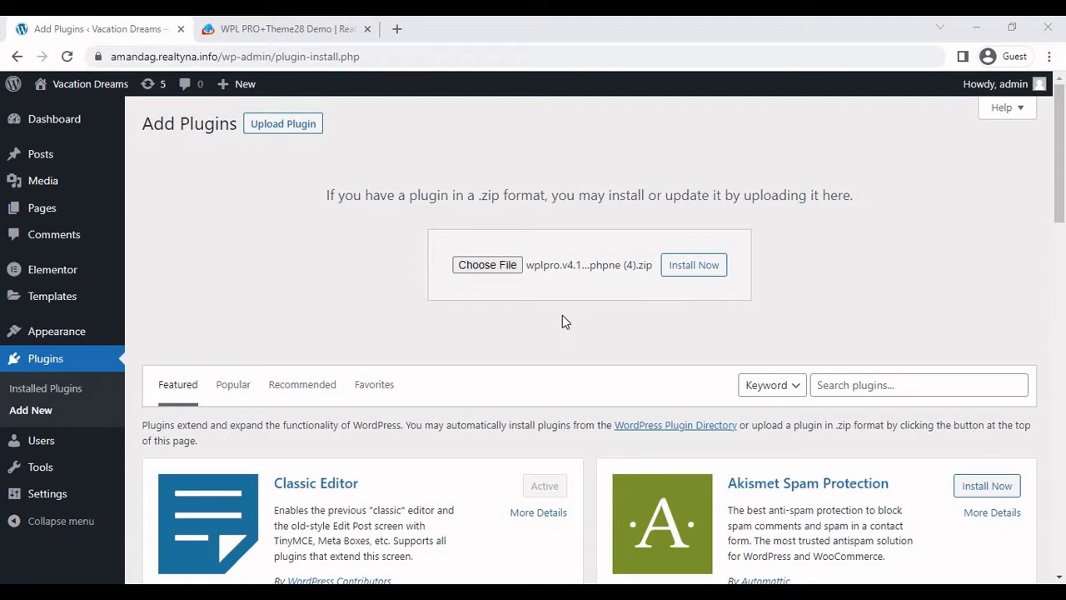
left_click(694, 265)
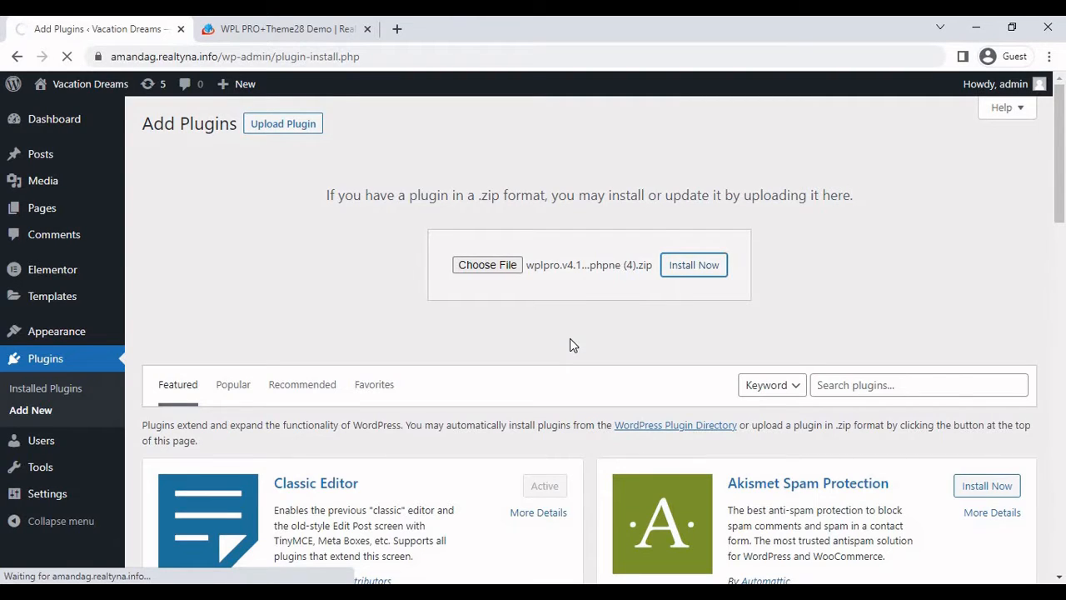
- Drag a WPL Carousel into the Carousel area, set Only Featured to Yes, and save
left_click(287, 28)
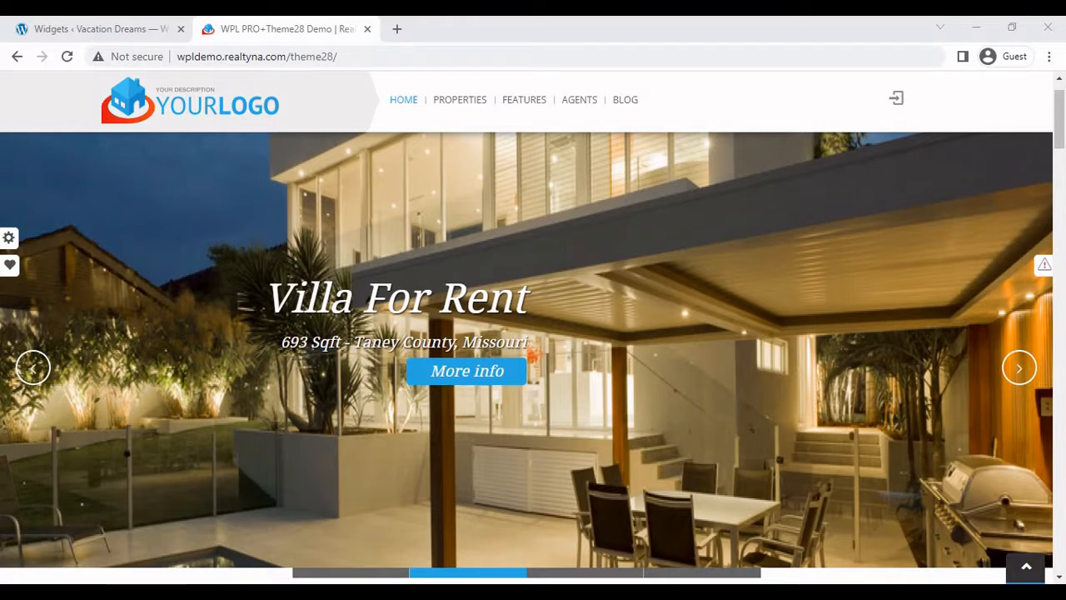
mouse_move(309, 429)
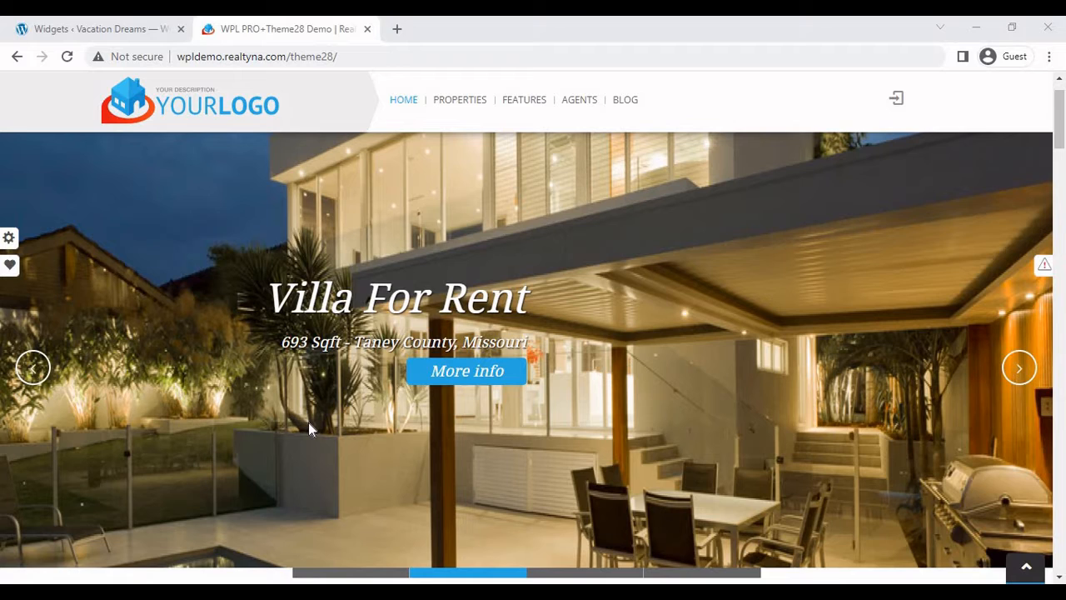
mouse_move(215, 175)
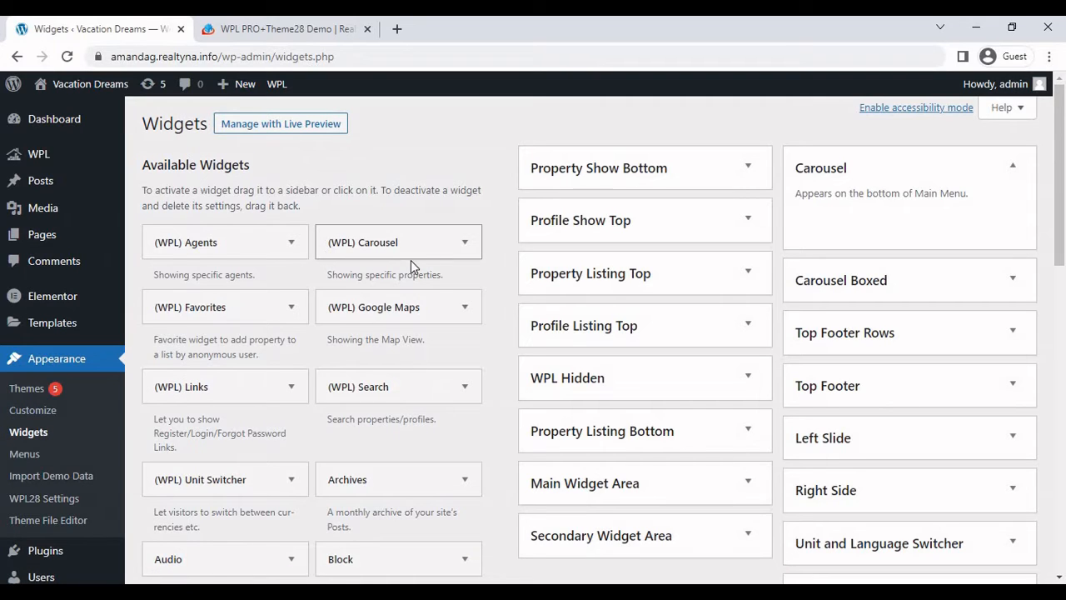
mouse_move(368, 252)
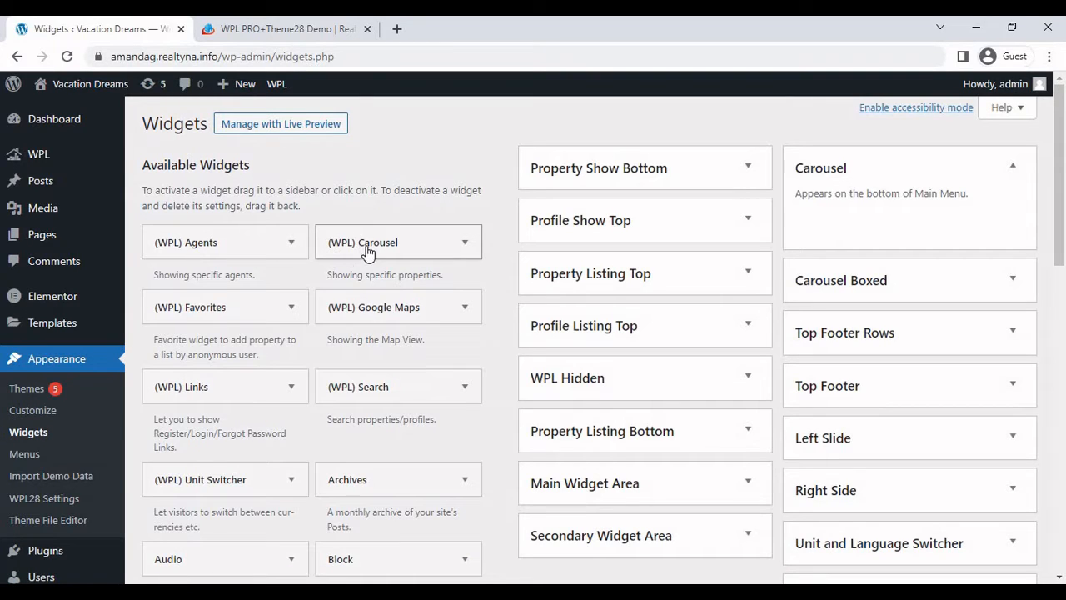
left_click_drag(398, 242, 843, 200)
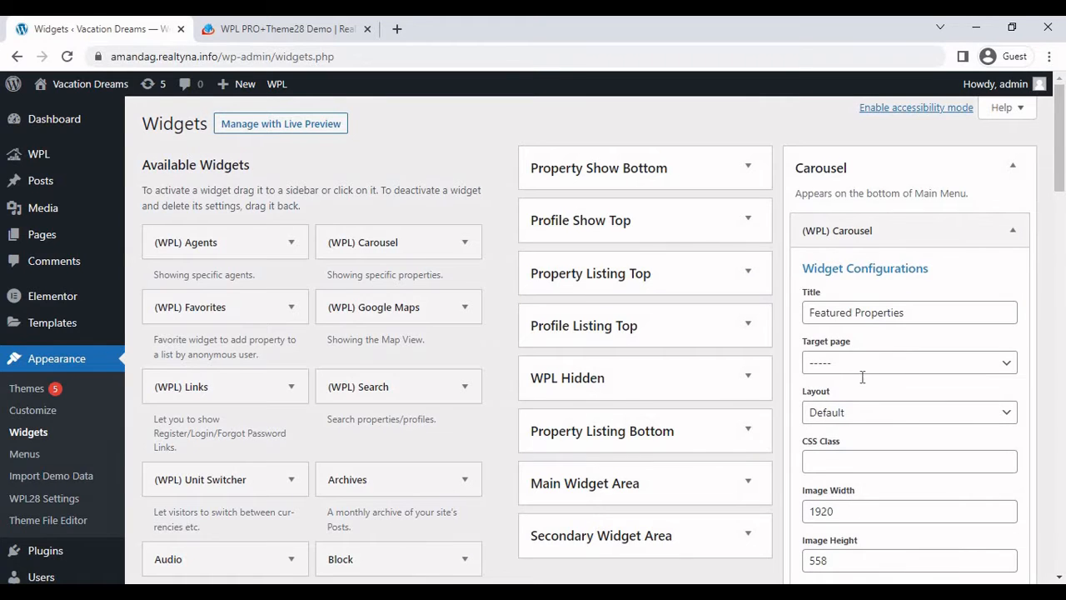
scroll("down", 3)
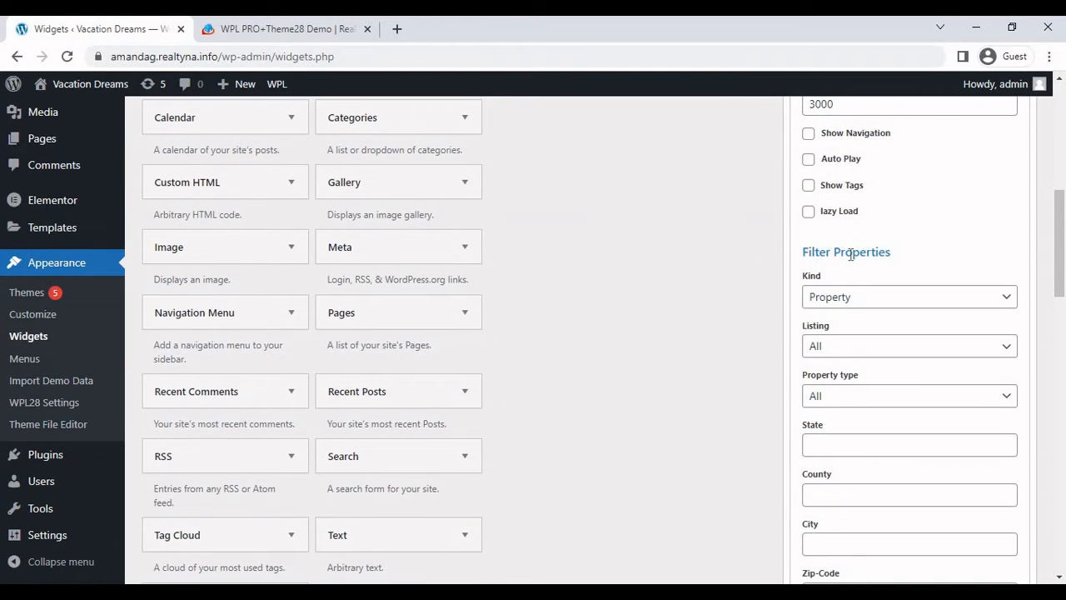
scroll("down", 3)
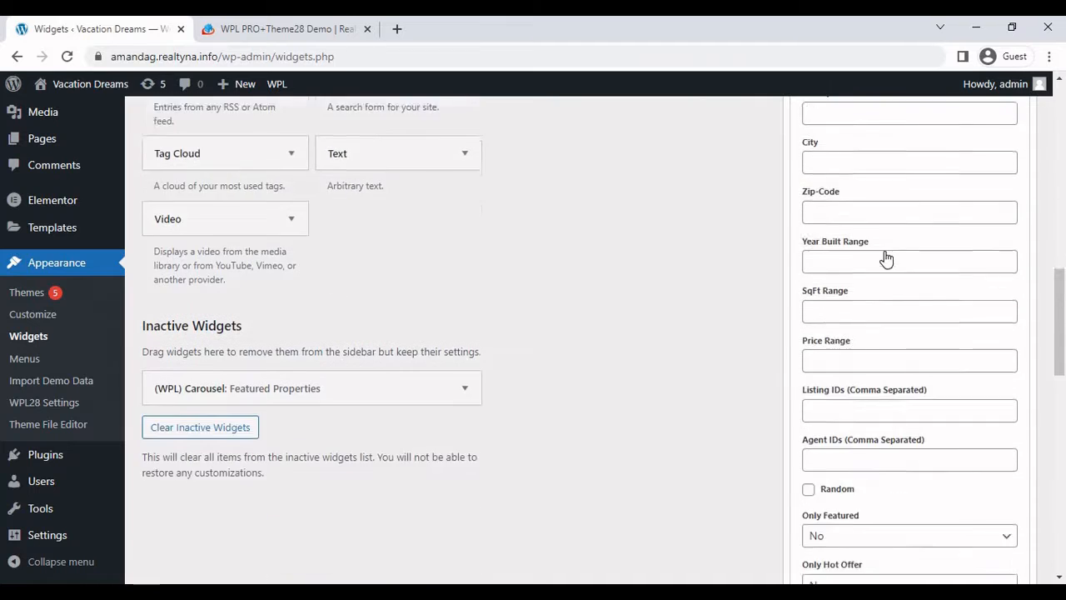
scroll("down", 3)
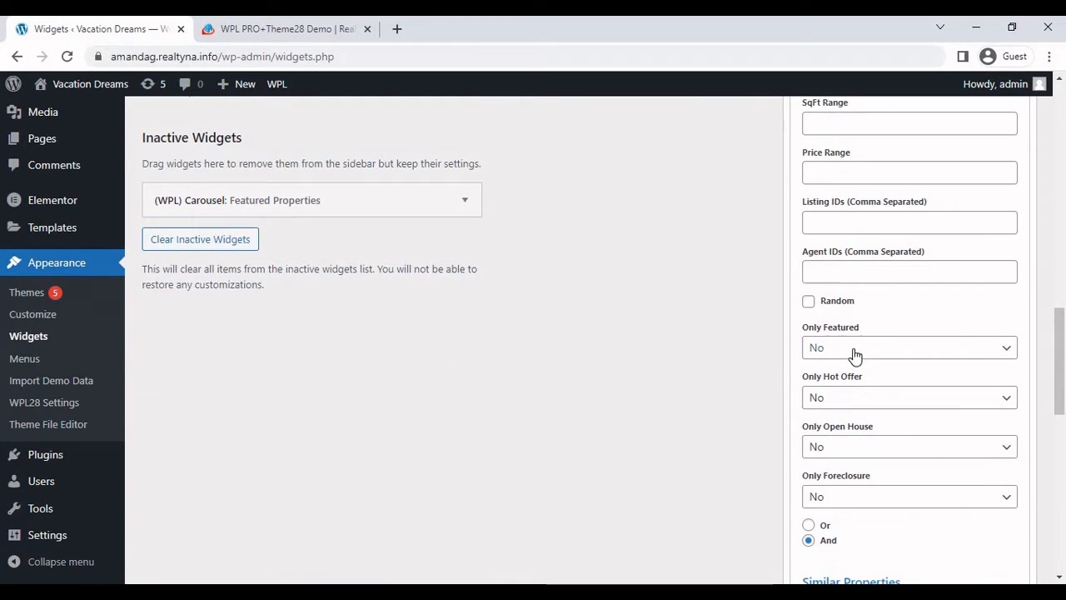
left_click(909, 348)
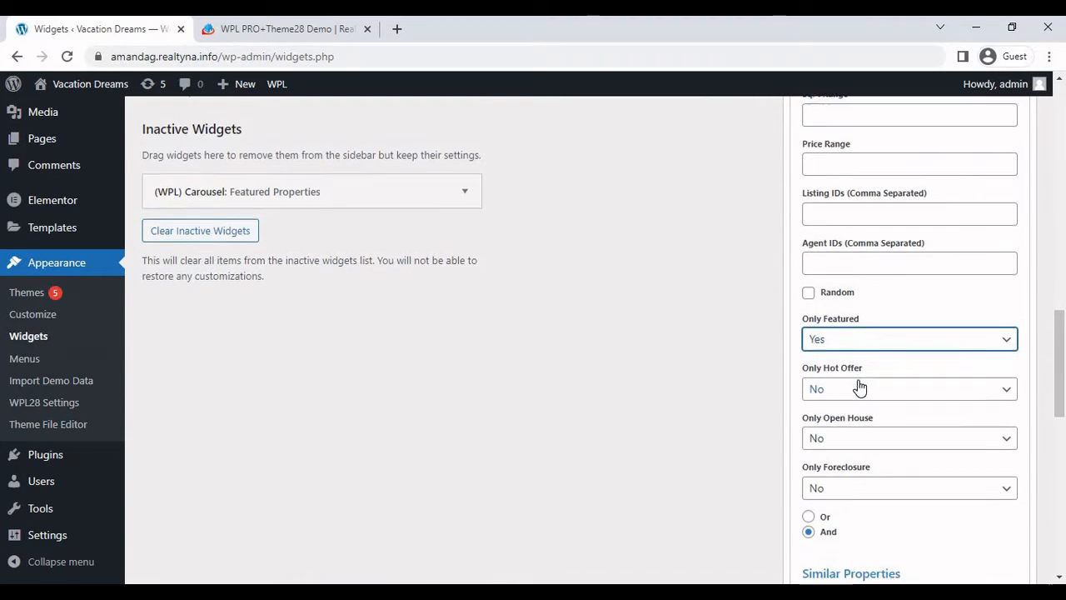
scroll("down", 3)
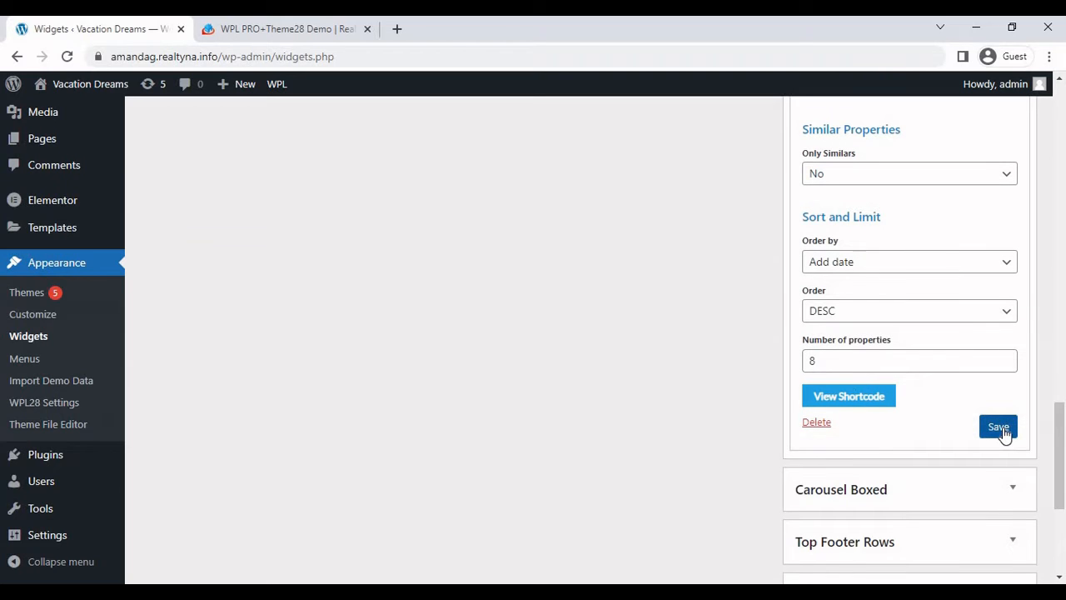
left_click(998, 426)
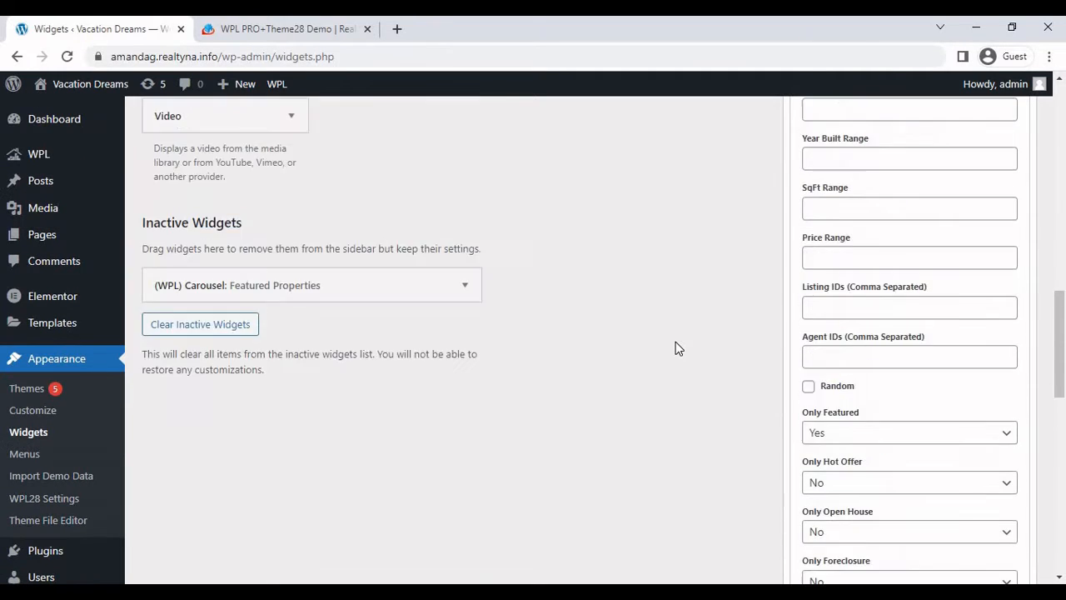
scroll("up", 3)
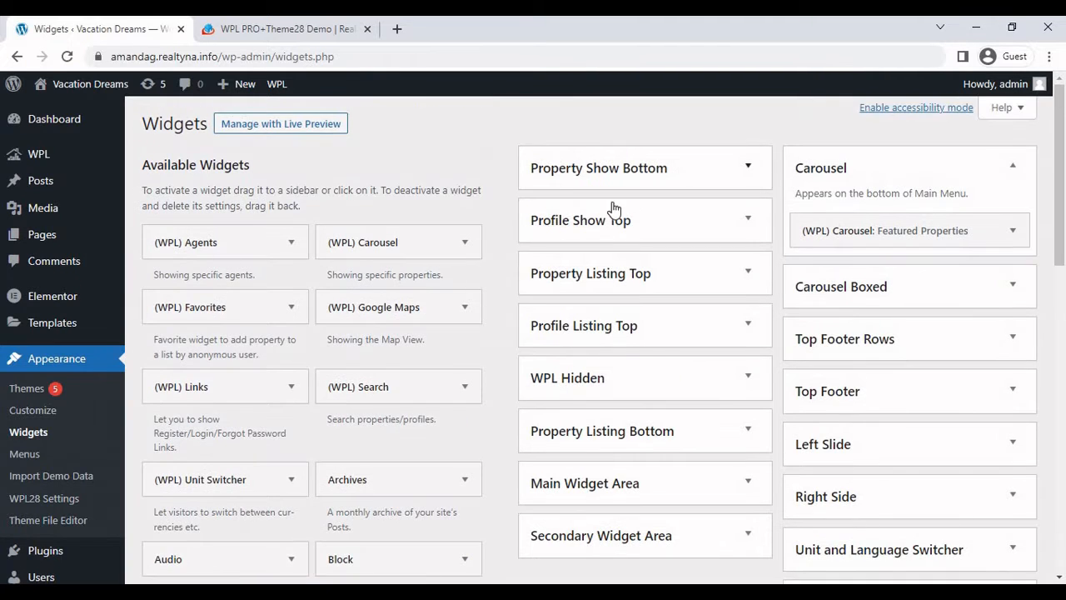
- Check the demo's amenity search options, then open the Property Listing Top Search widget's View Fields
left_click(287, 28)
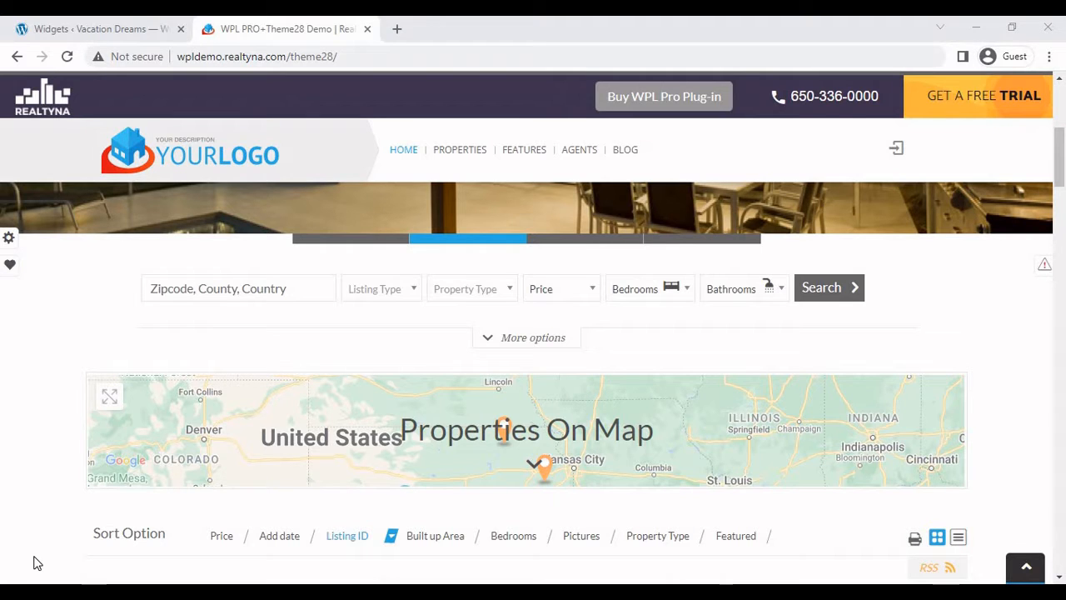
mouse_move(524, 348)
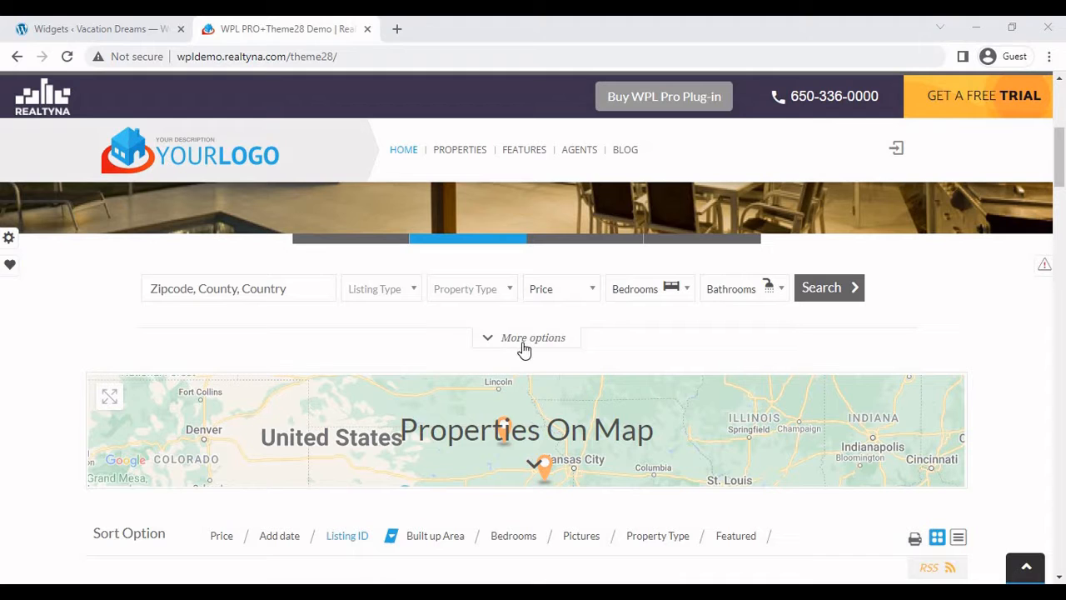
left_click(525, 338)
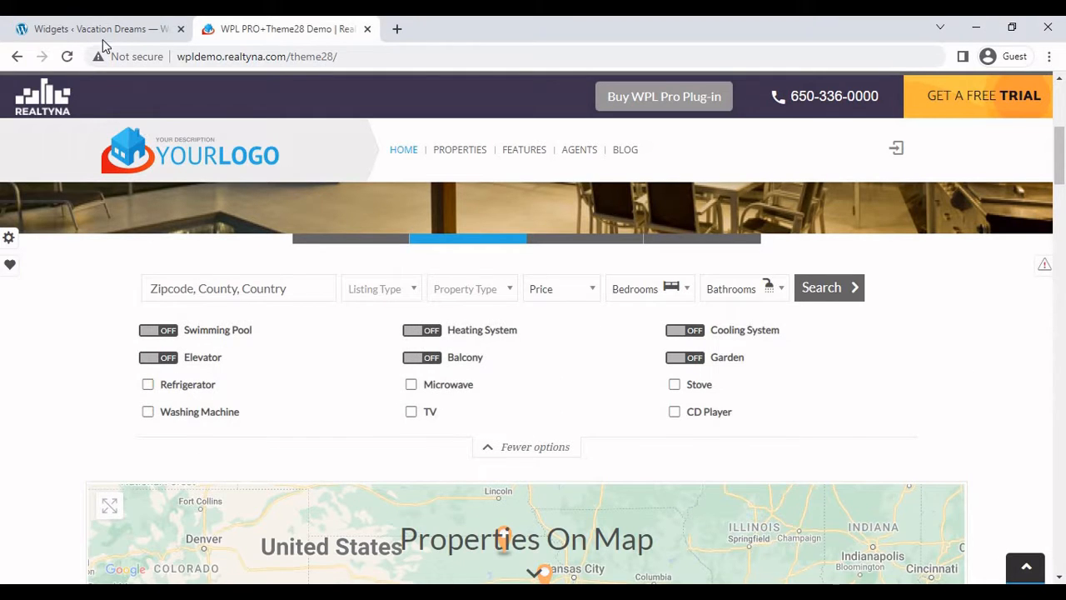
left_click(91, 28)
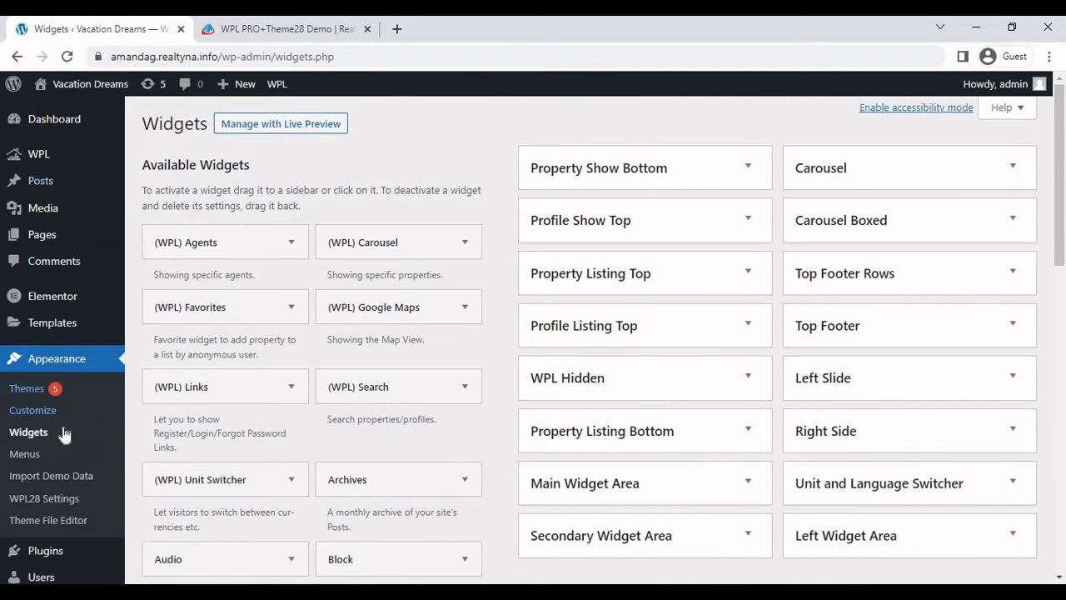
mouse_move(375, 440)
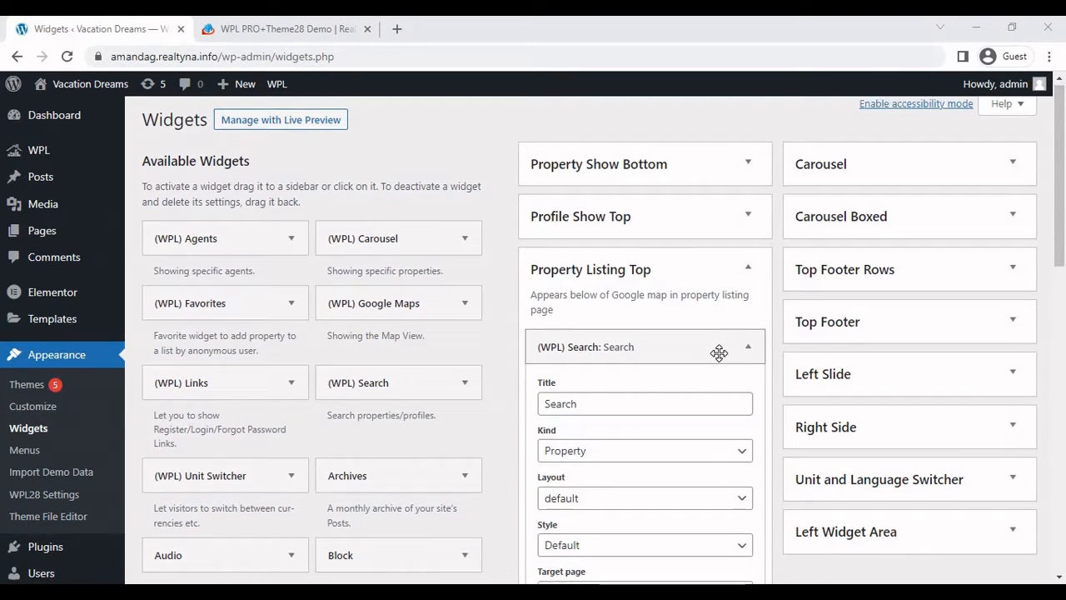
scroll("down", 3)
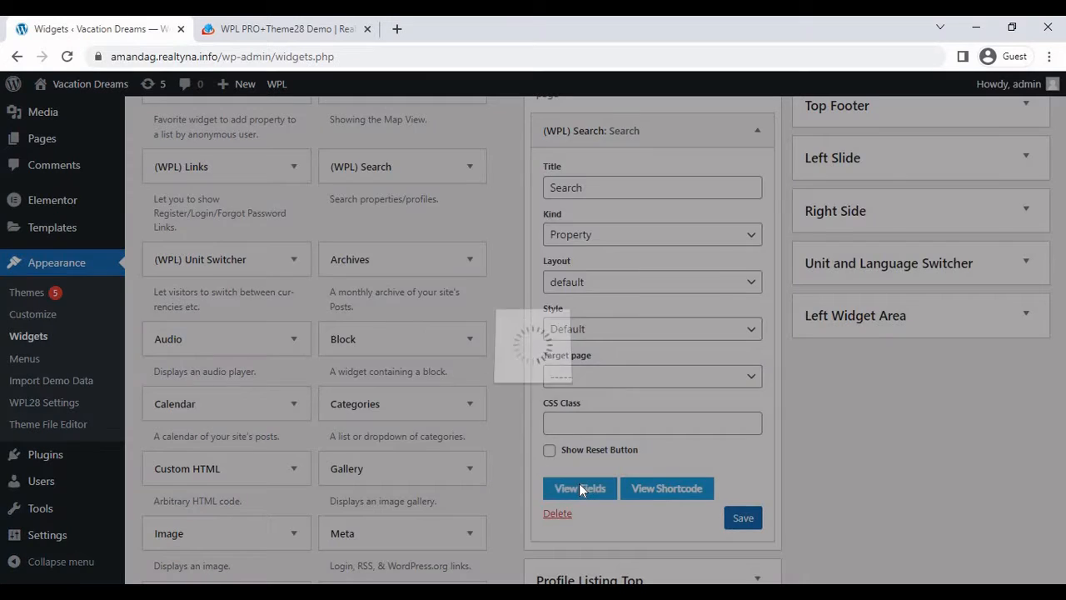
left_click(579, 488)
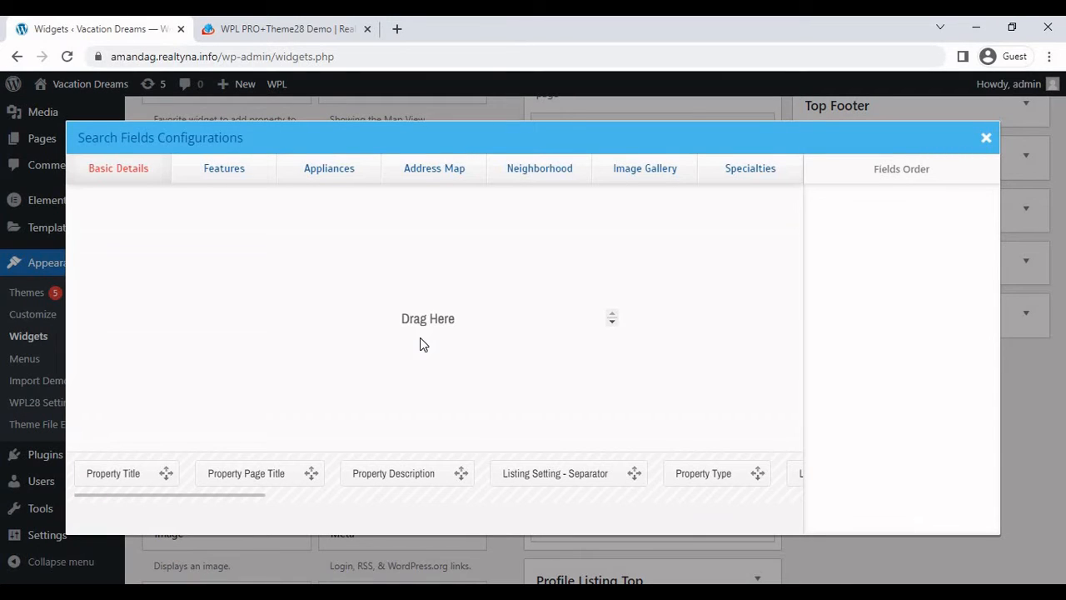
left_click(288, 28)
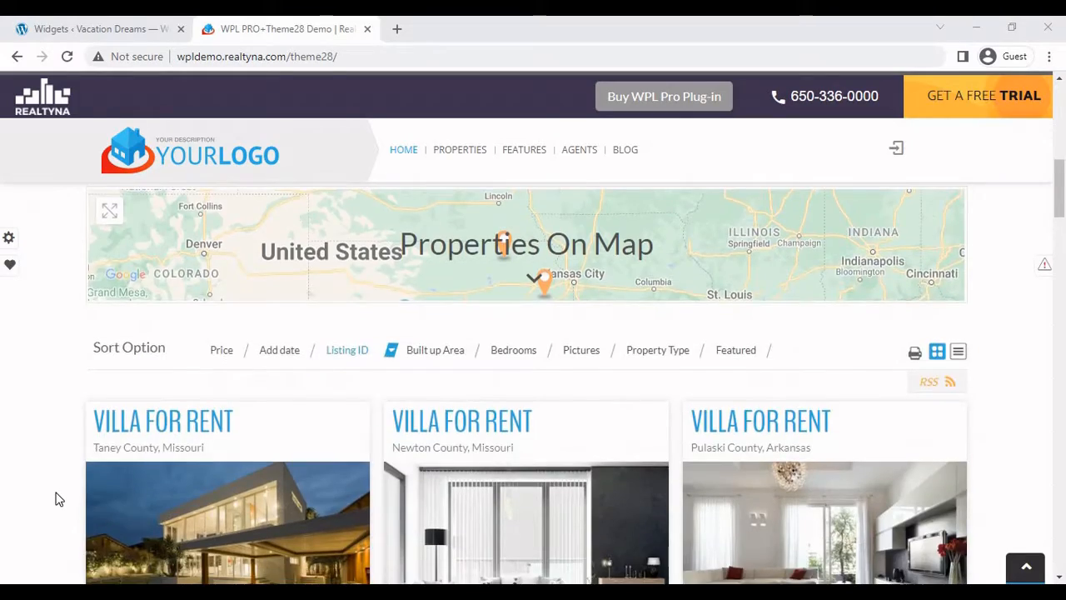
- Set the Top Footer Rows carousel to the Multi Images layout with 360×230 images
scroll("down", 3)
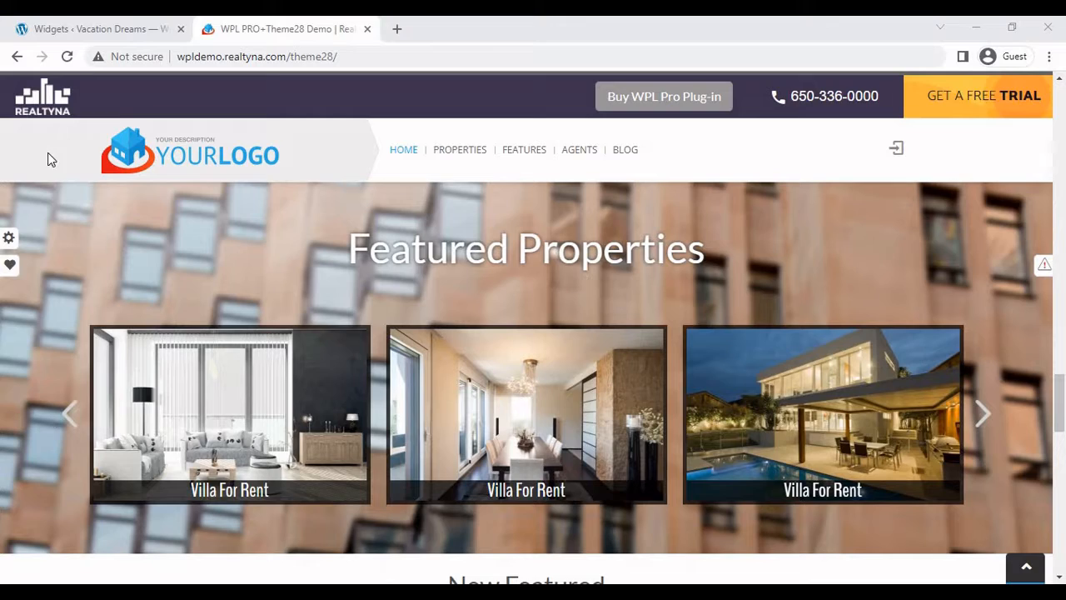
left_click(100, 28)
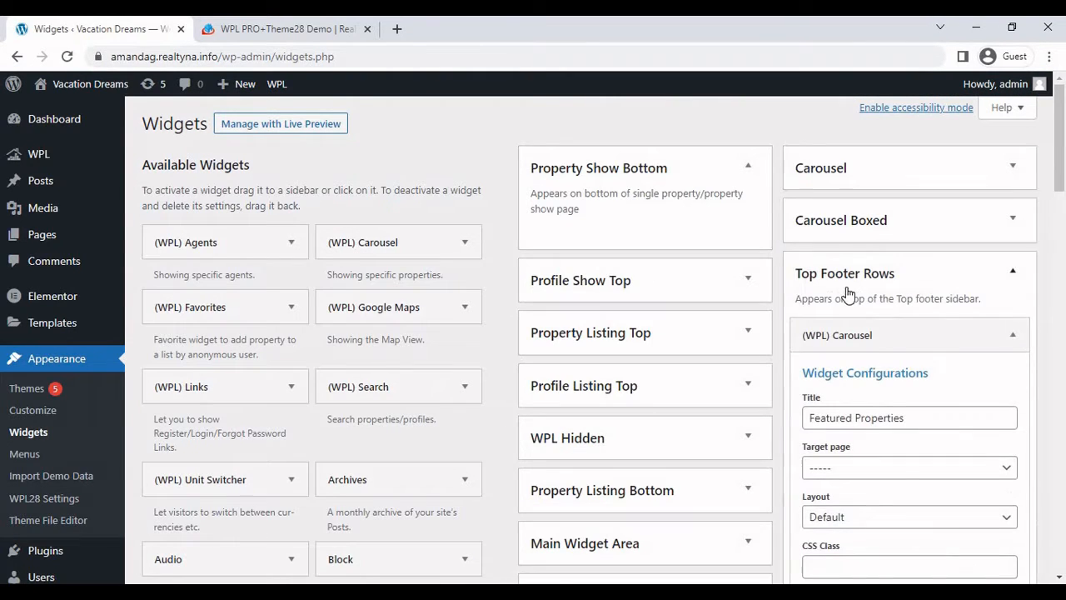
scroll("down", 3)
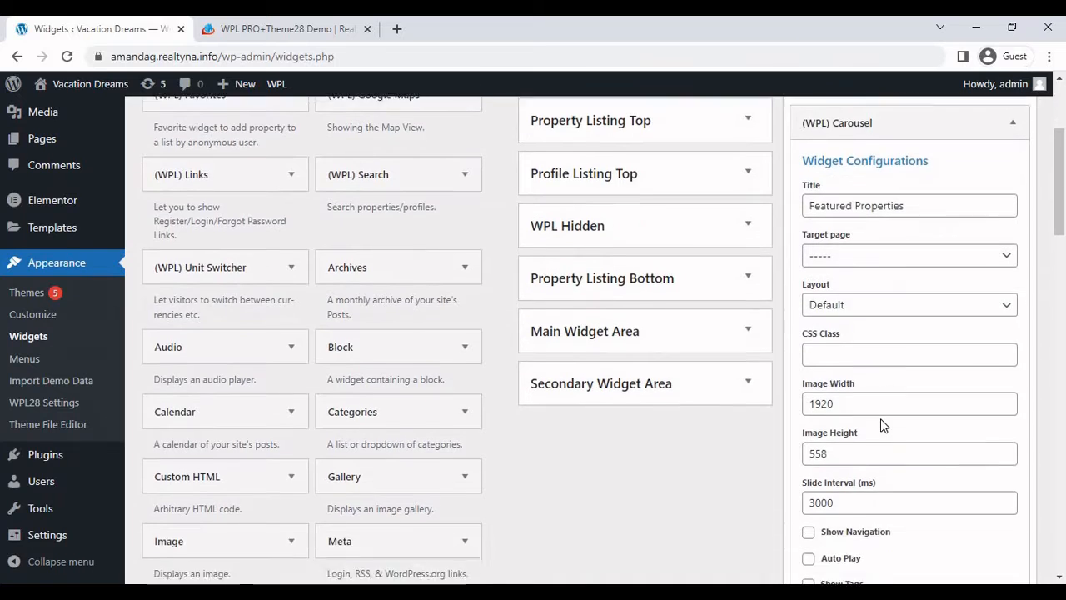
scroll("down", 3)
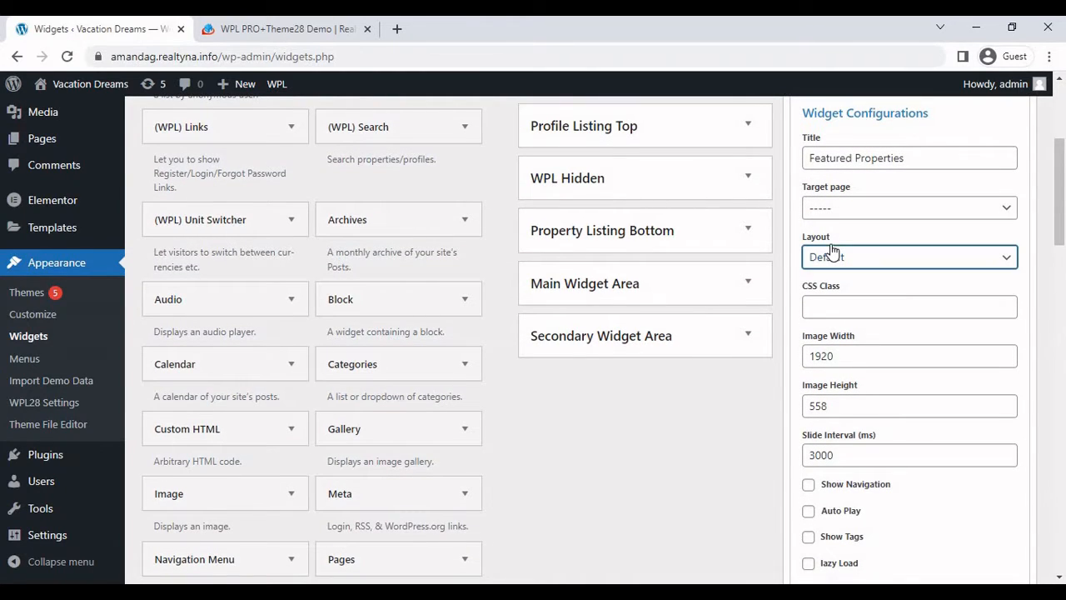
left_click(909, 256)
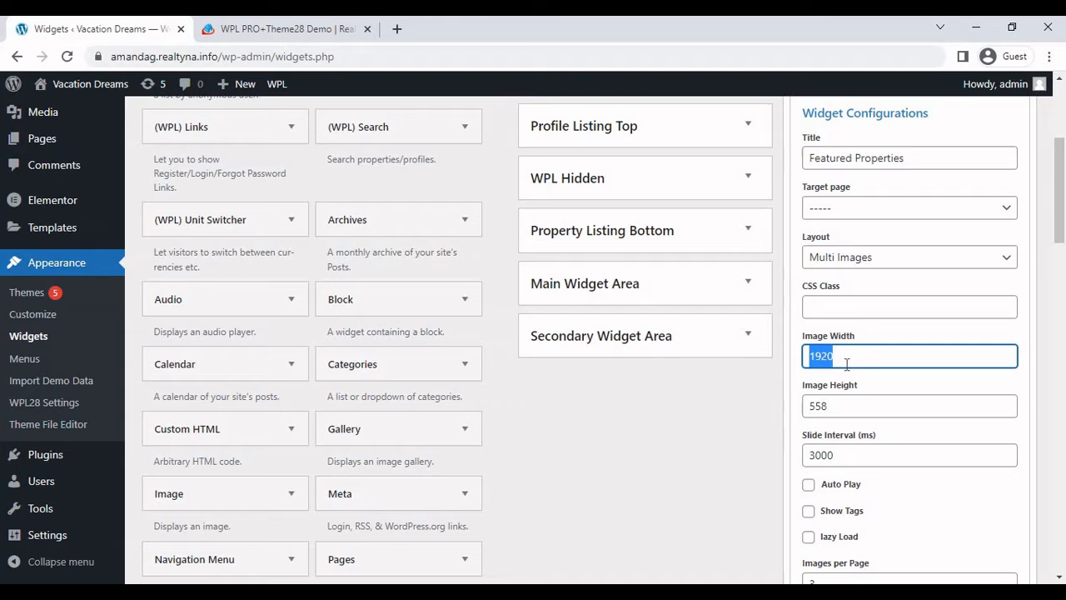
type("360")
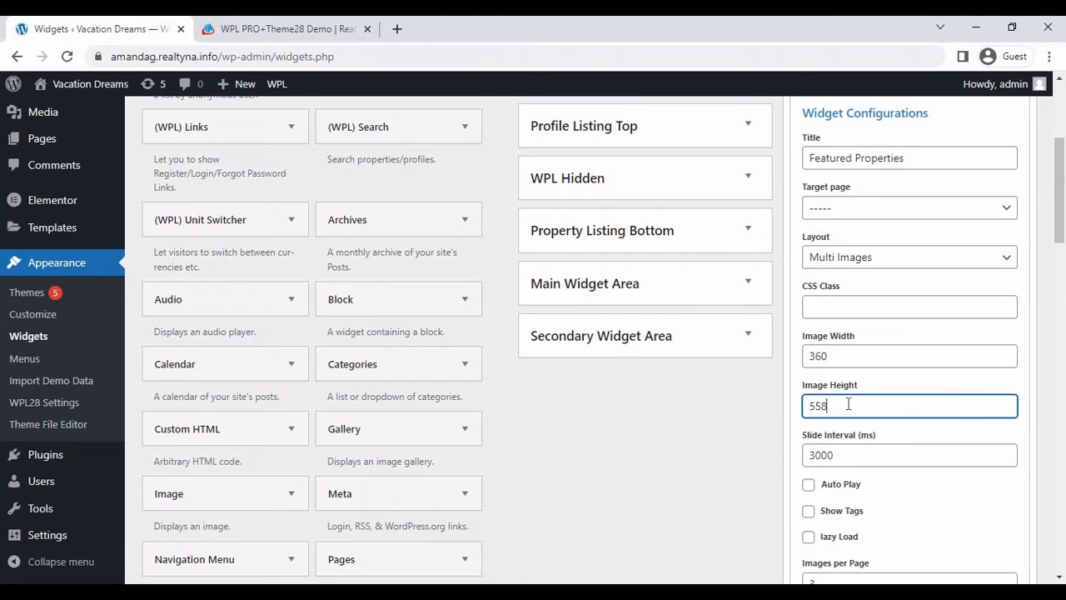
type("230")
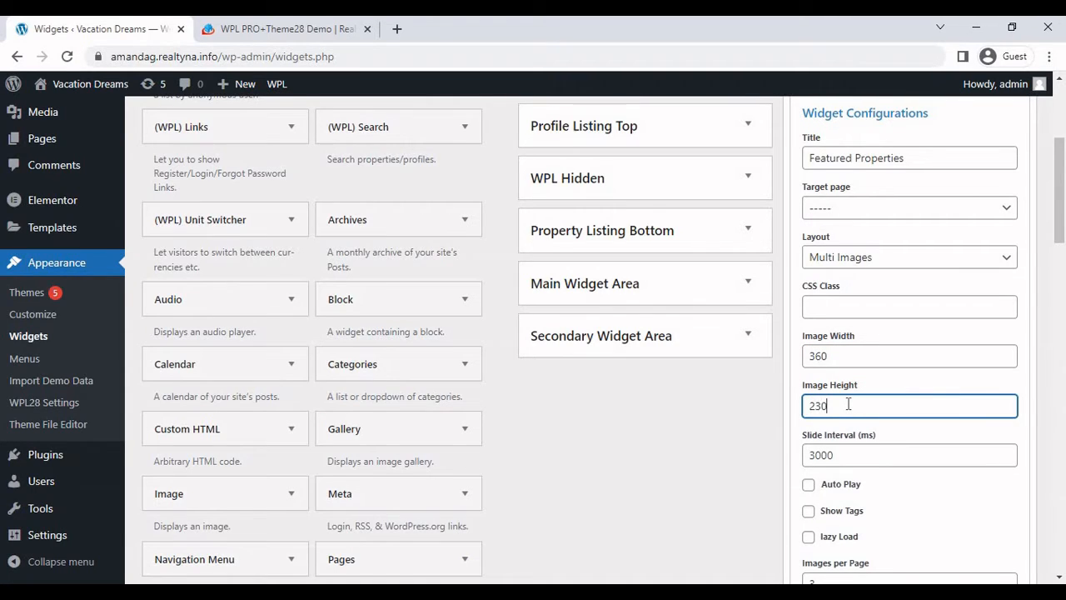
scroll("down", 3)
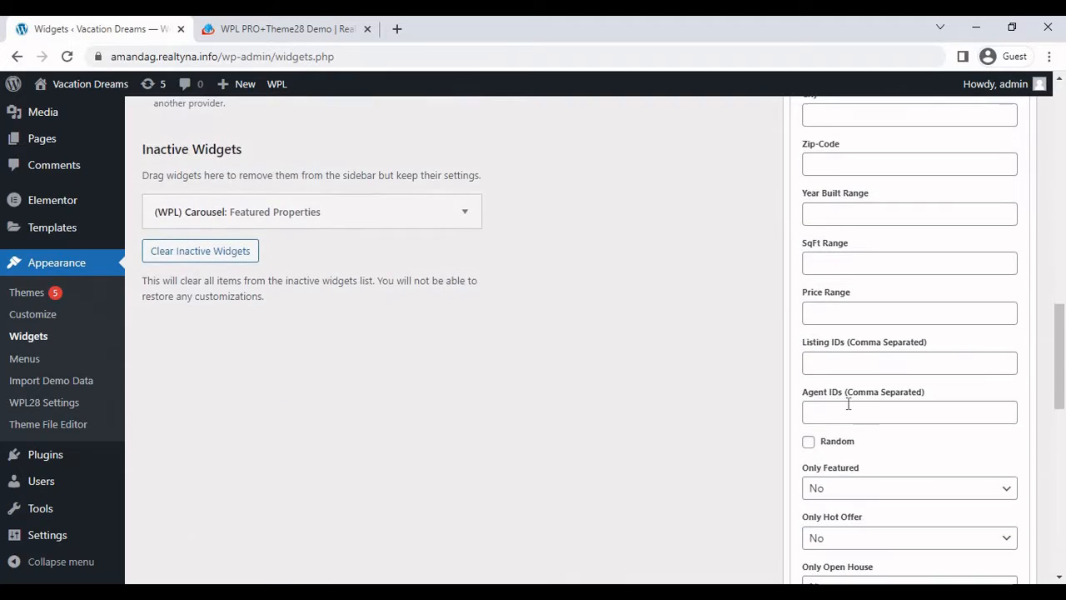
scroll("down", 3)
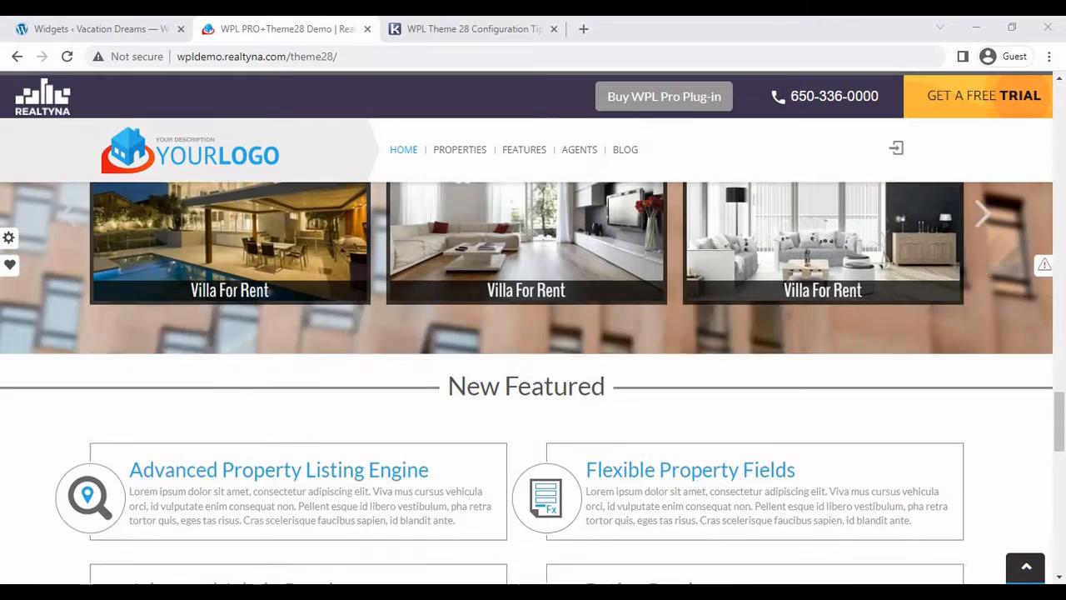
- Scroll the demo homepage to New Featured, then bring up the Theme 28 Configuration Tips article
scroll("down", 3)
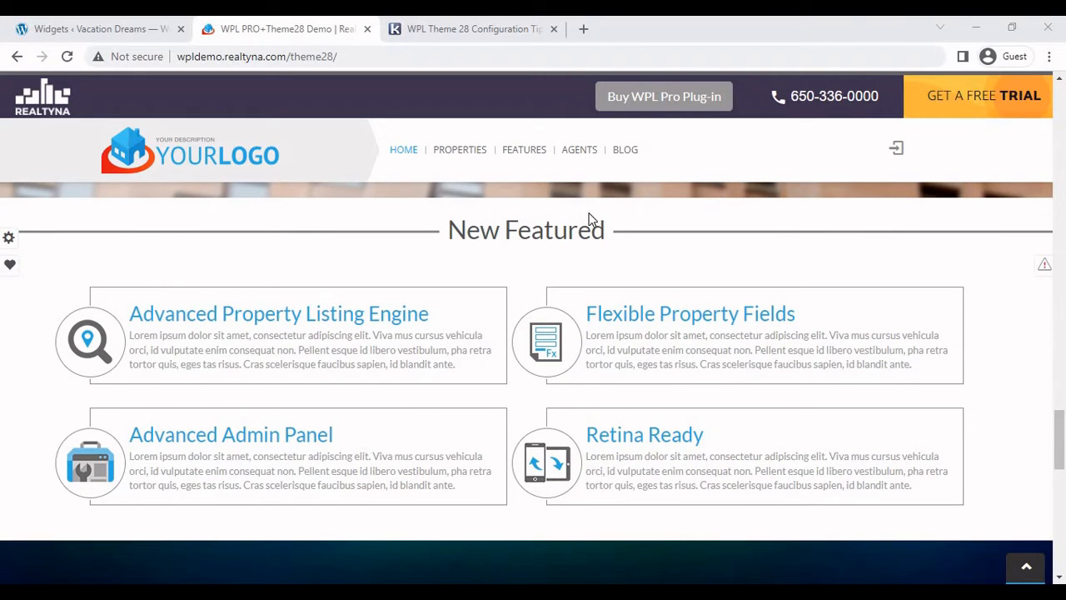
mouse_move(45, 404)
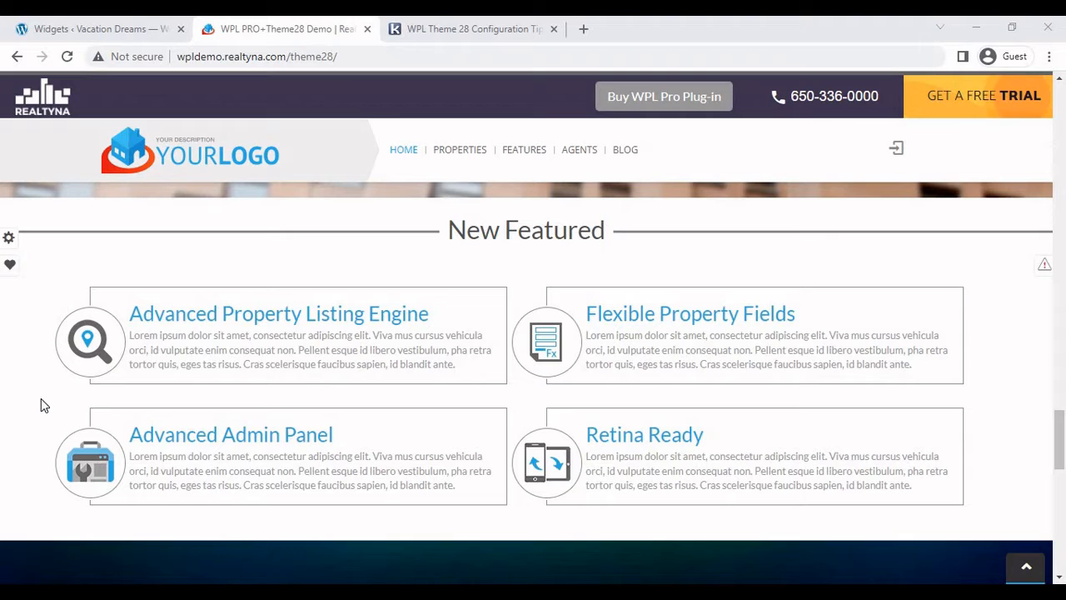
mouse_move(757, 358)
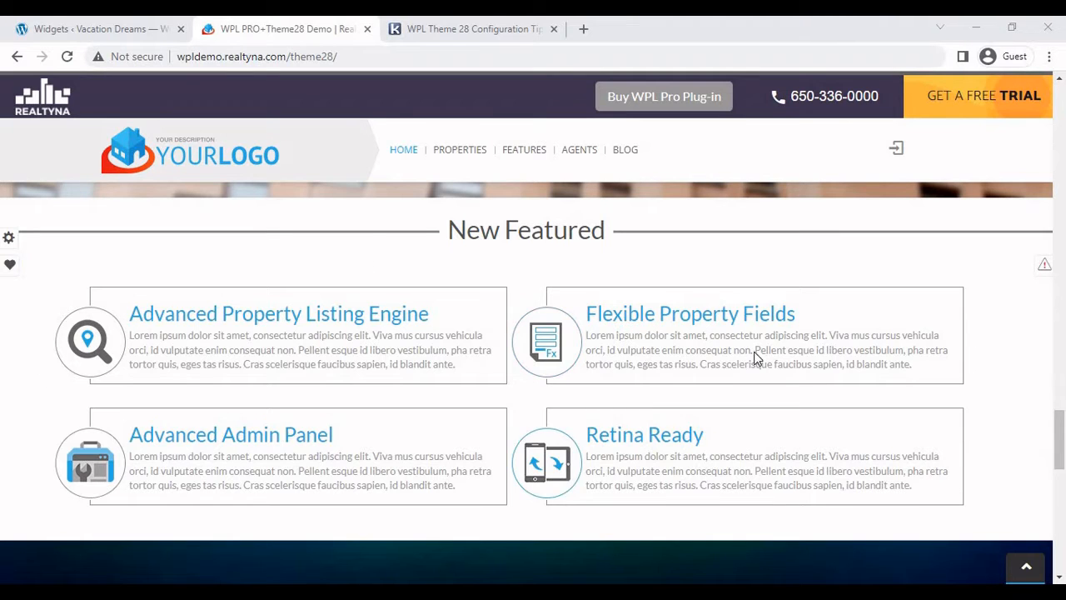
left_click(472, 28)
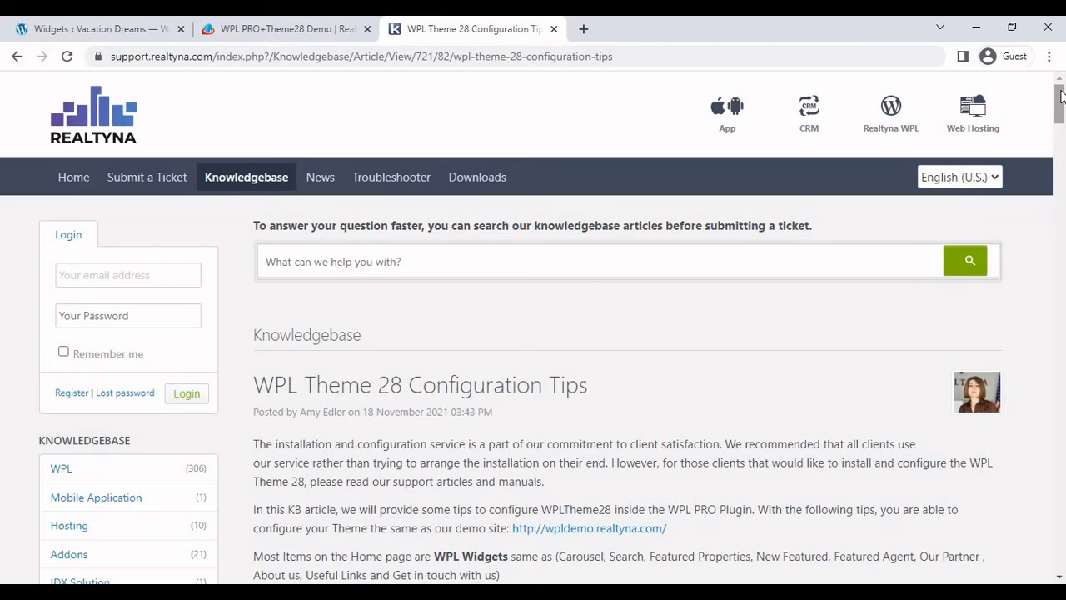
- Scroll to the article's end and open the WPLThem28-HTML-Tips.txt attachment
scroll("down", 3)
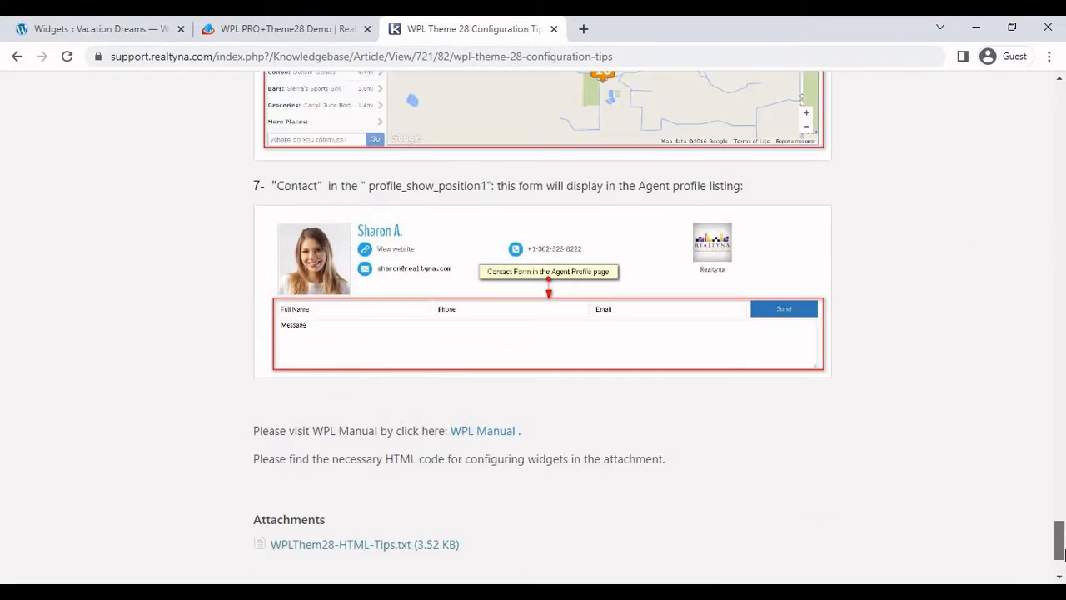
scroll("down", 3)
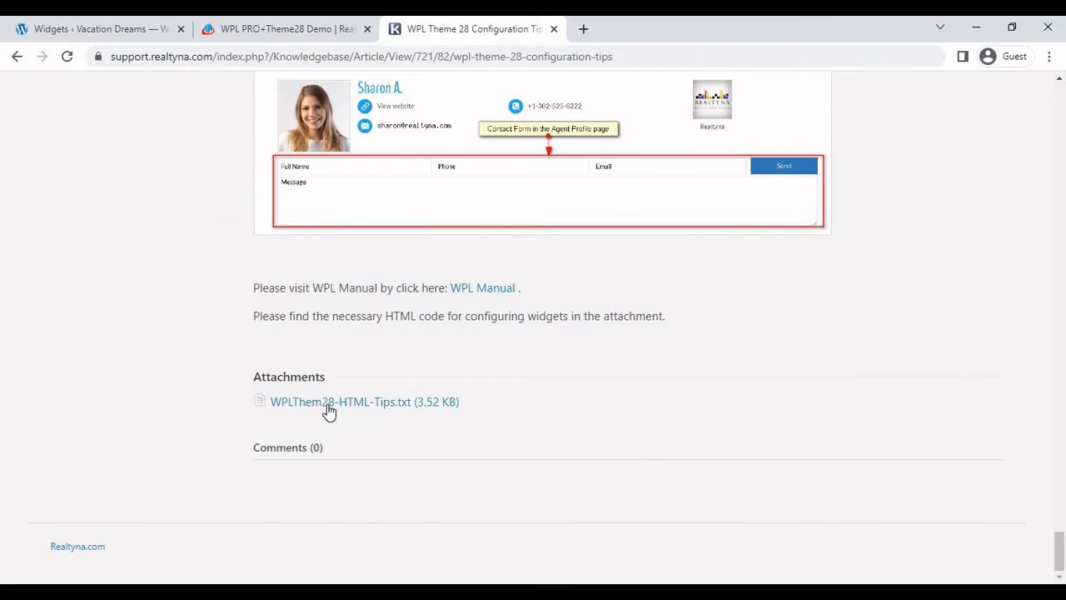
left_click(342, 401)
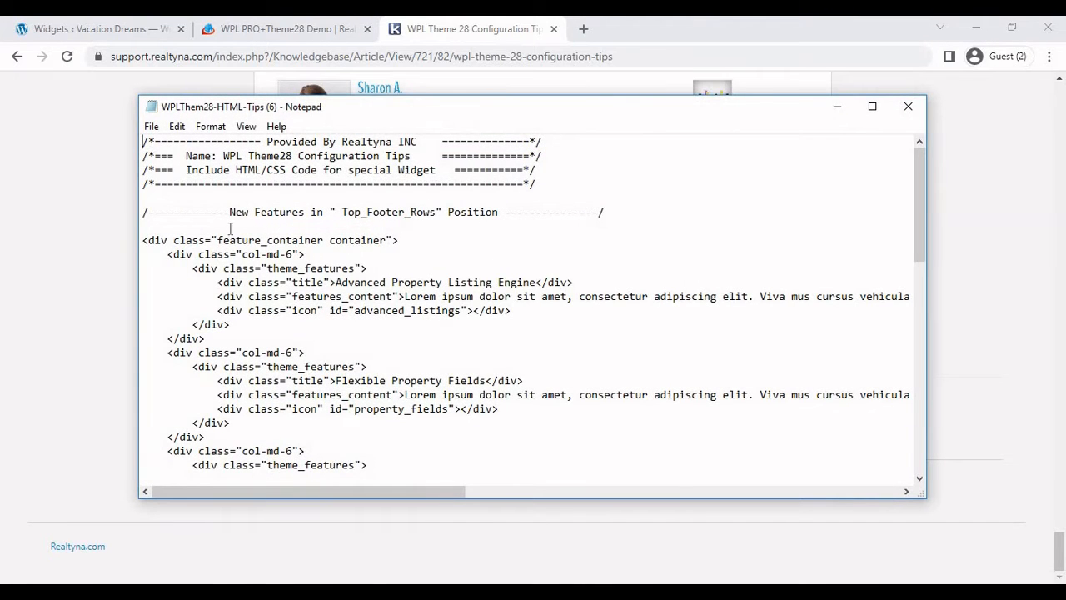
- Copy the New Features HTML block in Notepad and return to the WordPress widgets page
scroll("down", 3)
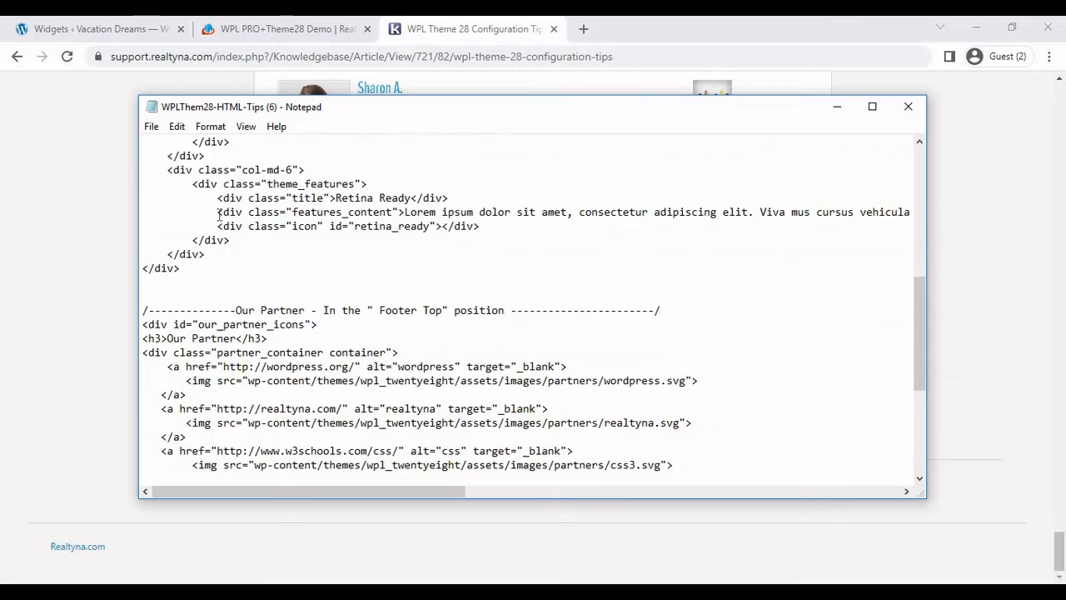
scroll("up", 3)
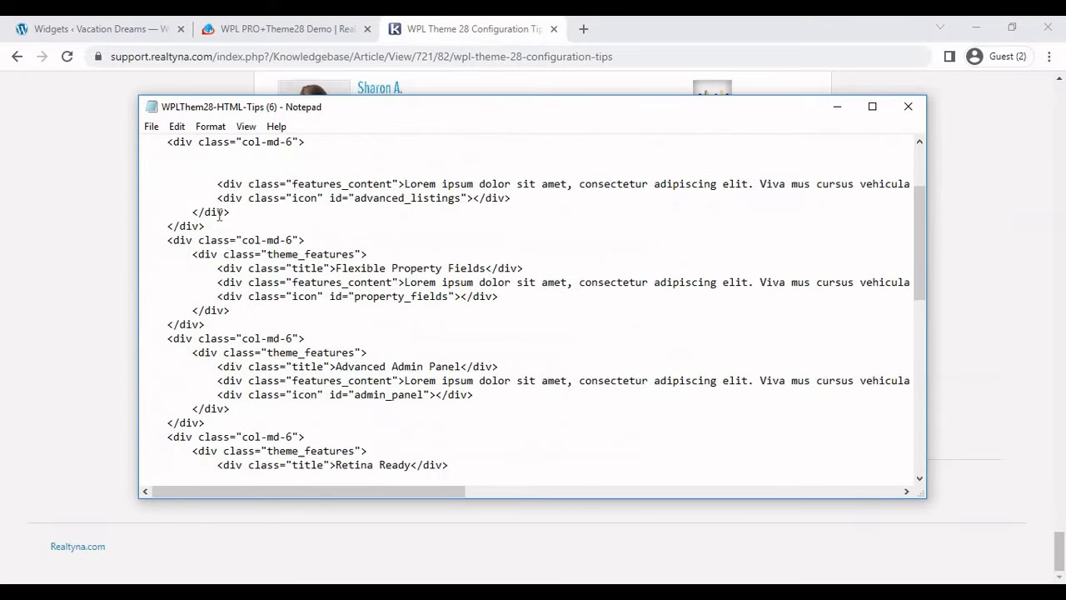
scroll("up", 3)
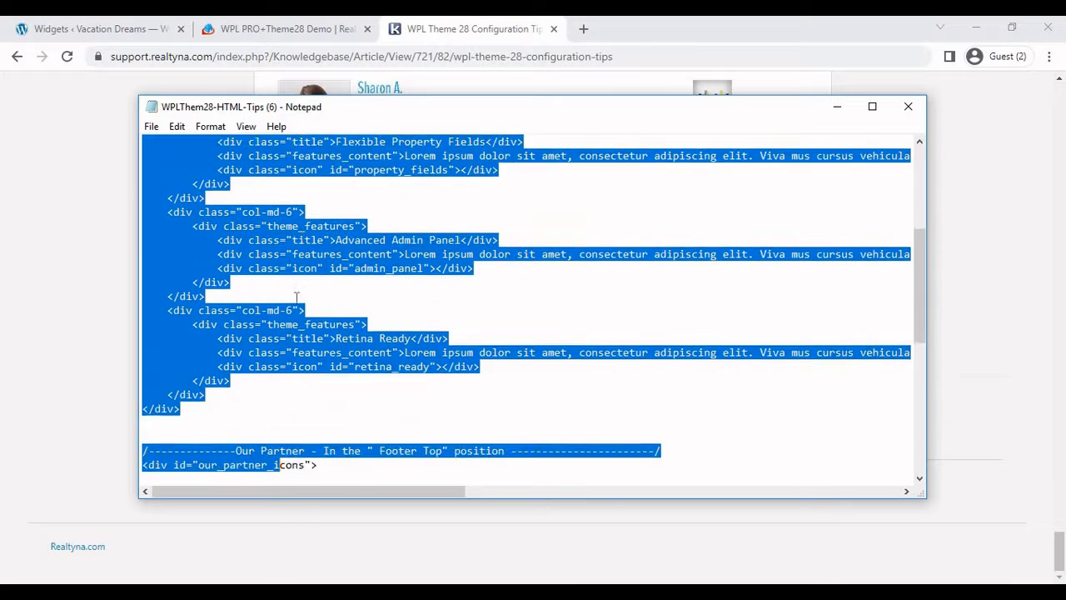
scroll("down", 3)
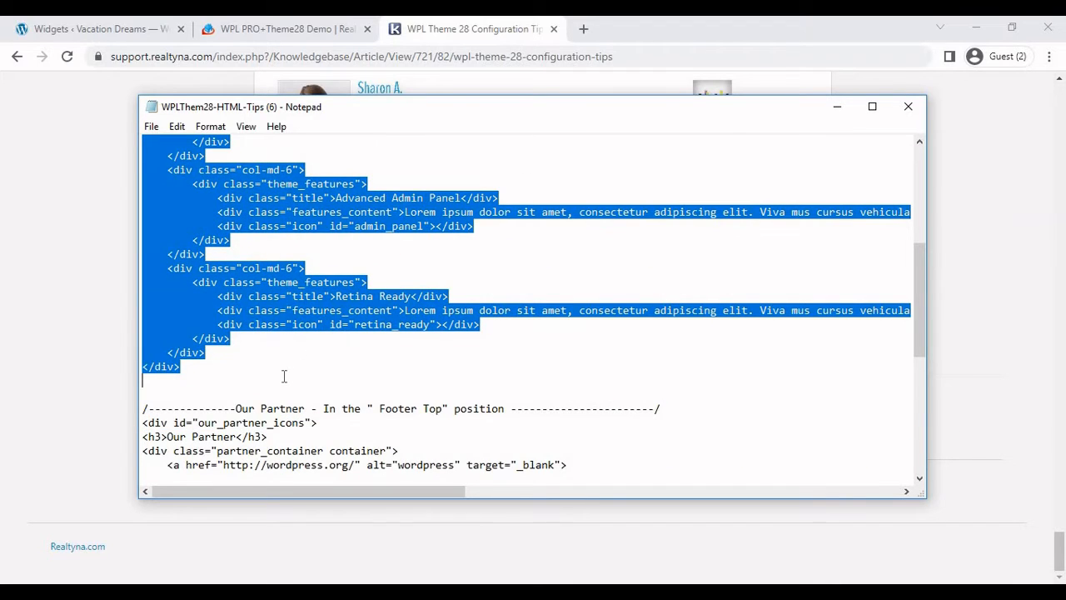
scroll("up", 3)
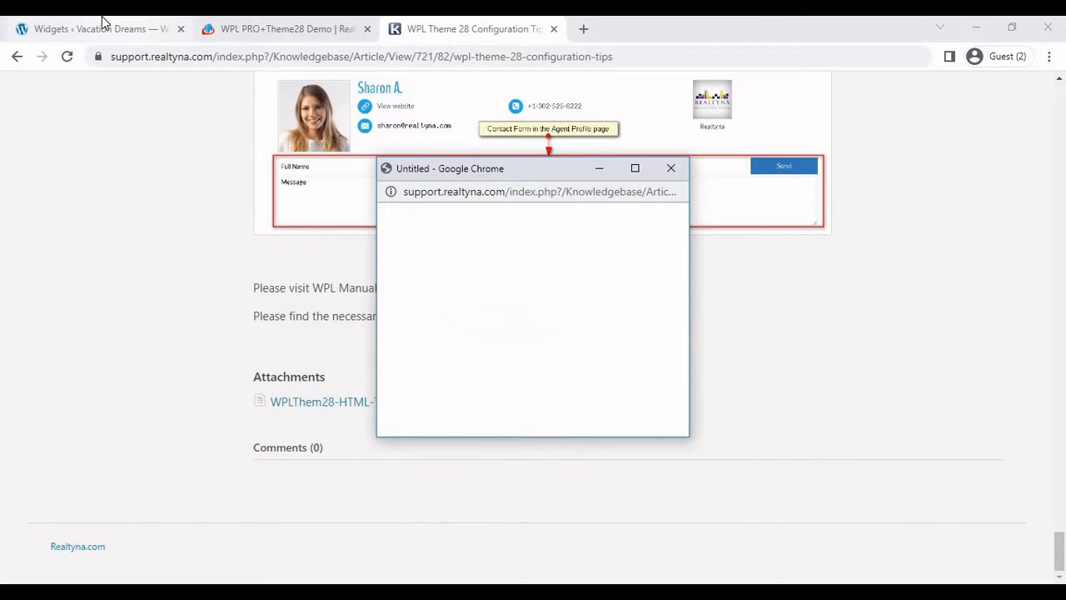
left_click(95, 28)
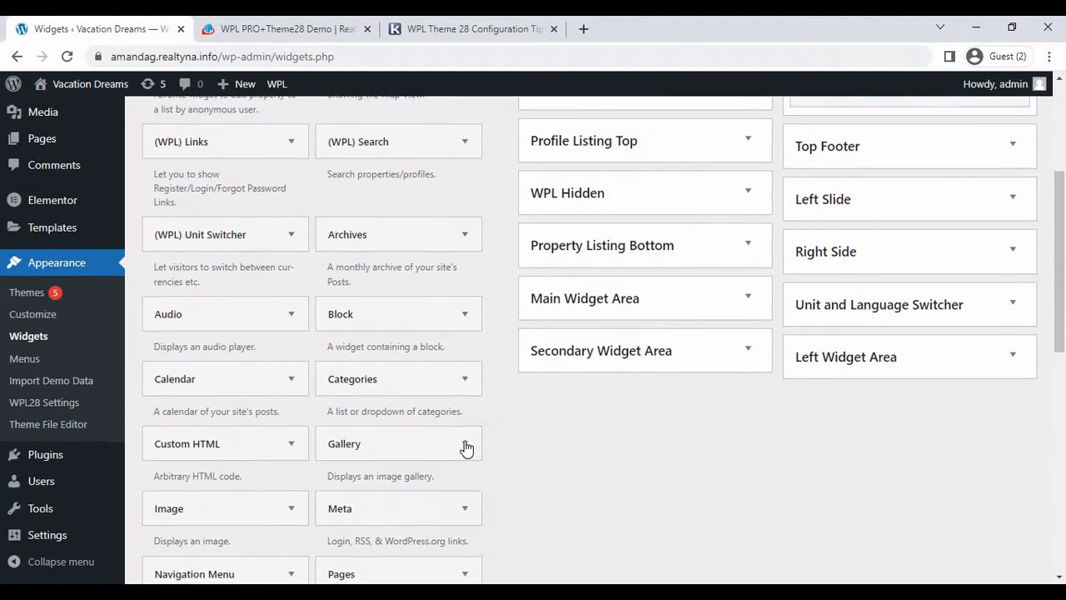
- Add a Text widget titled New Features with the pasted HTML to Top Footer Rows and save
scroll("down", 3)
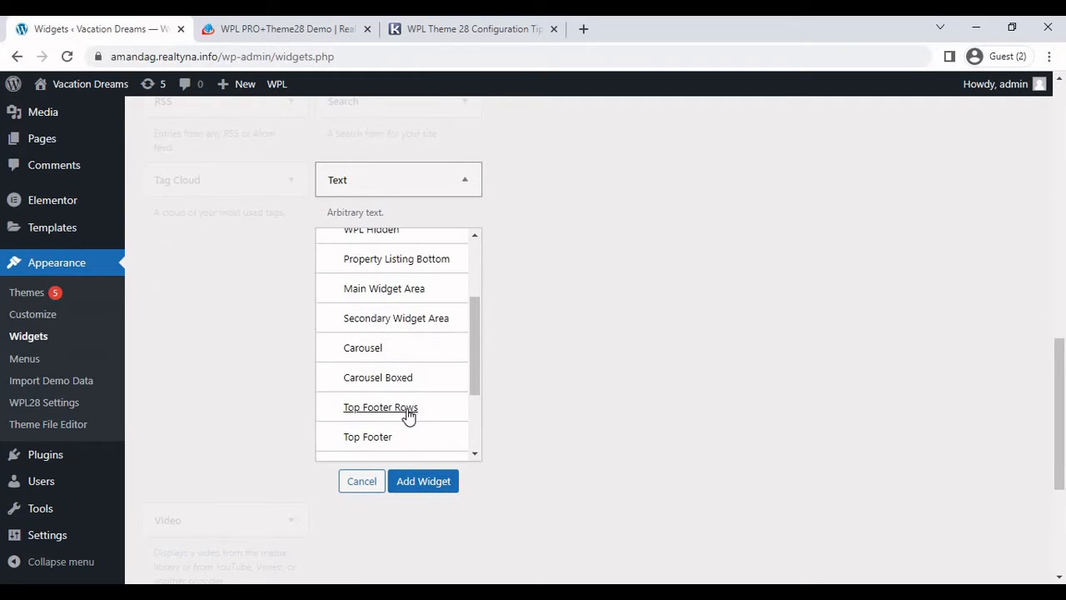
left_click(381, 406)
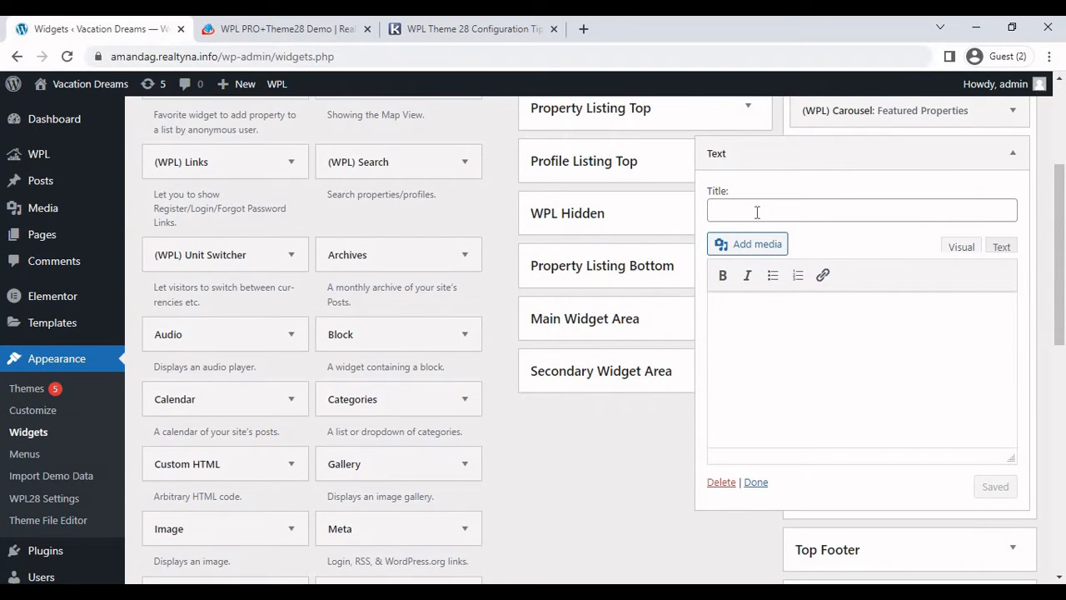
type("N")
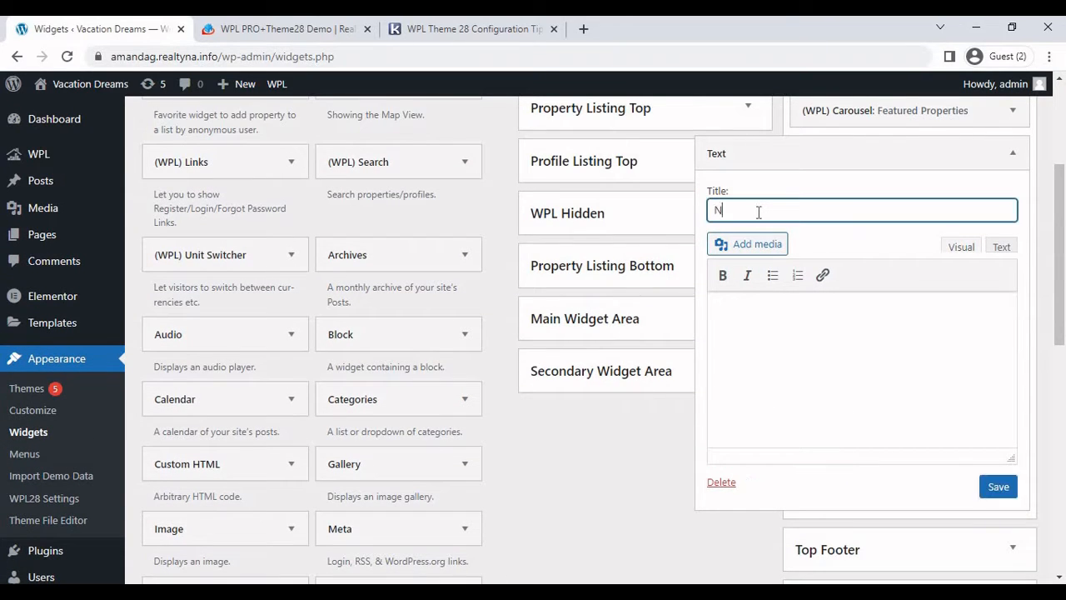
type("ew Features")
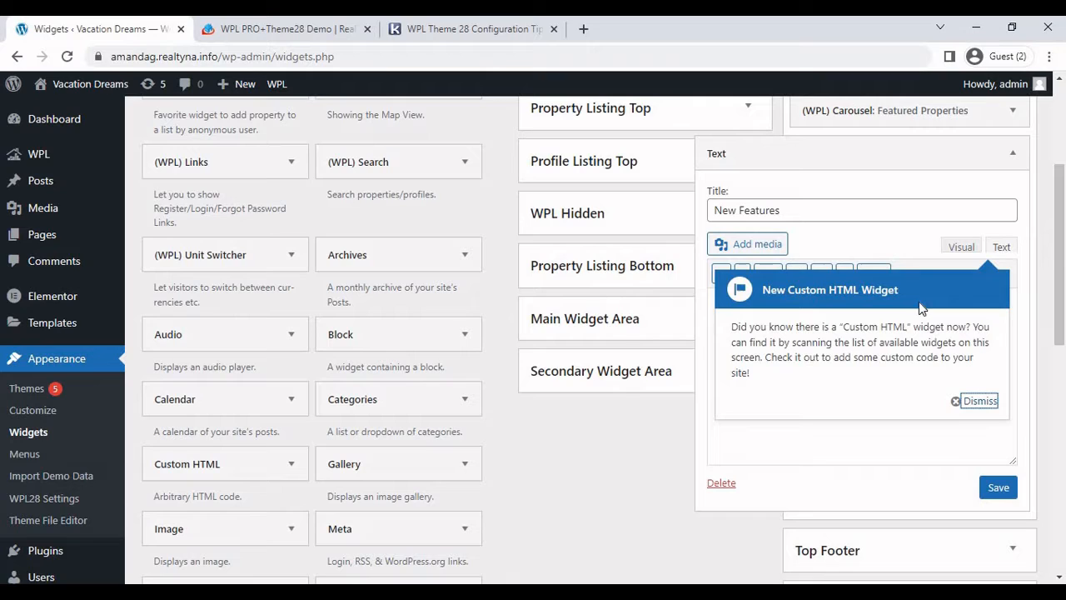
left_click(980, 401)
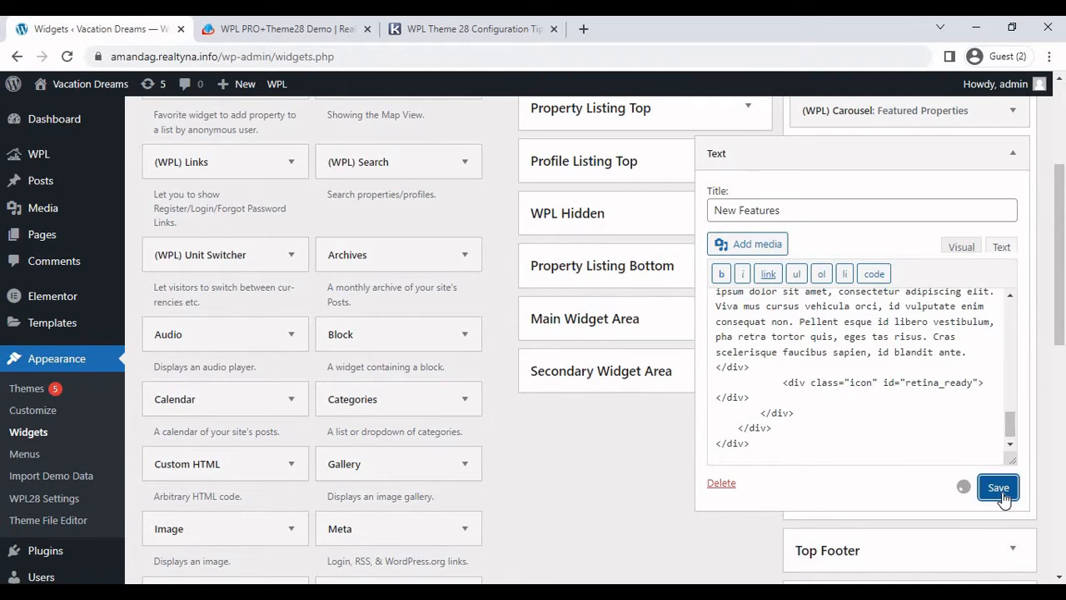
left_click(998, 487)
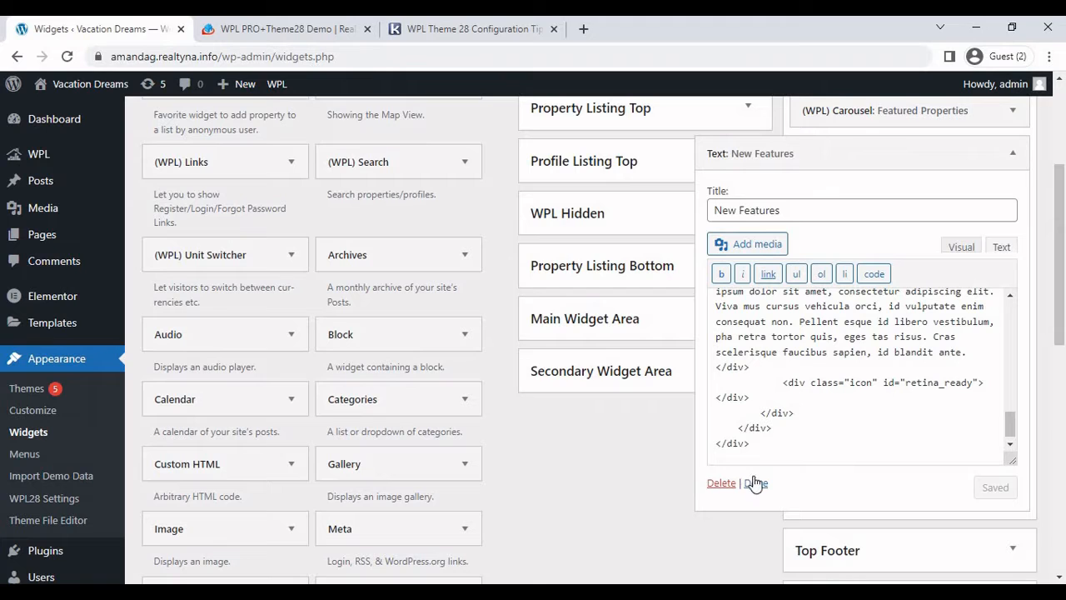
left_click(287, 29)
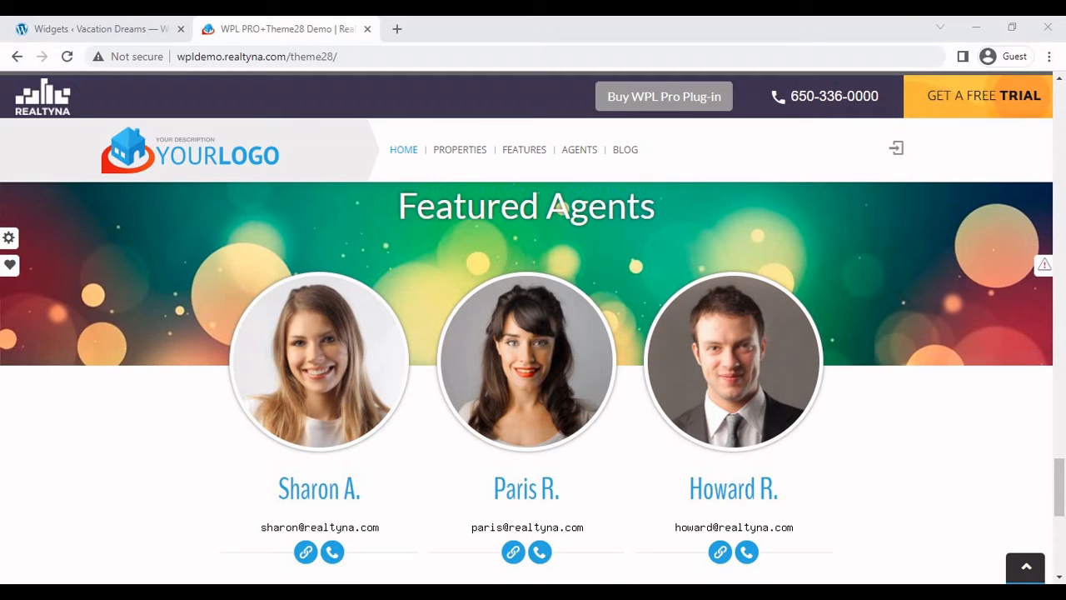
- Add a Featured Agents WPL Agents widget to Top Footer Rows, then view the demo's Our Partner section
scroll("down", 3)
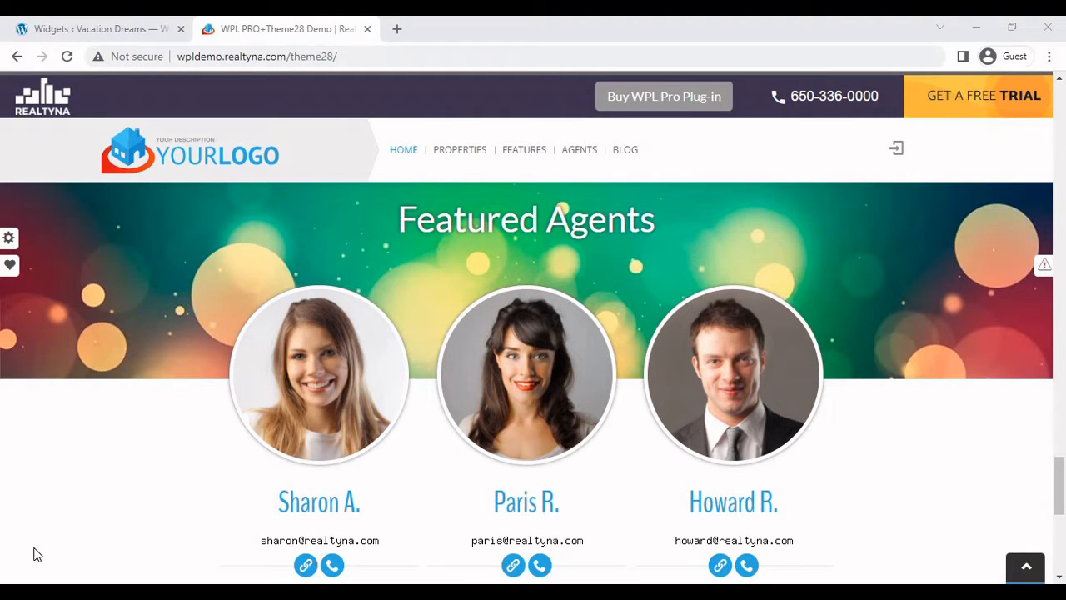
left_click(100, 28)
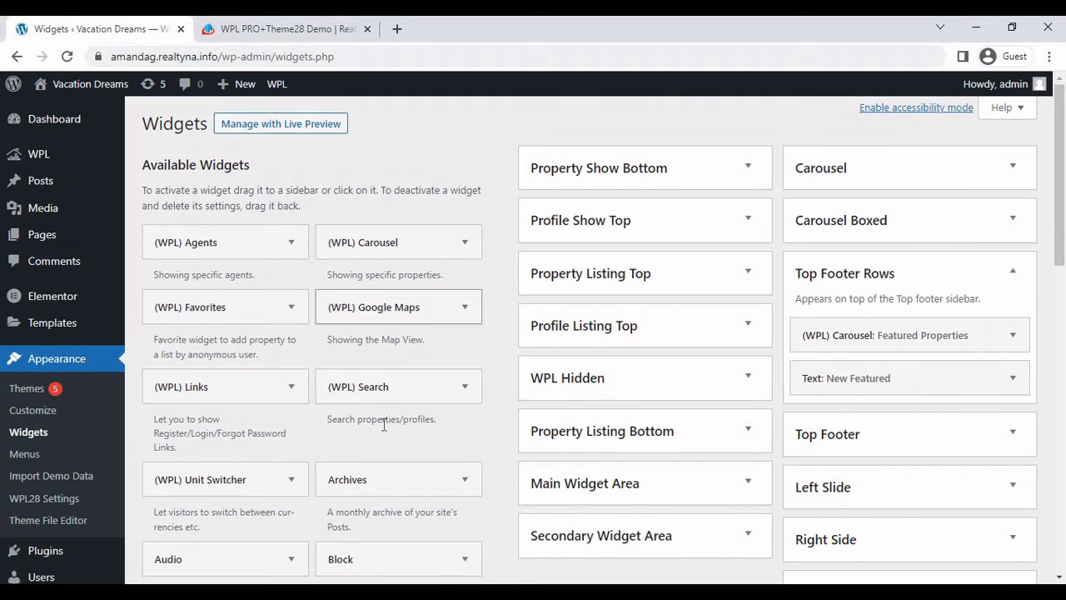
scroll("down", 3)
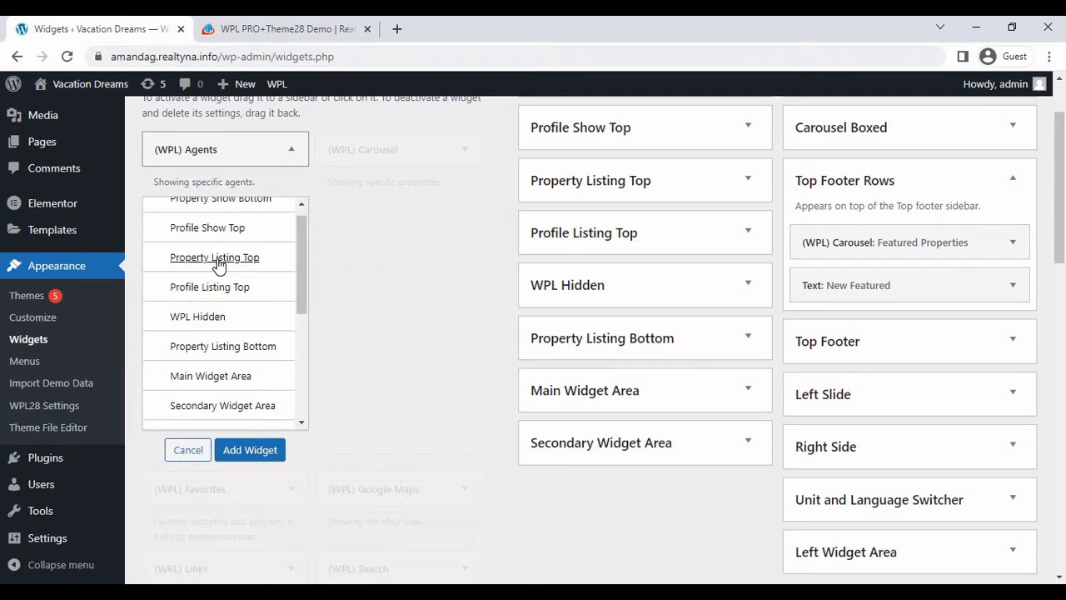
left_click(250, 450)
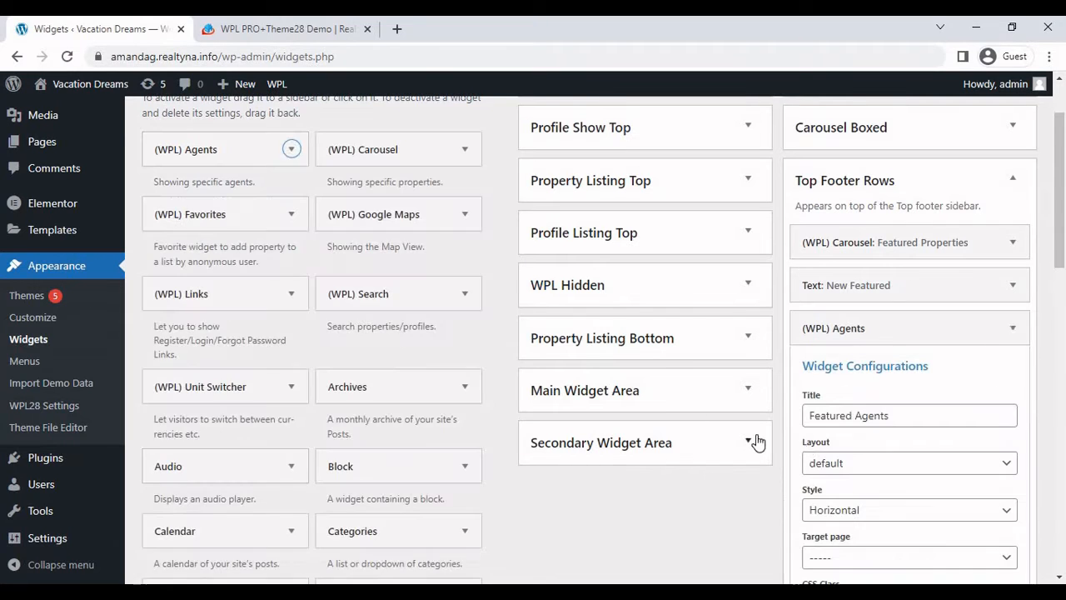
scroll("down", 3)
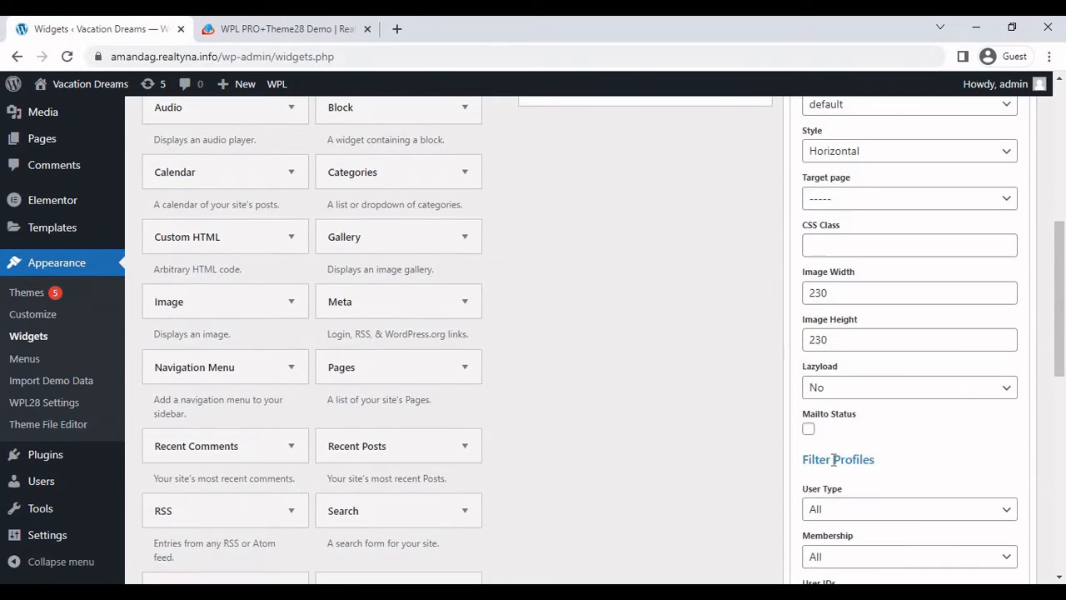
scroll("down", 3)
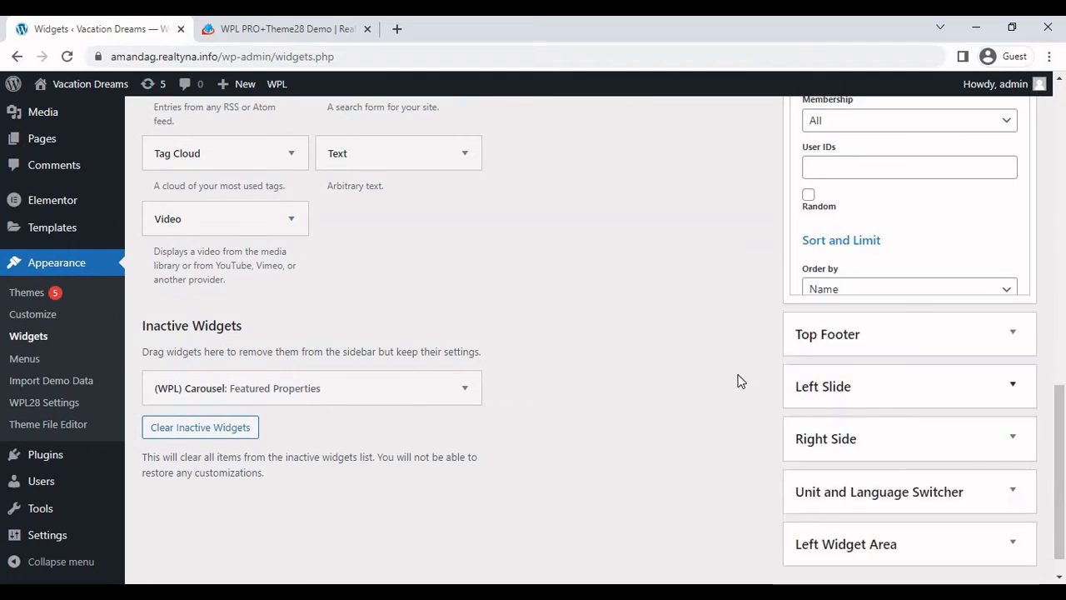
scroll("up", 3)
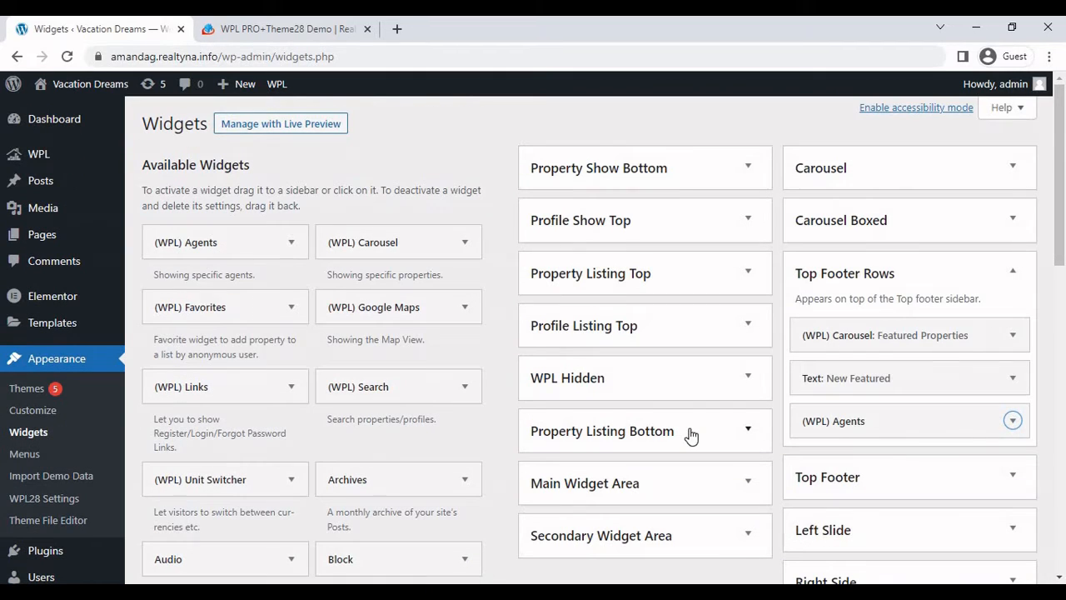
left_click(288, 28)
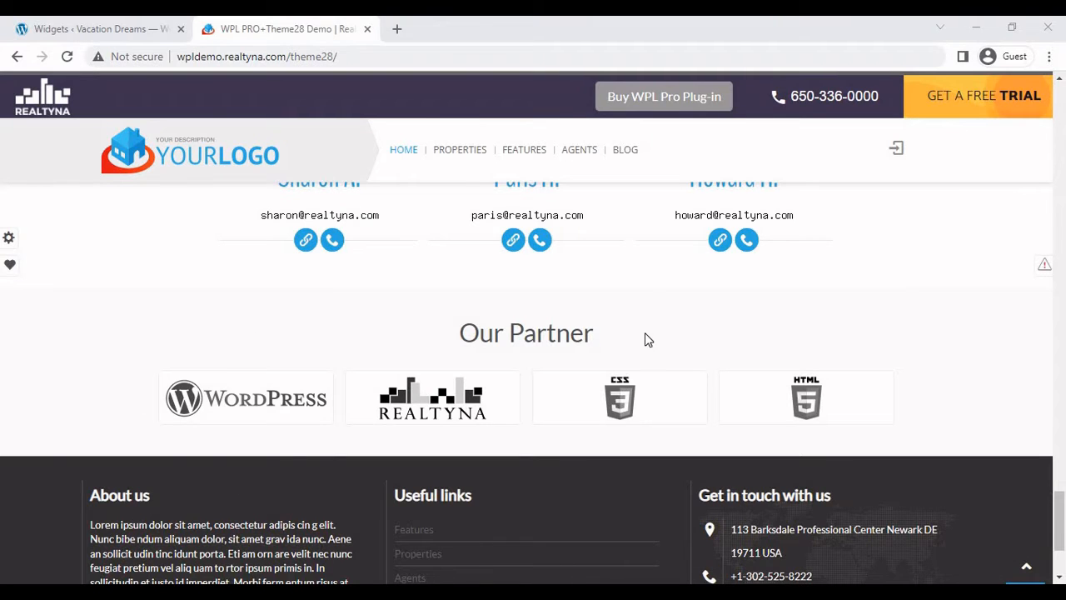
- Add a Text widget to Top Footer Rows and start titling it 'Our Partner'
left_click(100, 28)
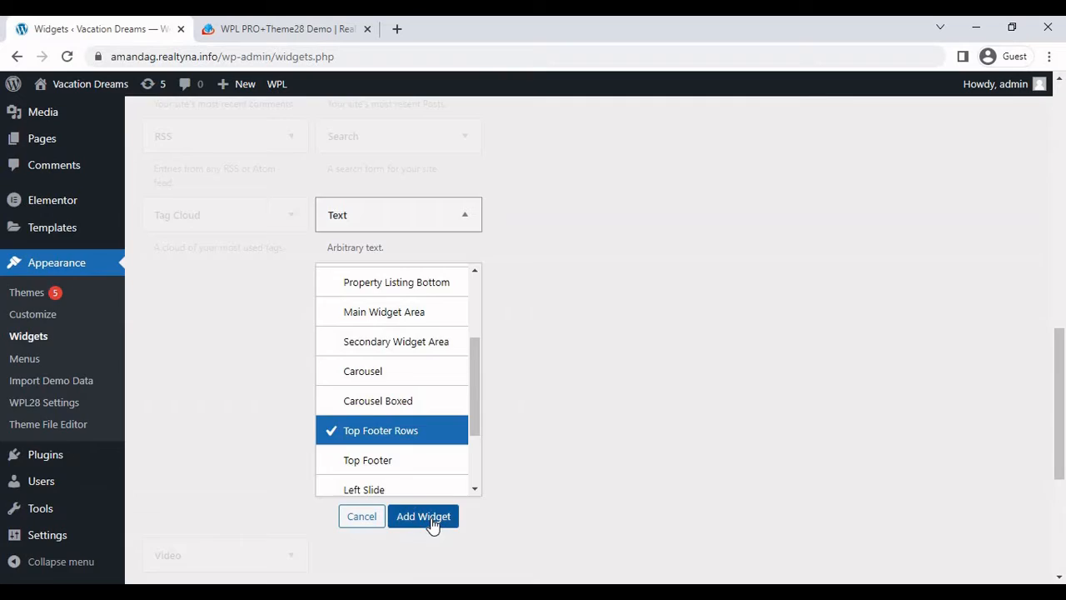
left_click(423, 516)
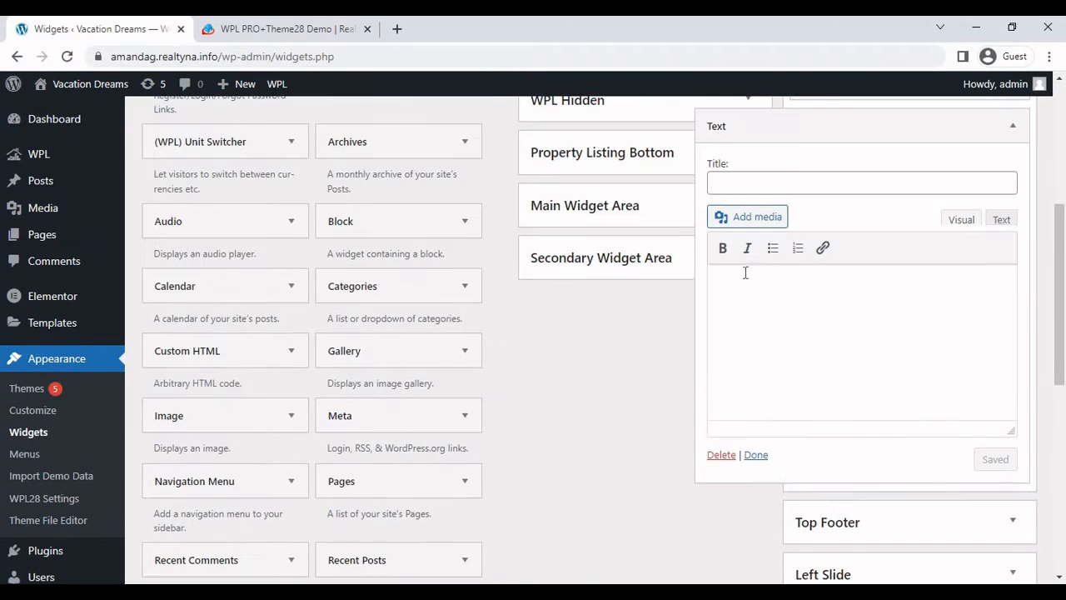
left_click(861, 182)
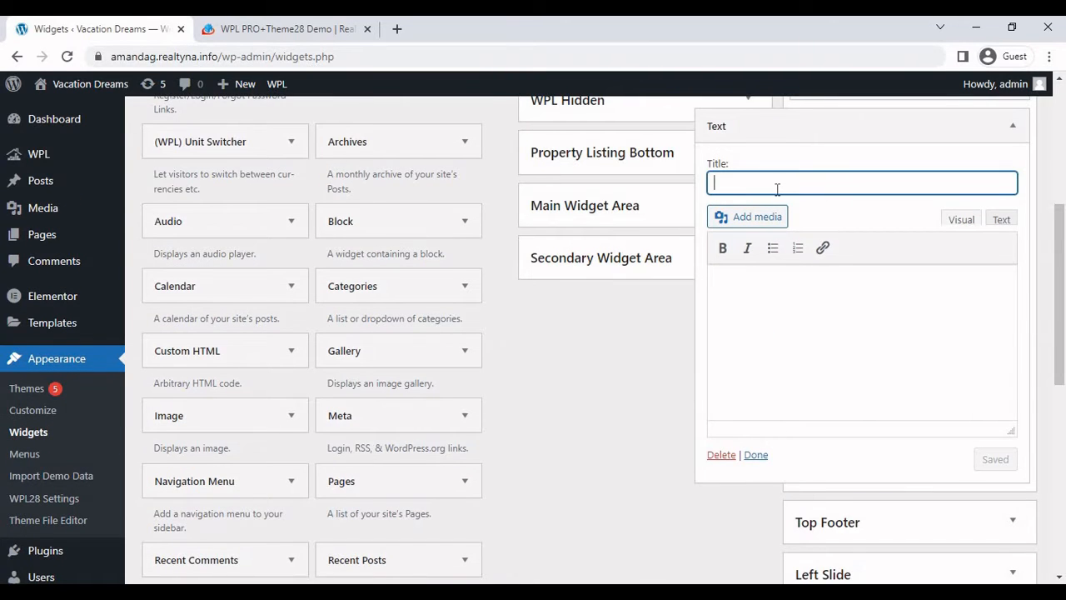
type("Our Partne")
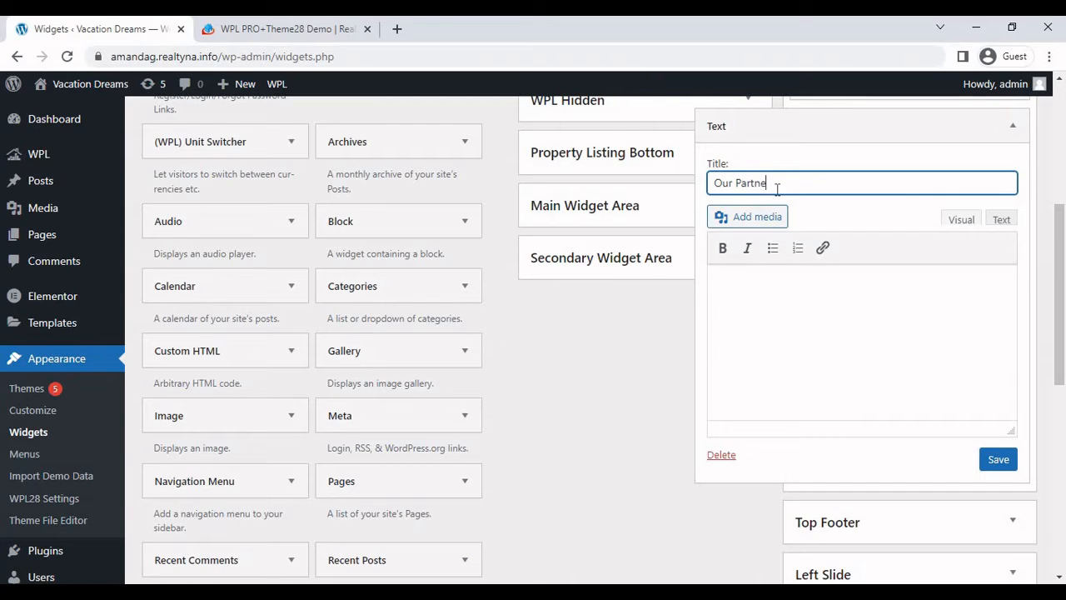
left_click(1001, 219)
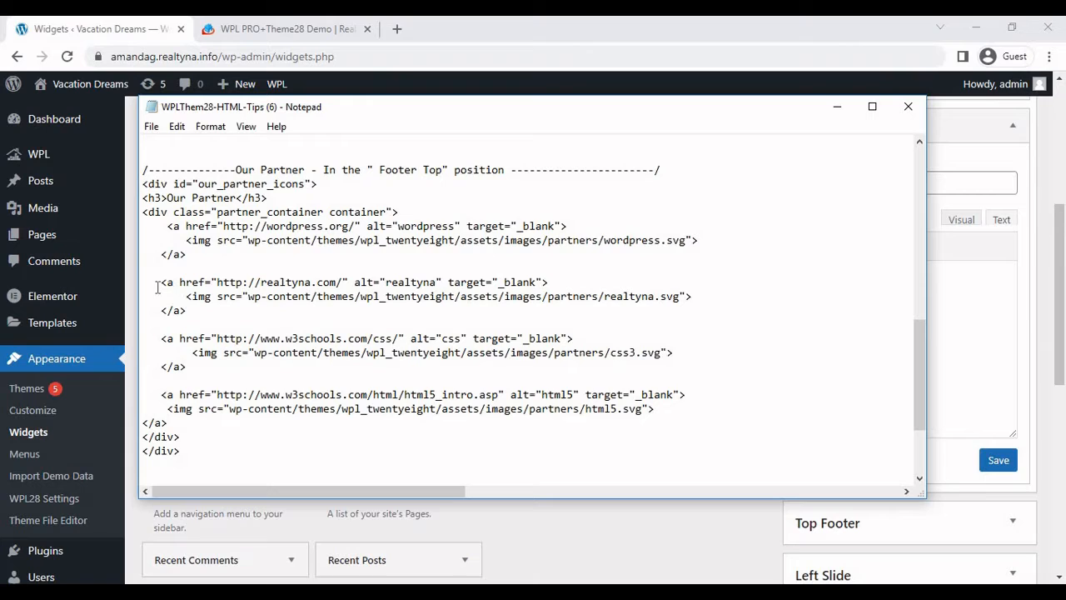
- Paste the Our Partner logo HTML from Notepad into the Our Partners Text widget, save, and view the demo
left_click(156, 281)
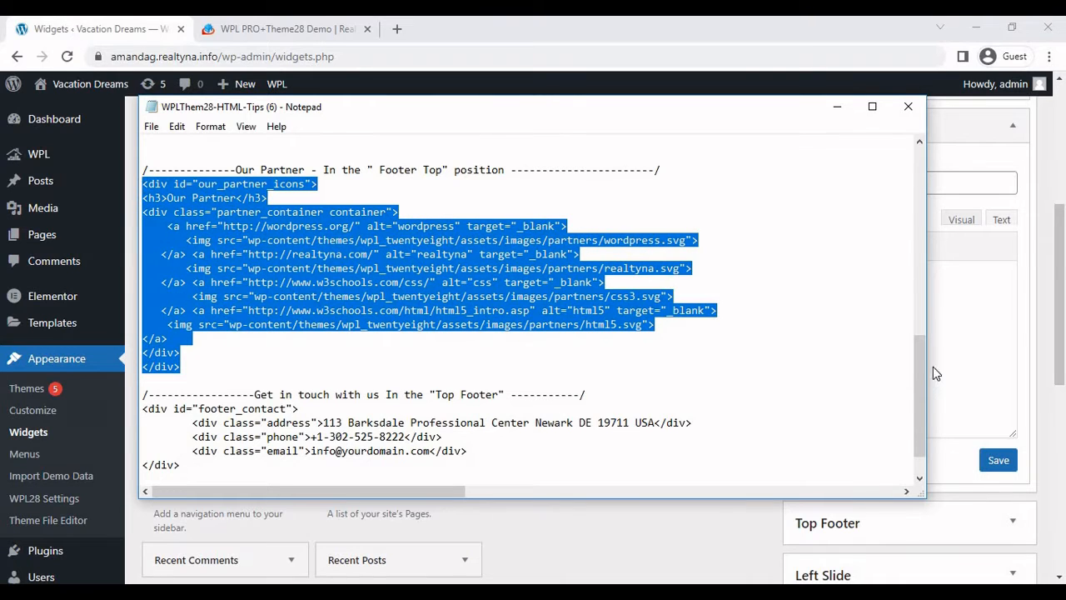
left_click(908, 107)
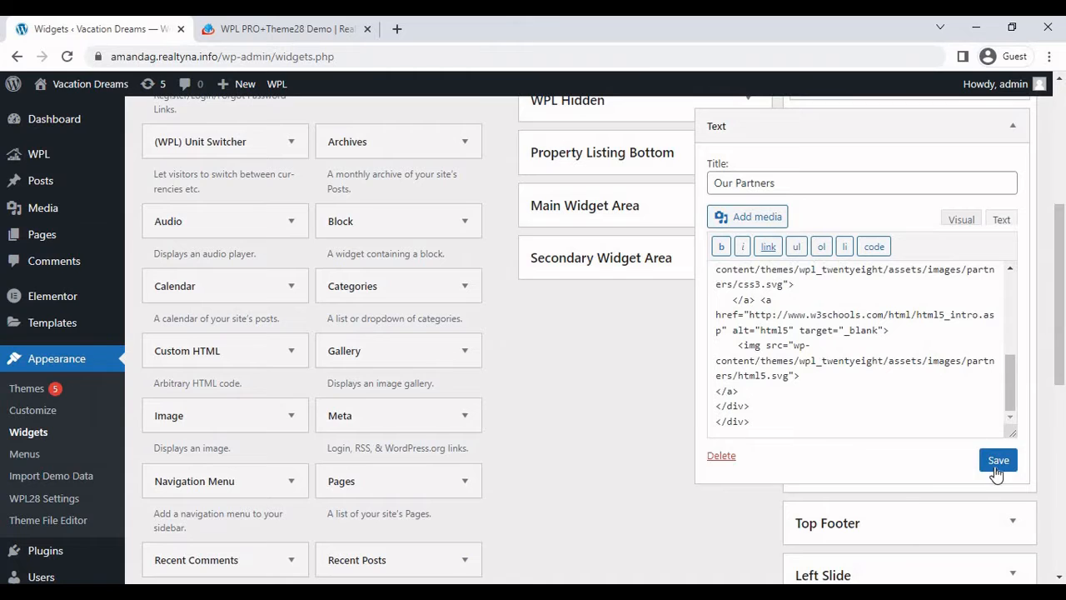
left_click(998, 460)
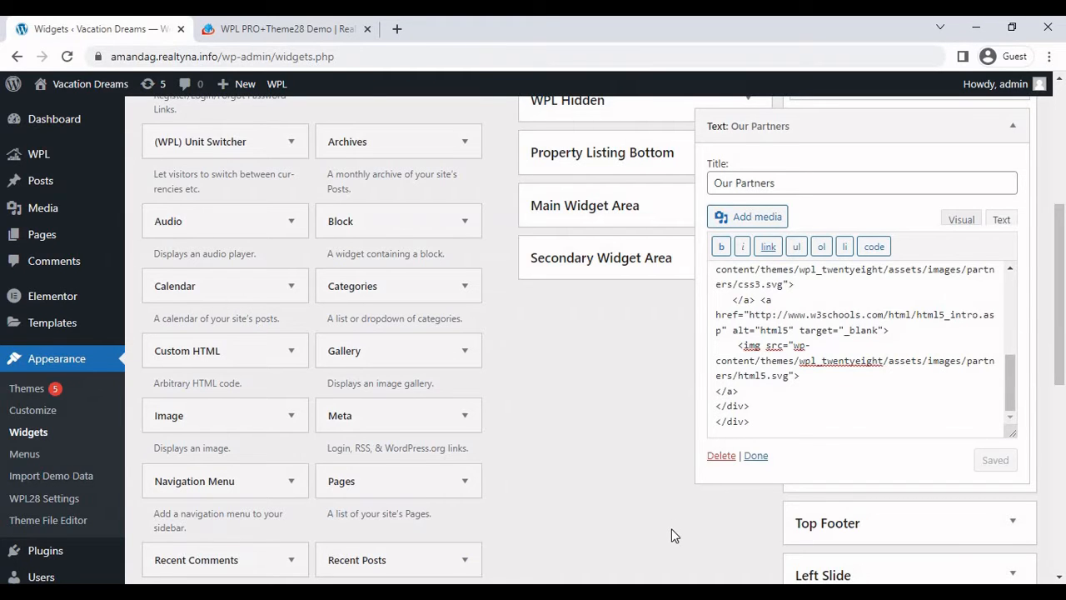
left_click(287, 28)
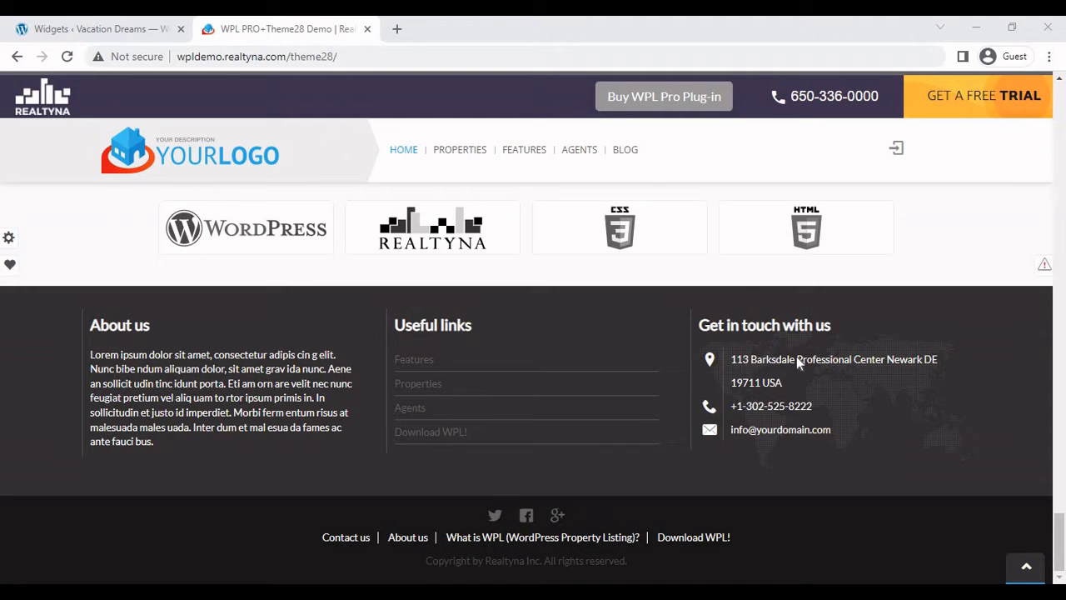
mouse_move(385, 436)
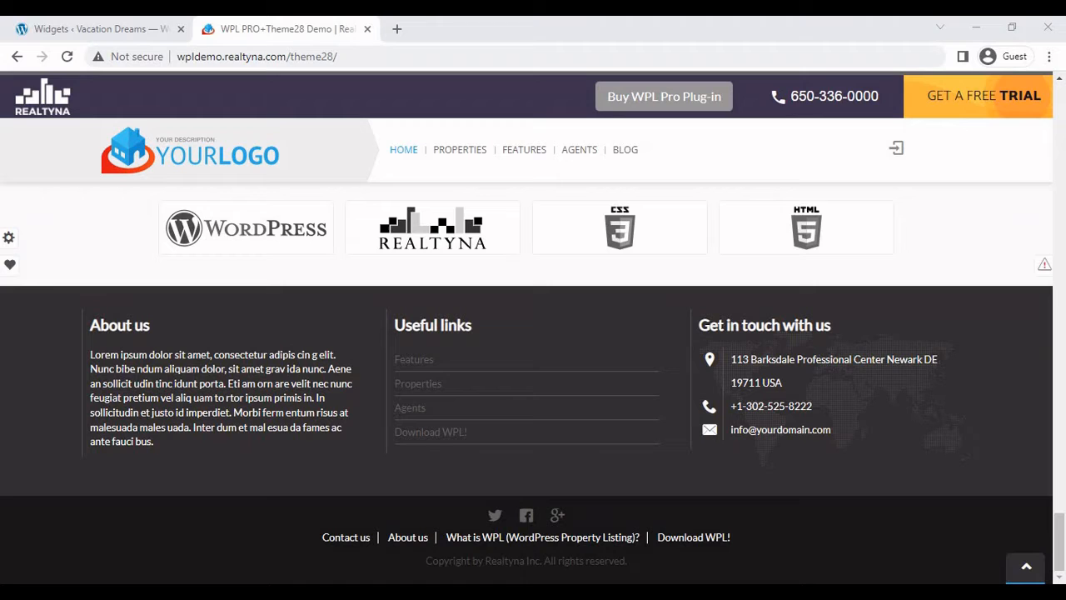
mouse_move(377, 323)
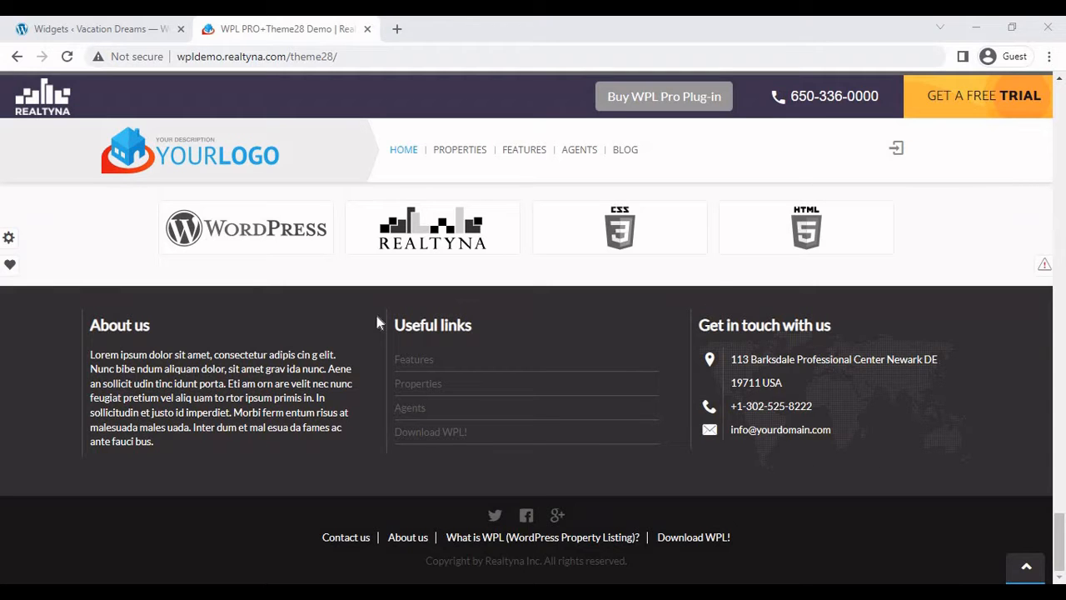
- Return from the demo footer to the WordPress widgets page and scroll through it
left_click(95, 28)
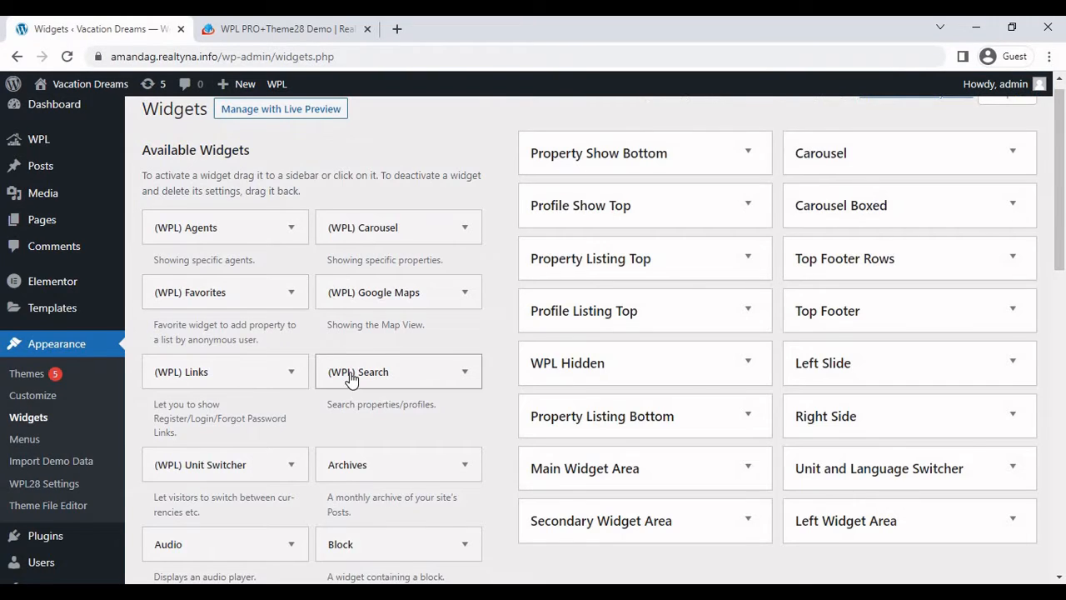
scroll("down", 3)
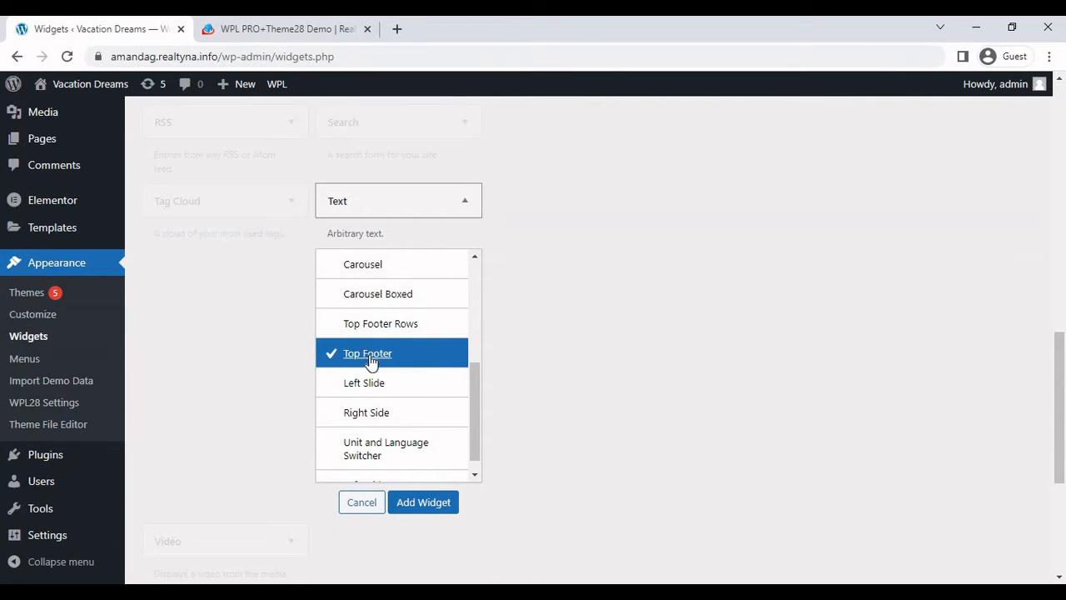
- Save a Top Footer Text widget titled 'About Us' containing the lorem ipsum paragraph
left_click(423, 501)
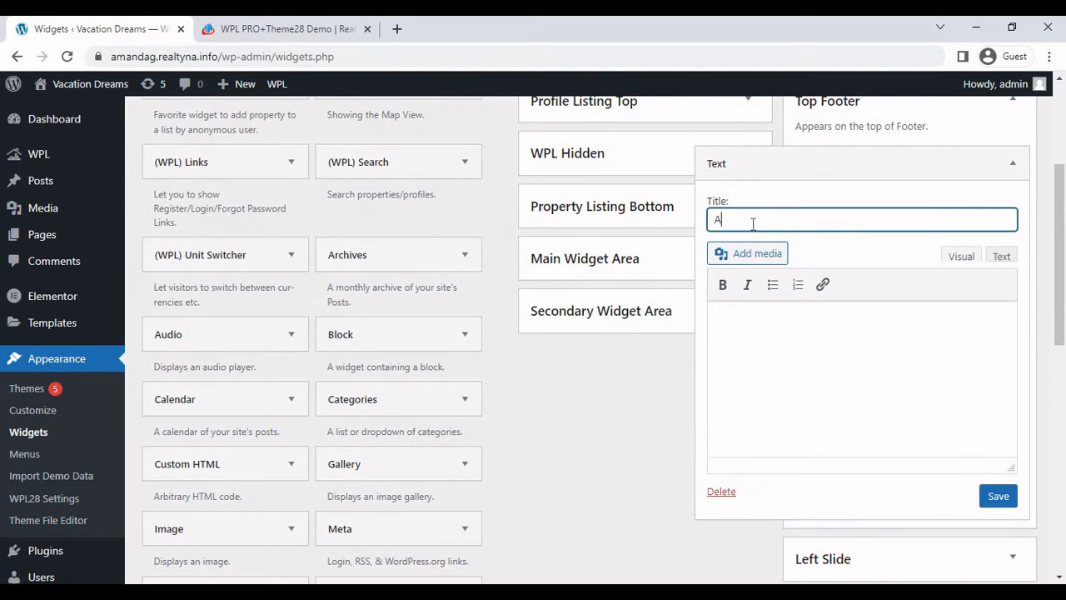
type("About Us")
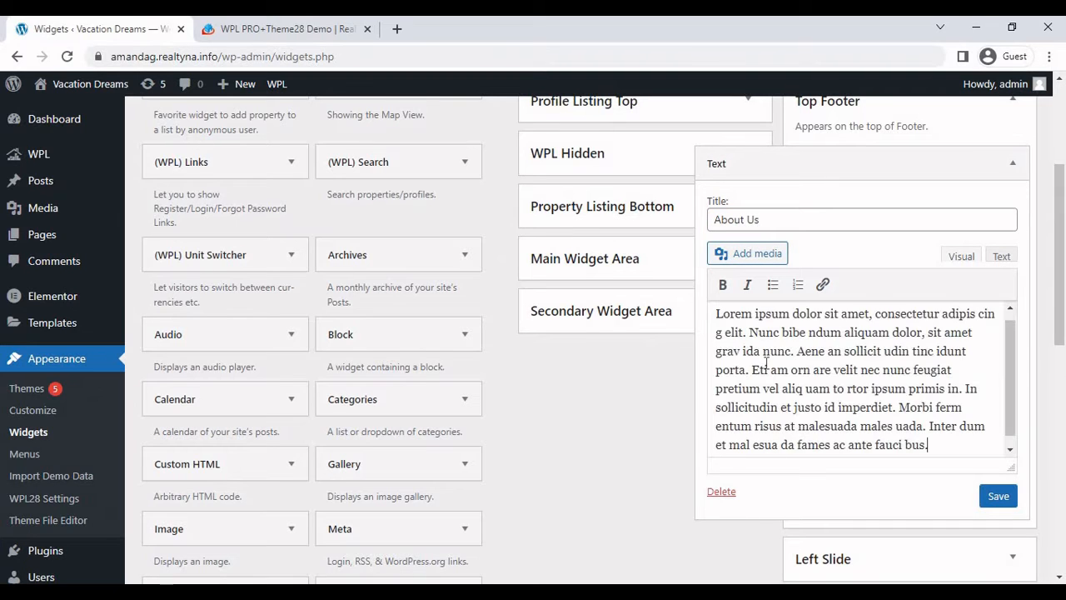
left_click(998, 496)
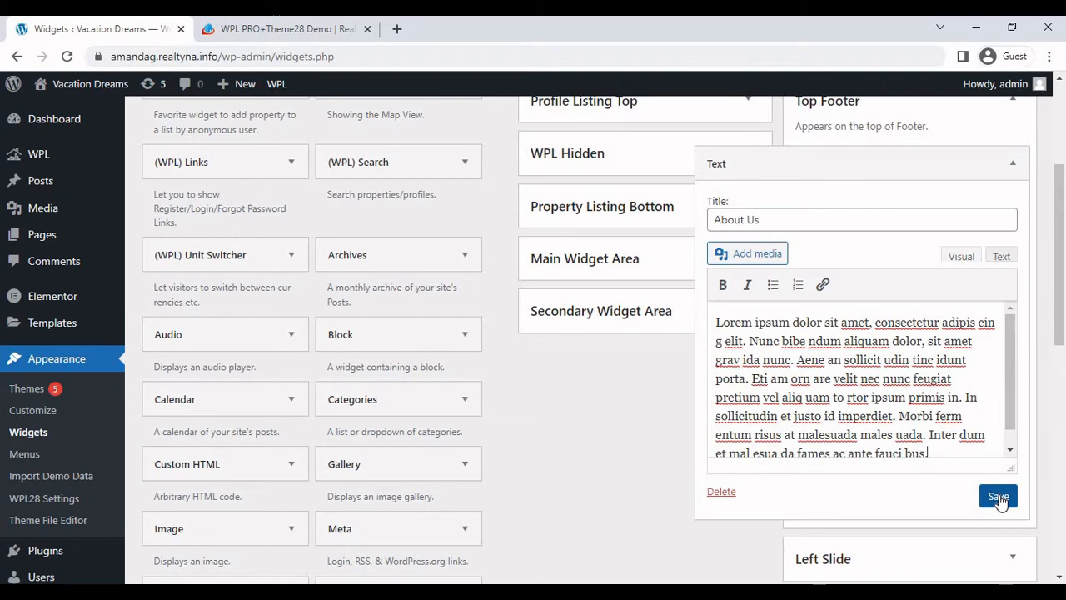
left_click(997, 495)
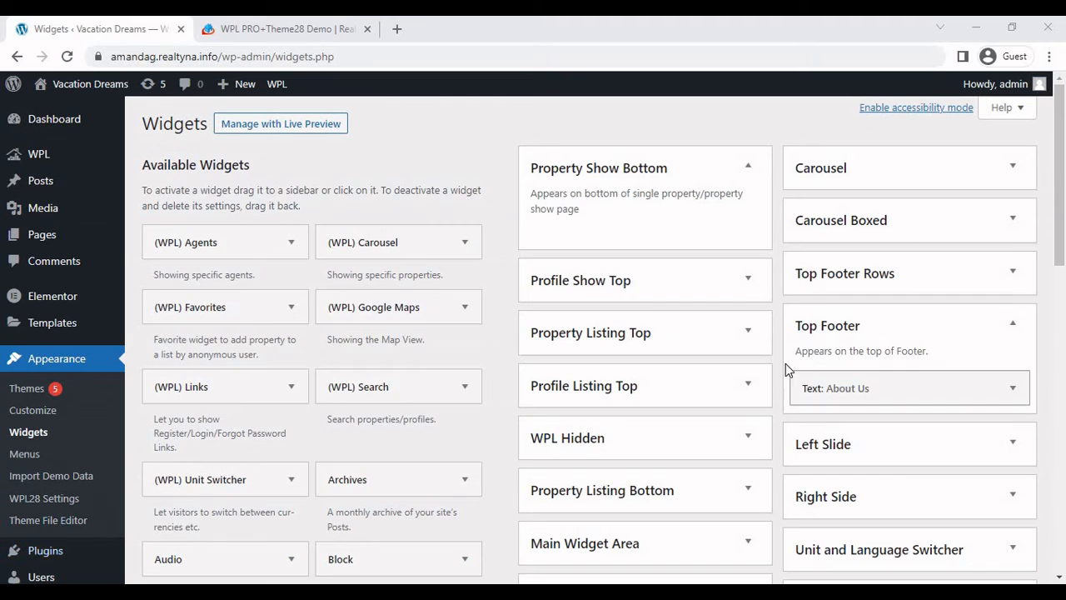
- Save a Top Footer Navigation Menu widget set to the Useful Links menu
scroll("down", 3)
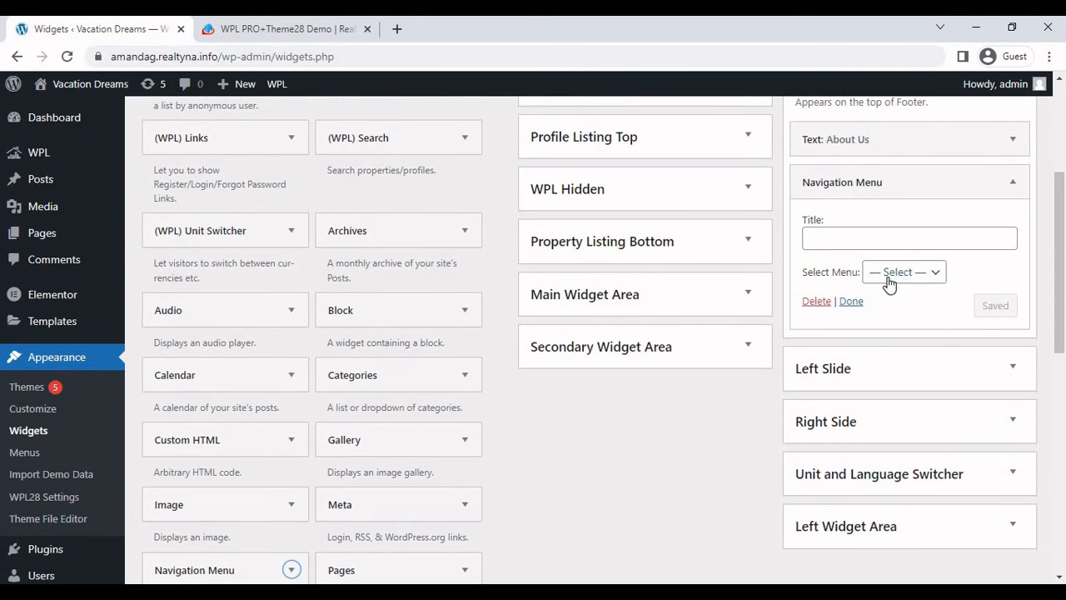
left_click(904, 271)
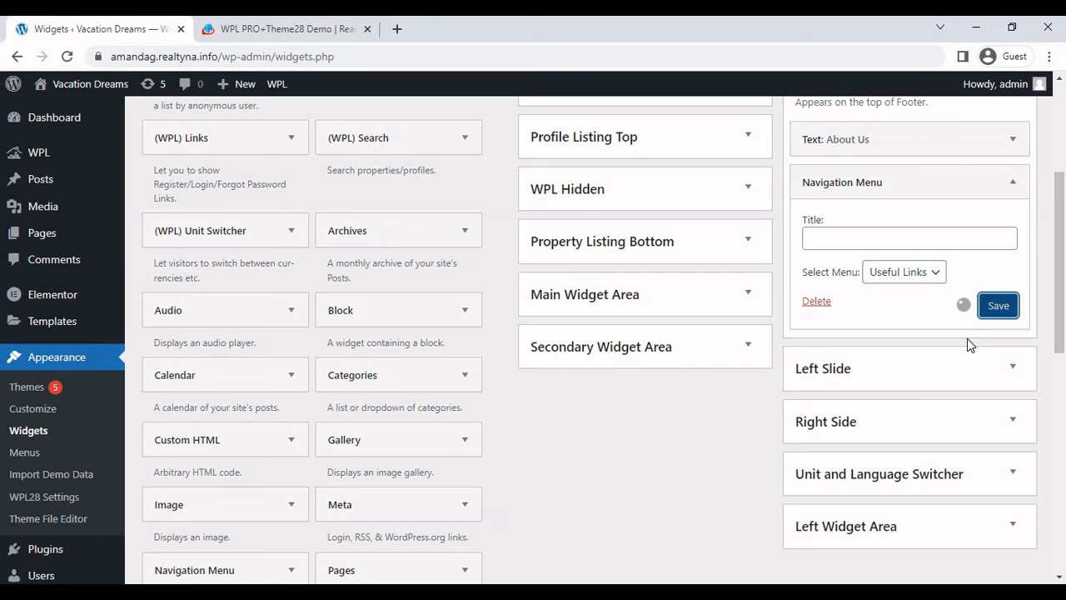
left_click(998, 305)
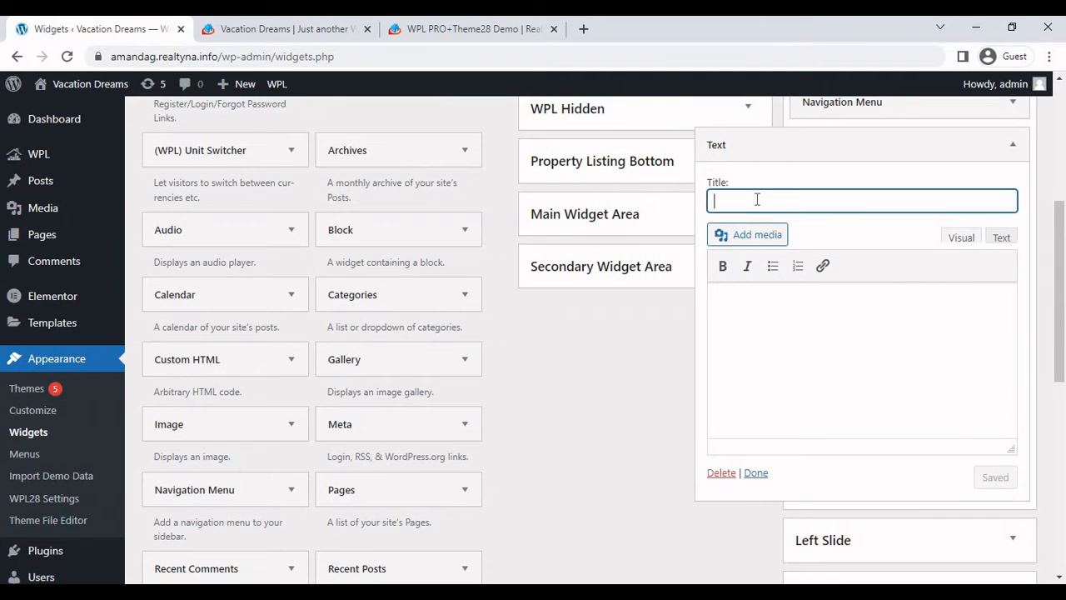
type("Get in touch with us")
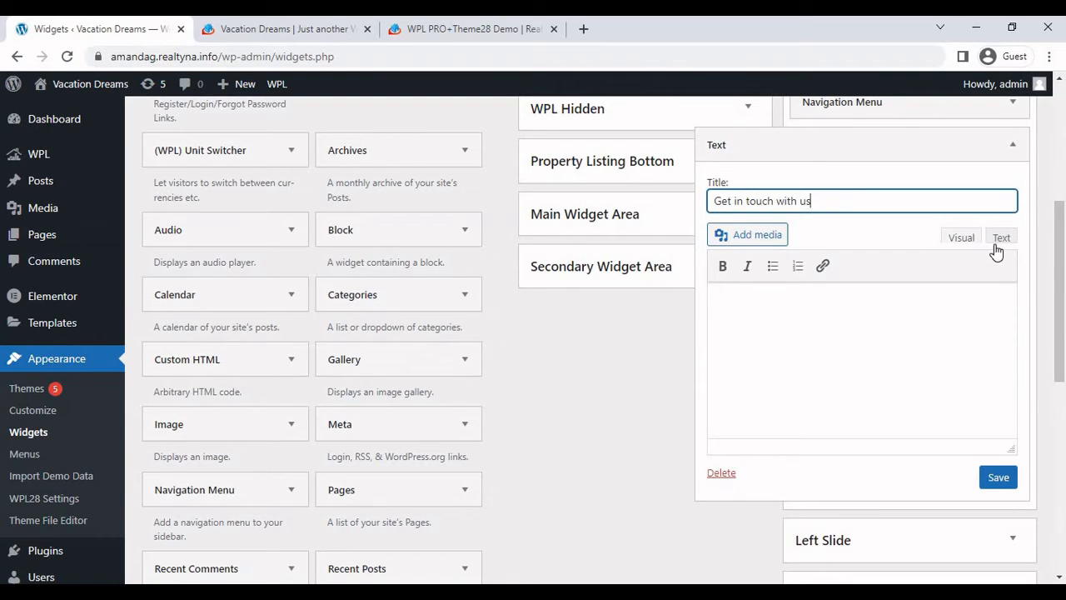
left_click(1001, 237)
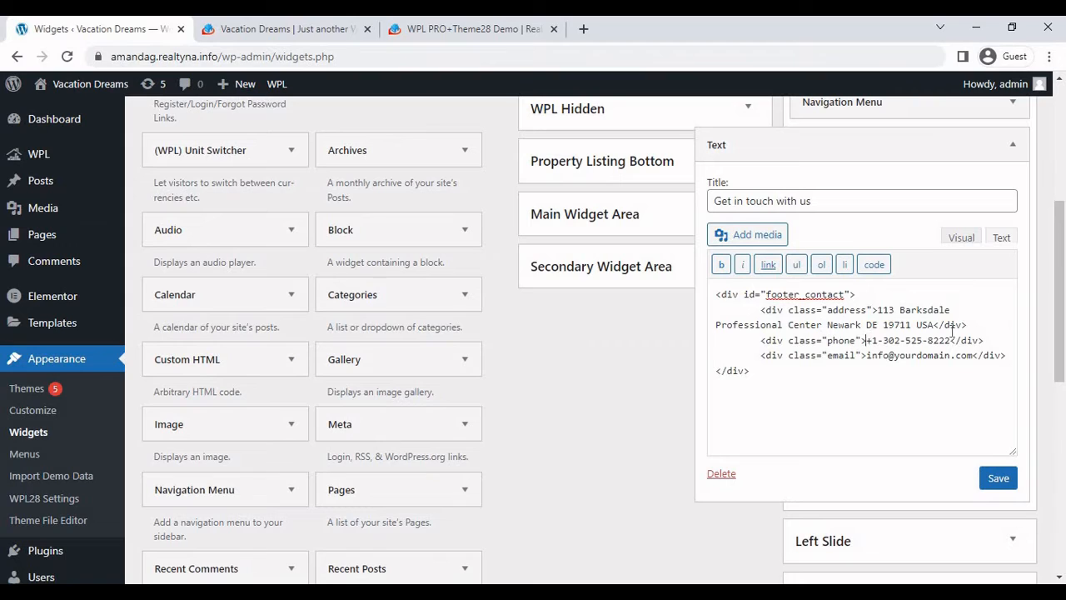
double_click(908, 340)
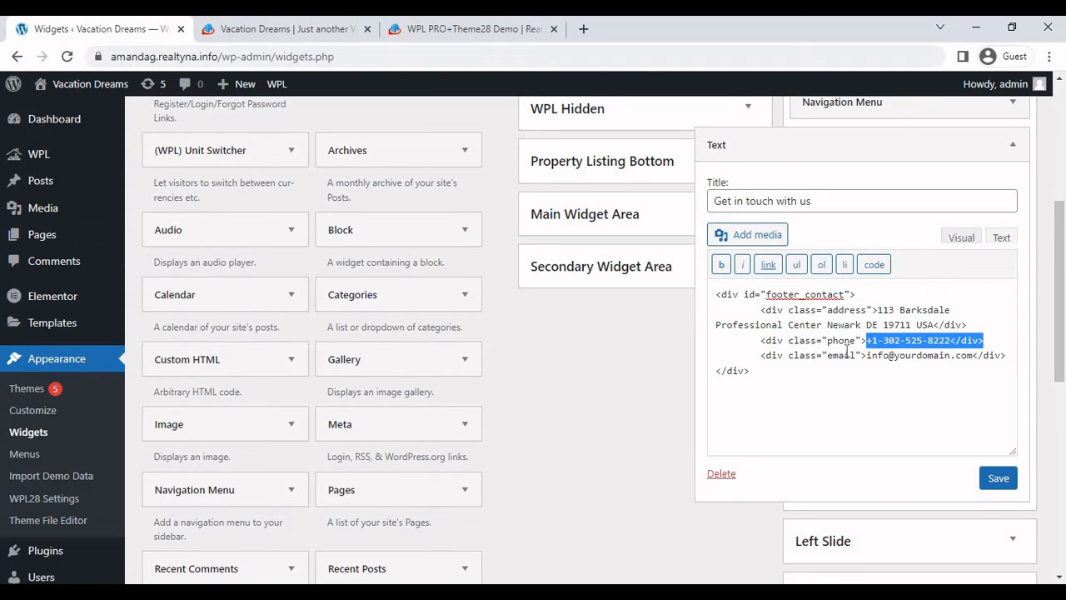
left_click(834, 340)
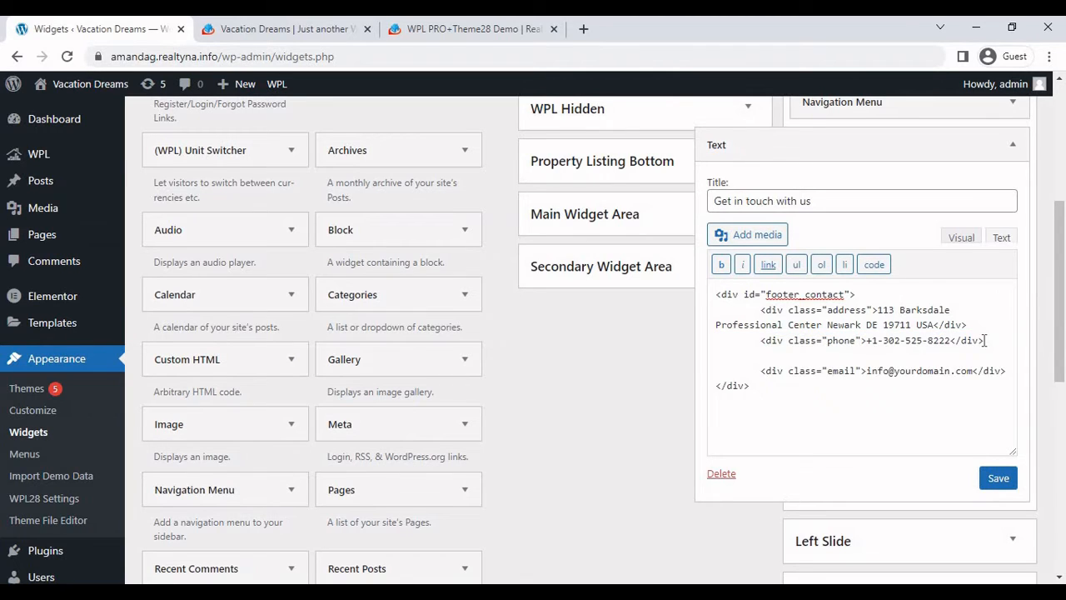
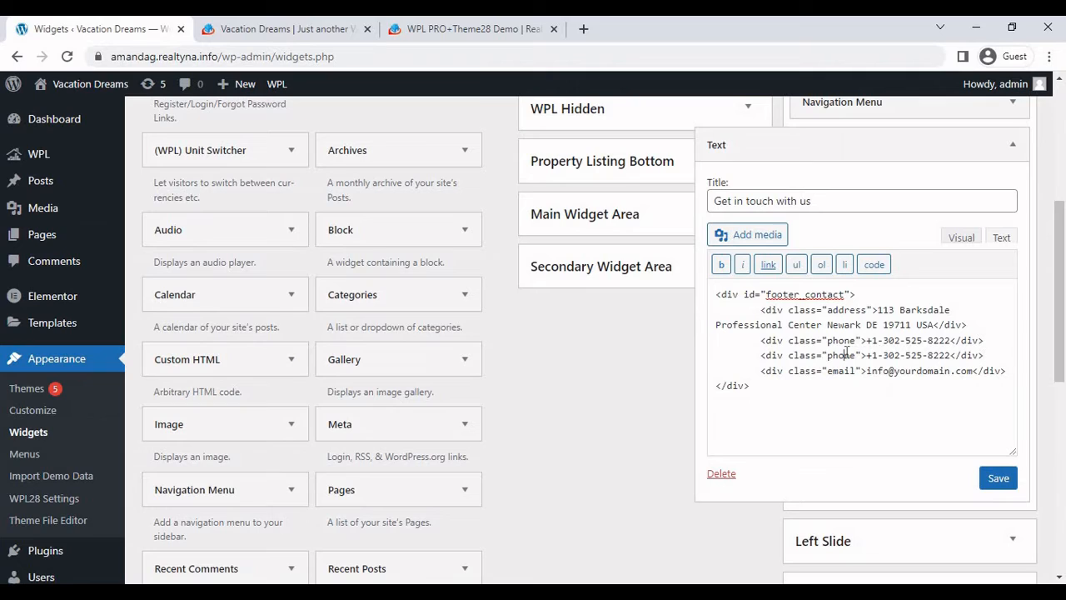
- Delete the duplicated phone line, save the widget, and return to the Home page editor
triple_click(871, 355)
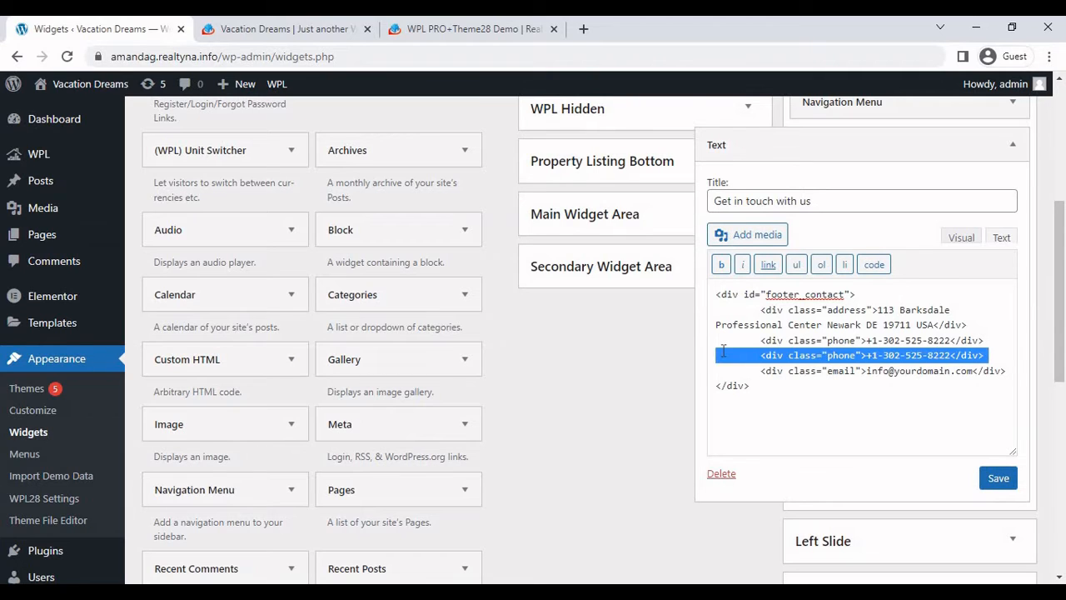
key("Delete")
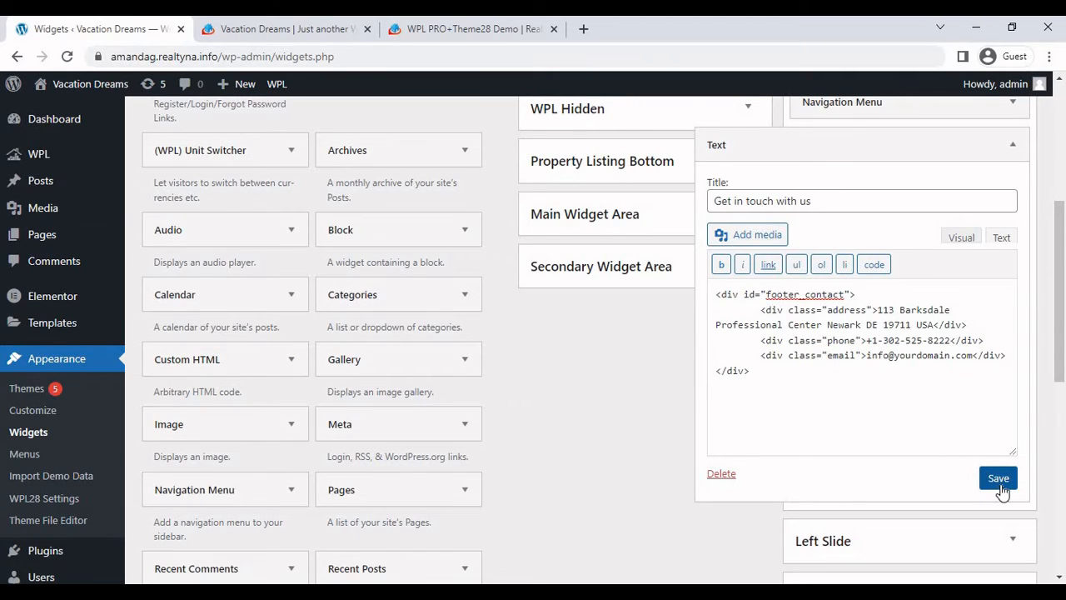
left_click(998, 477)
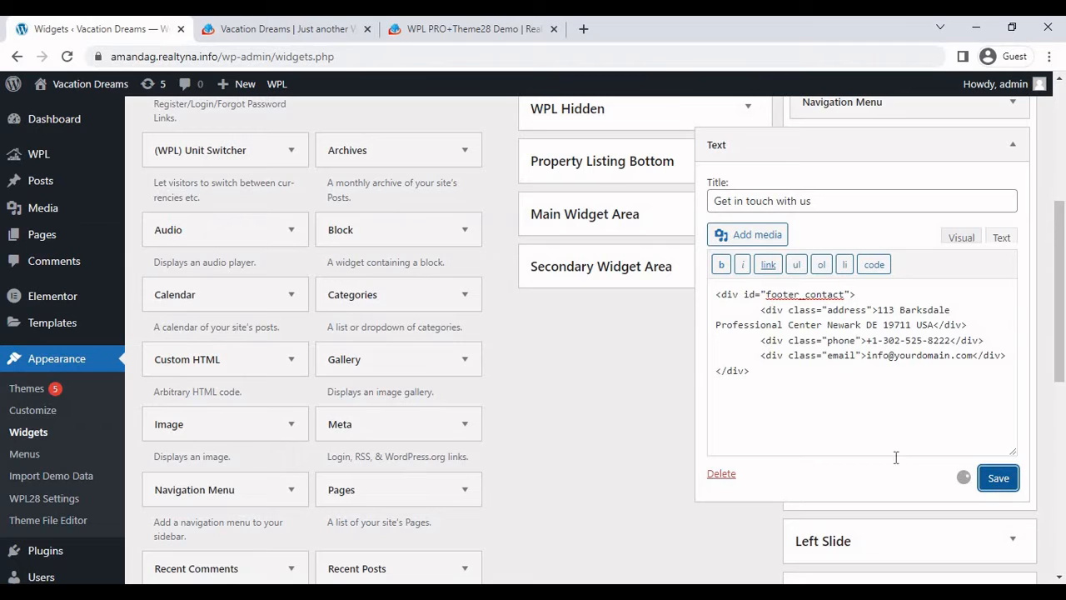
left_click(998, 477)
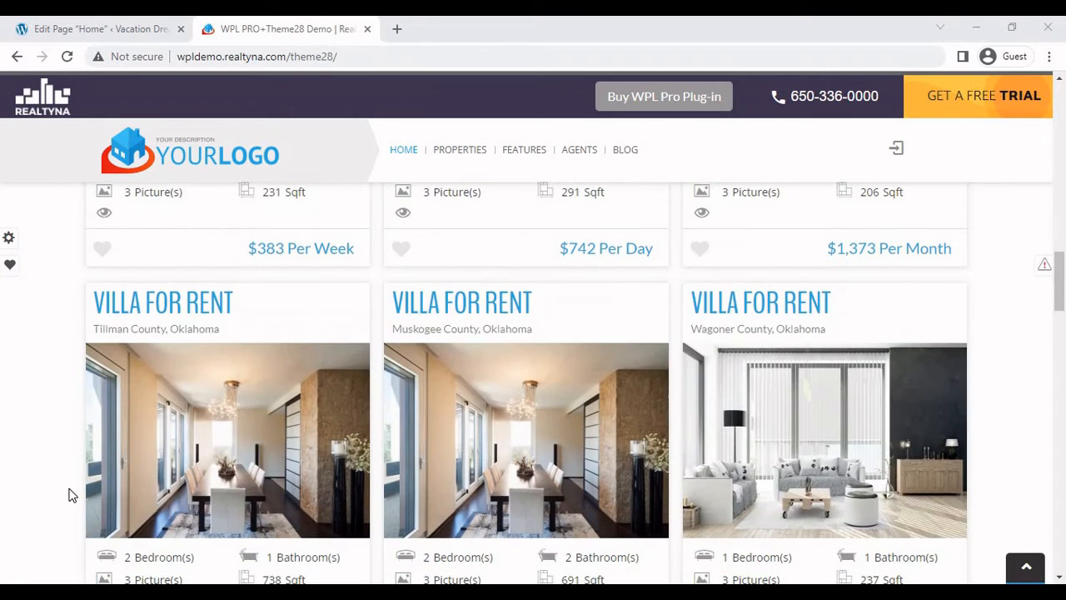
scroll("down", 3)
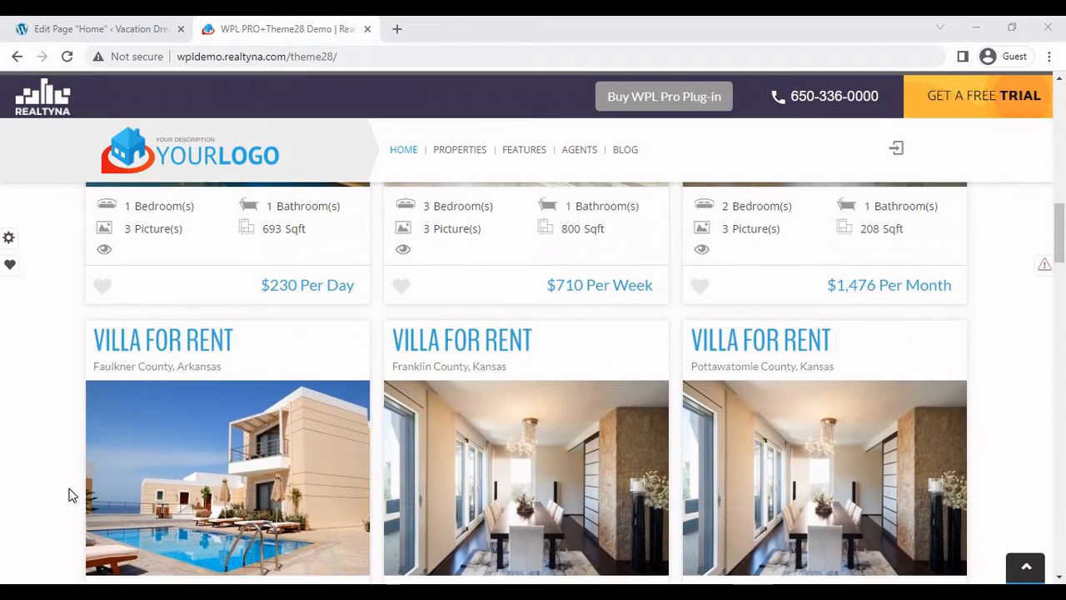
left_click(100, 28)
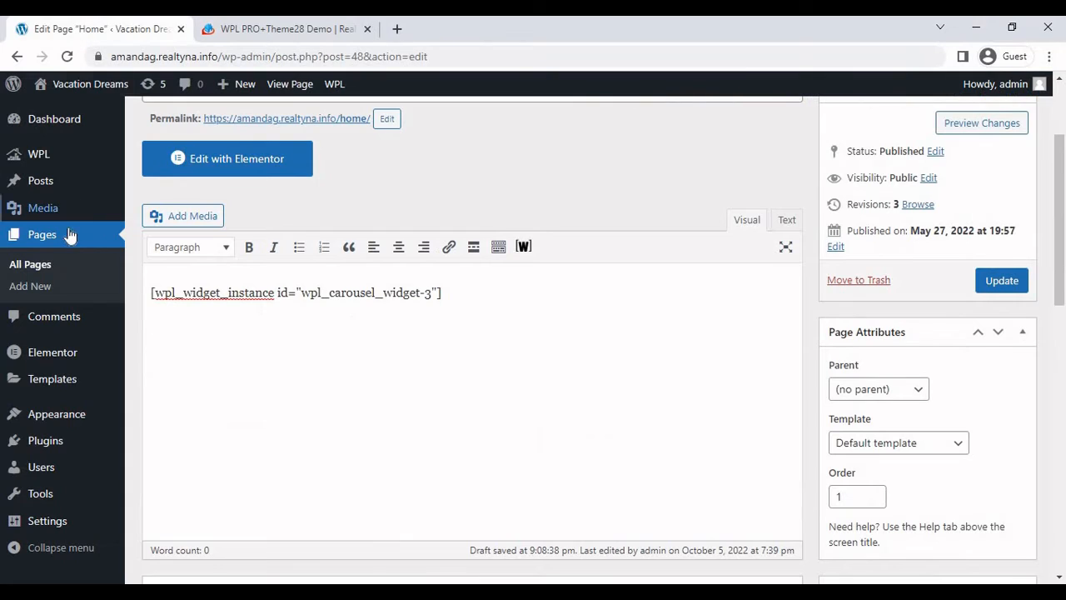
- Place the cursor on the empty line below the carousel shortcode in the Home page content
left_click(200, 325)
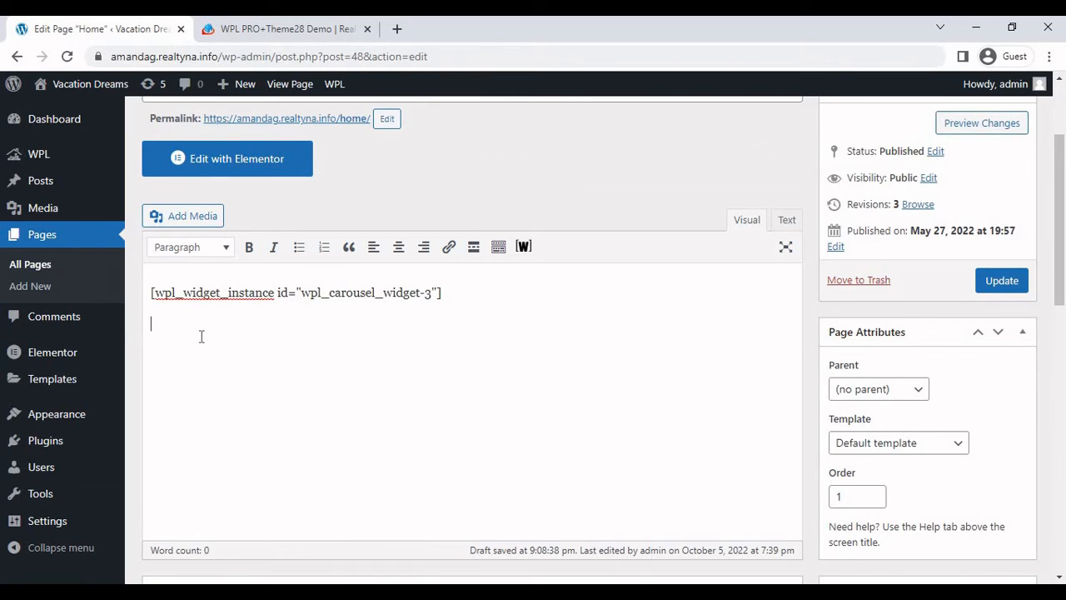
scroll("up", 3)
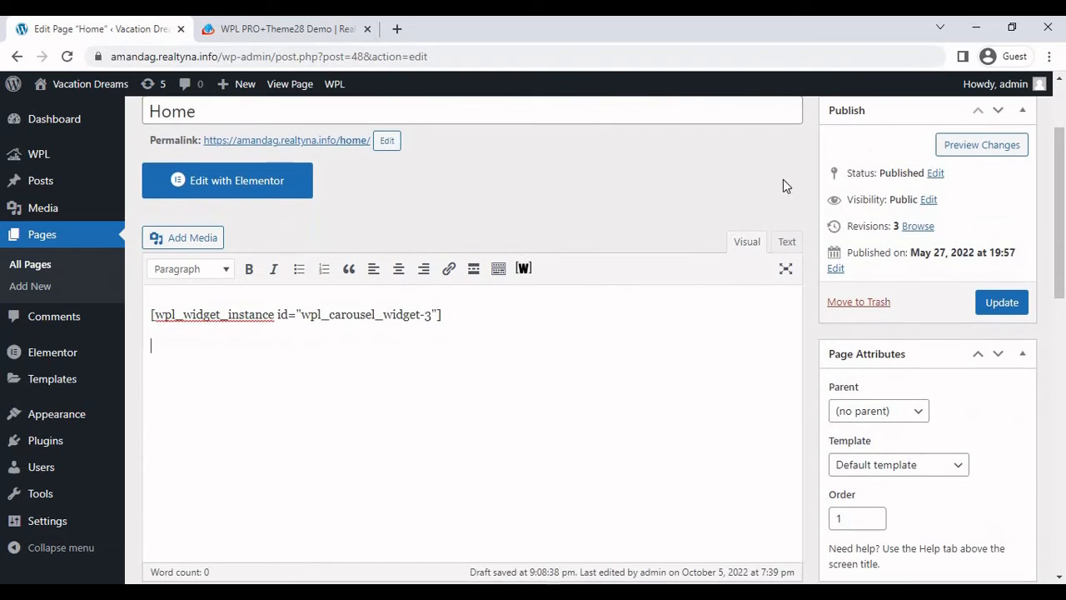
mouse_move(523, 269)
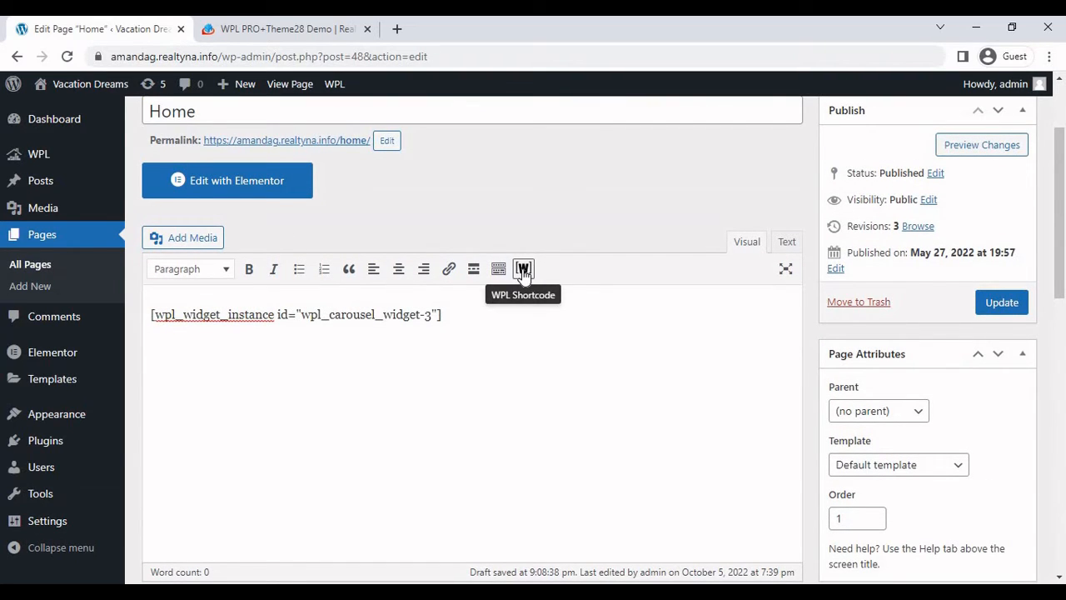
- Set Columns Count to 3 Columns in the WPL shortcode builder
left_click(523, 269)
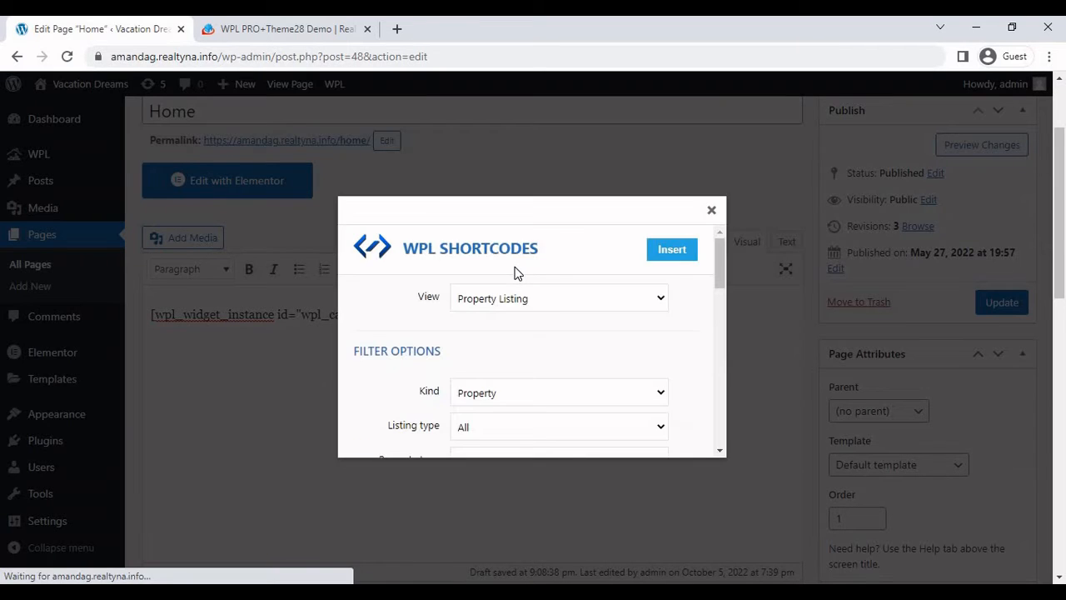
scroll("down", 3)
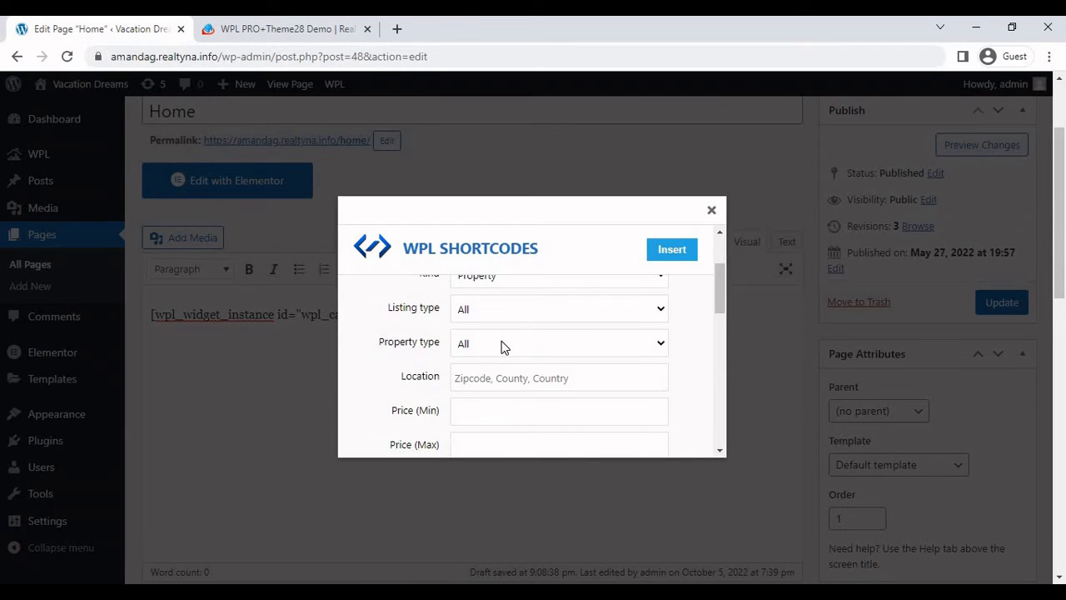
scroll("up", 3)
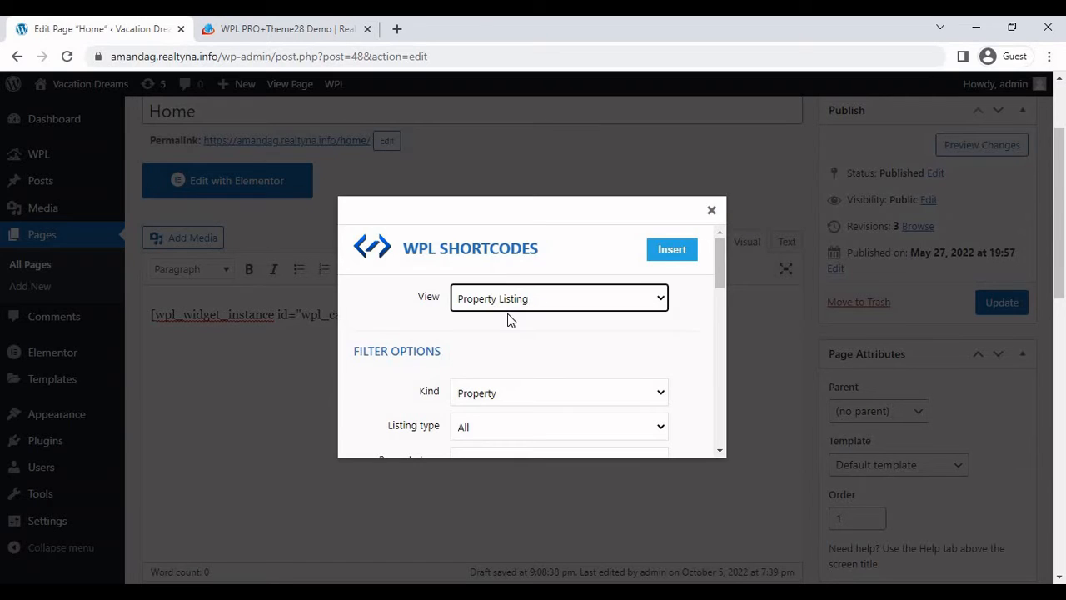
scroll("down", 3)
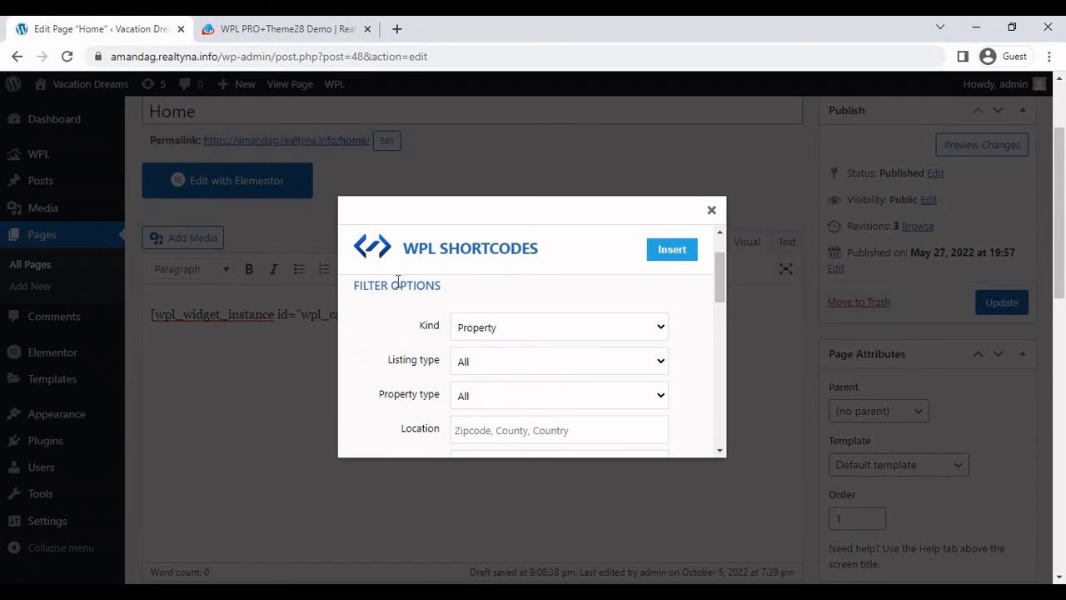
scroll("down", 3)
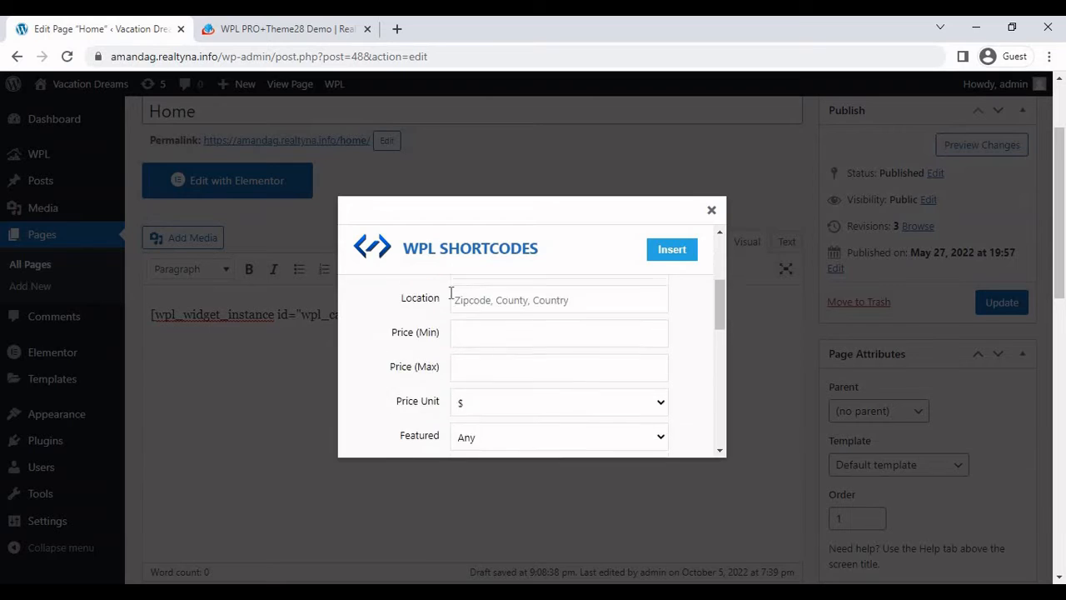
scroll("down", 3)
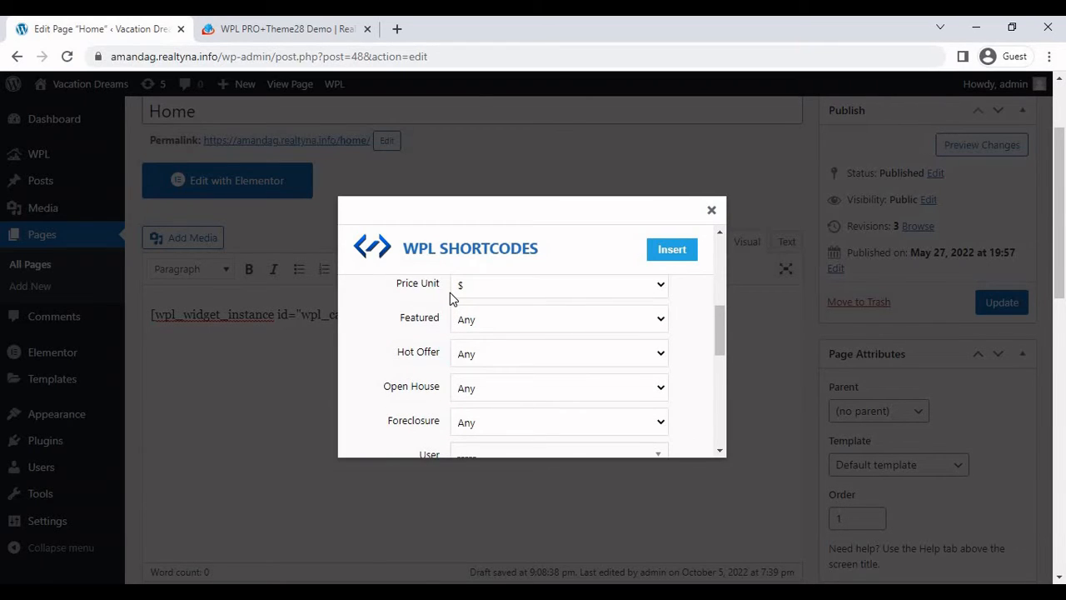
scroll("down", 3)
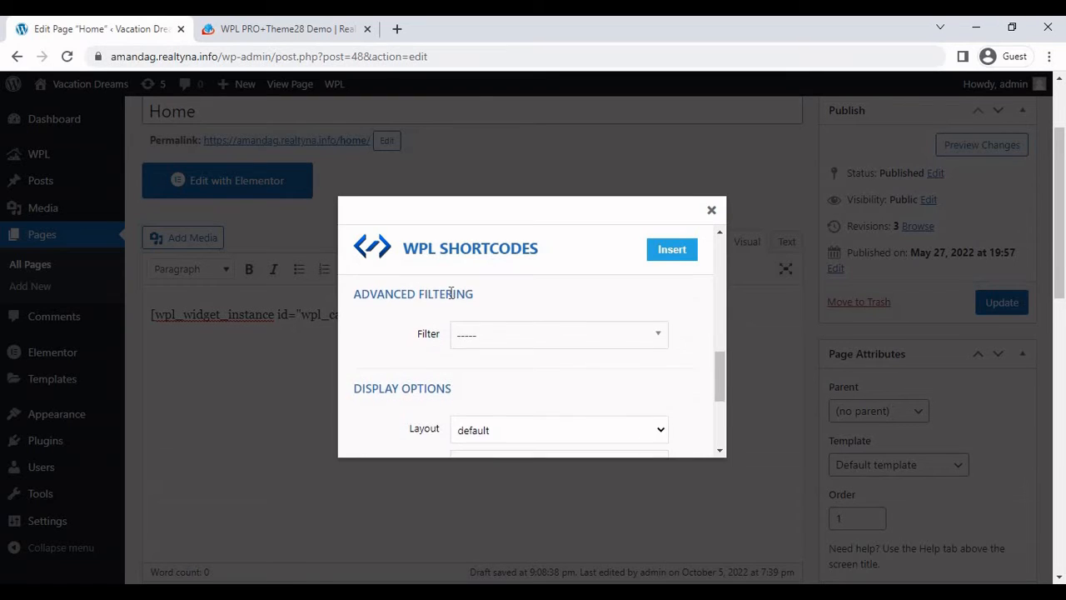
scroll("down", 3)
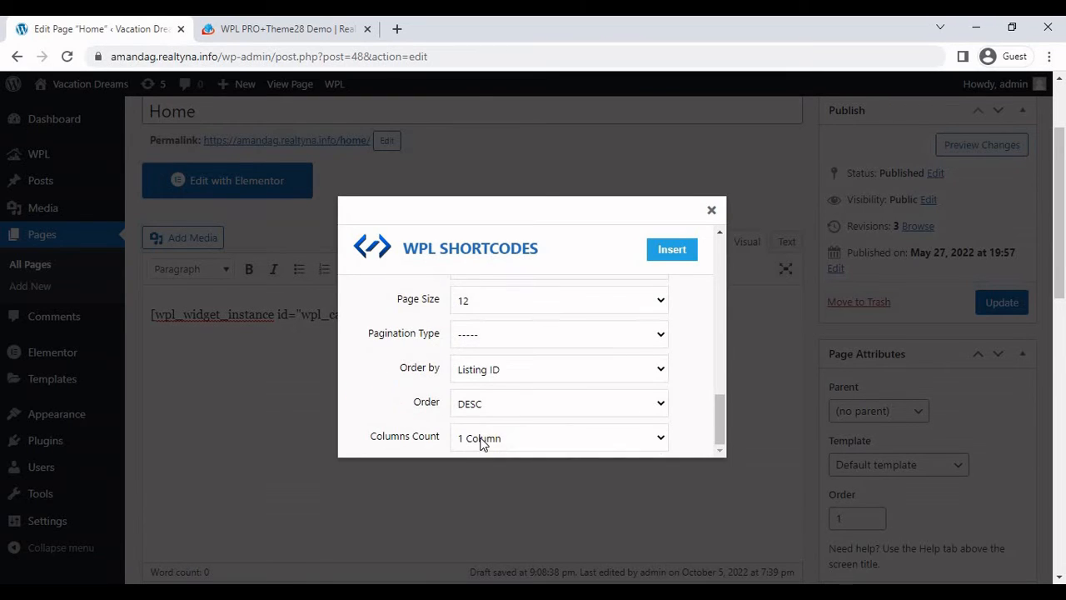
left_click(558, 437)
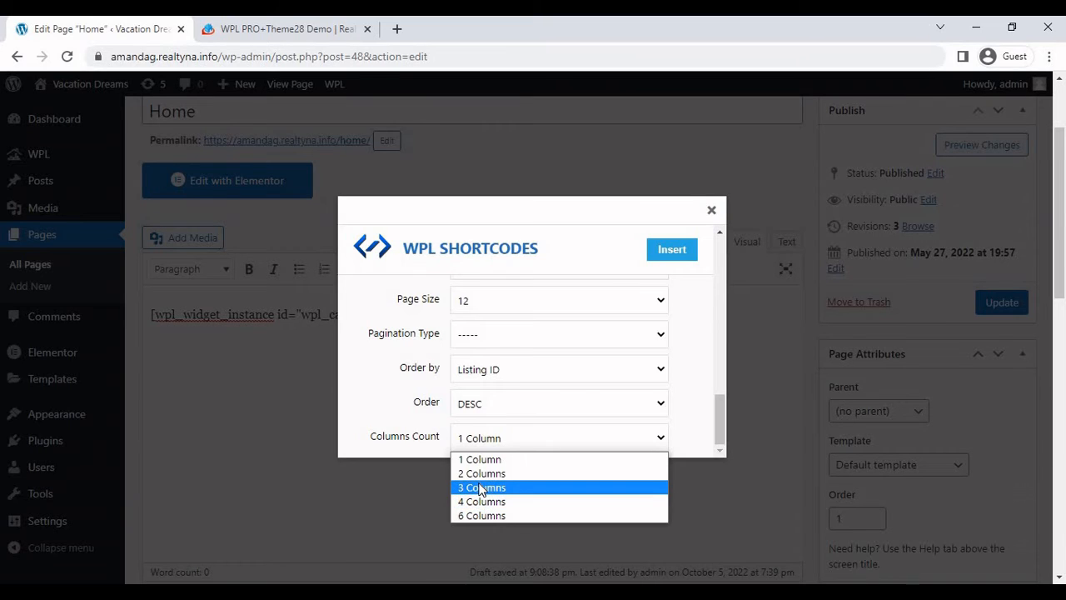
left_click(482, 488)
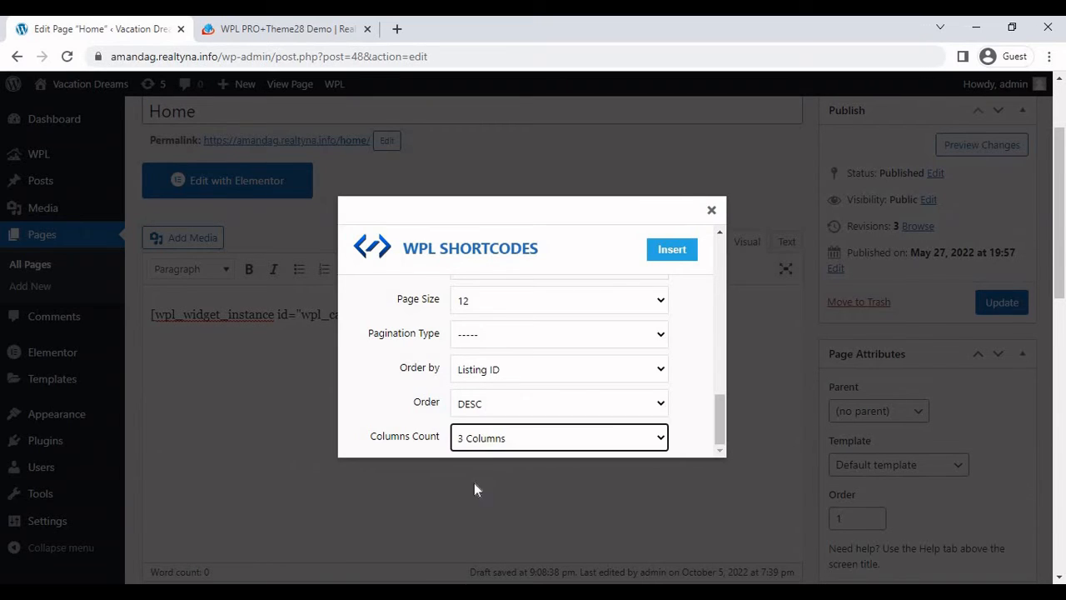
- Insert the listing shortcode below the carousel and update the Home page
left_click(671, 249)
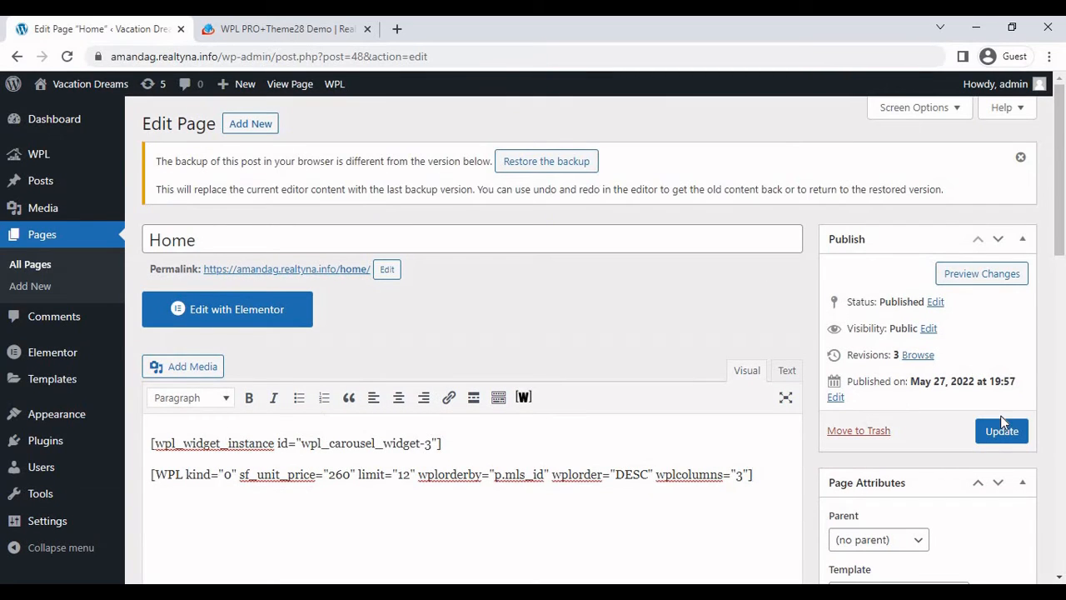
left_click(287, 29)
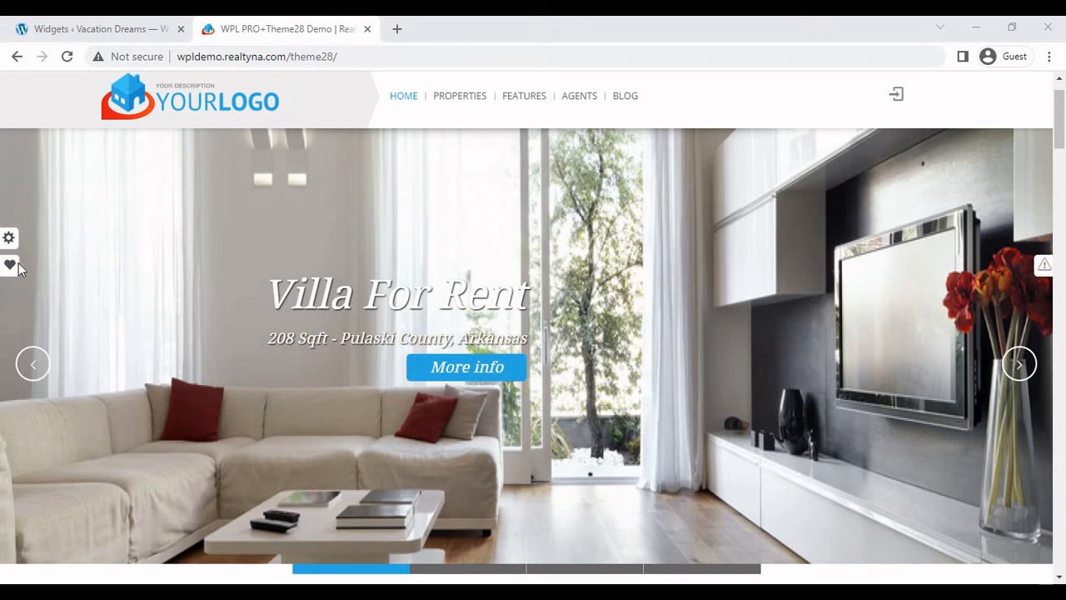
left_click(9, 264)
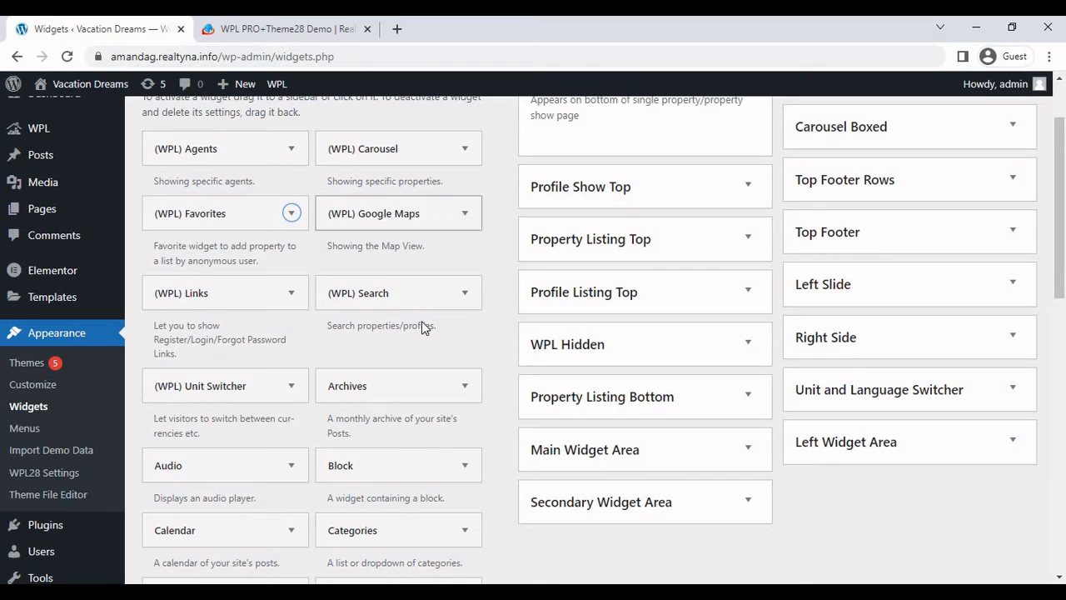
- Add the (WPL) Favorites widget to the Left Slide widget area
left_click(291, 213)
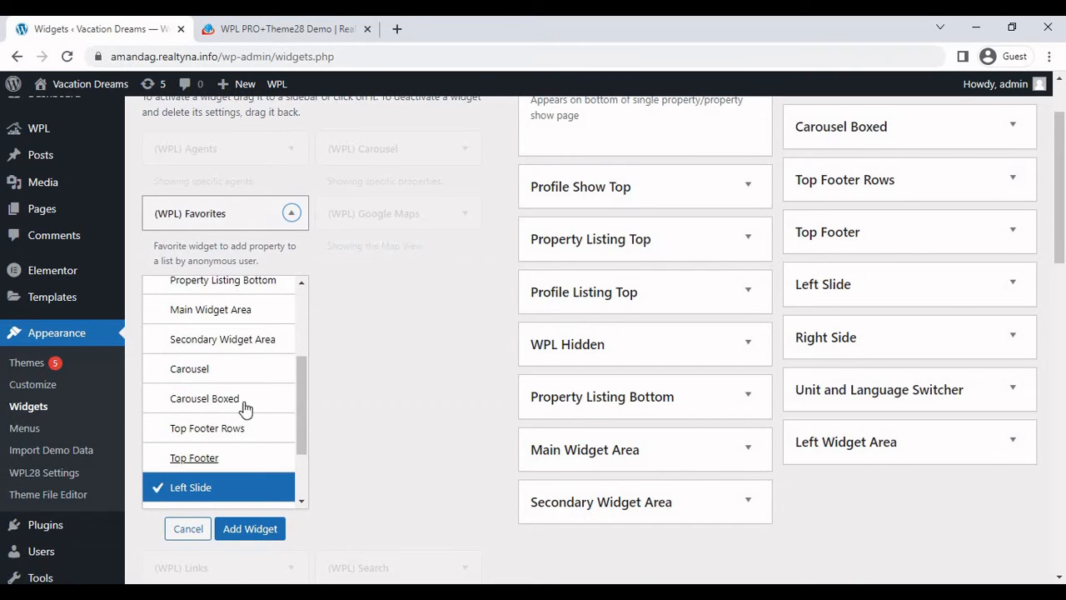
left_click(249, 528)
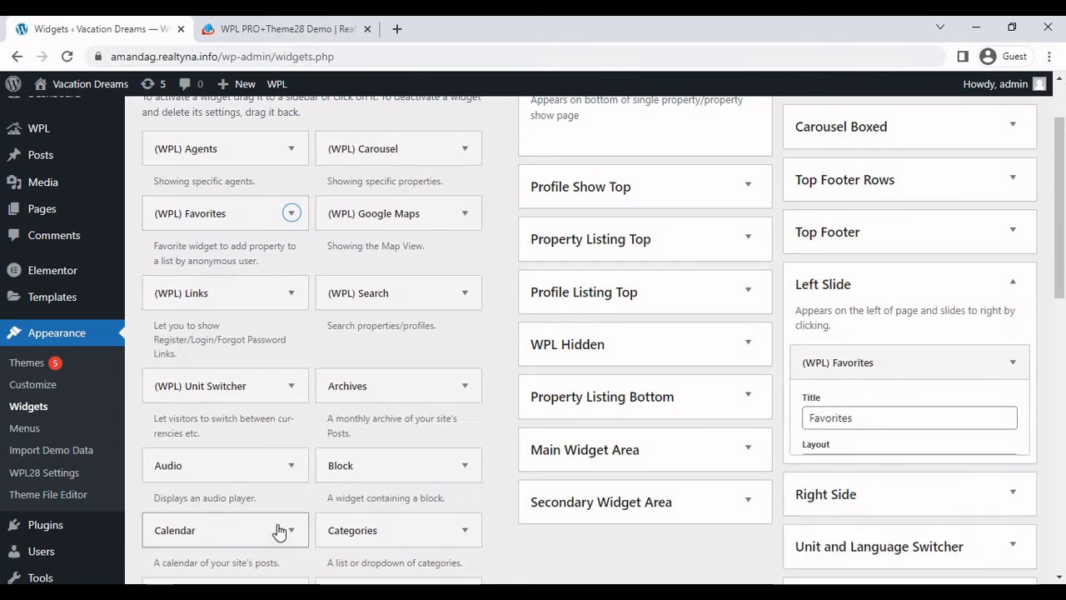
scroll("down", 3)
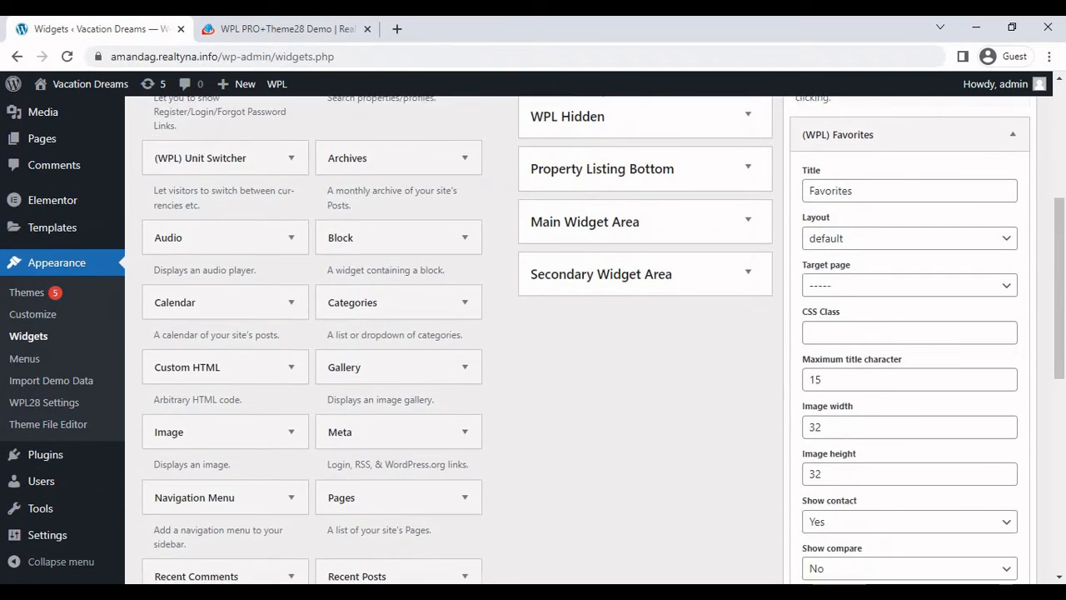
scroll("up", 3)
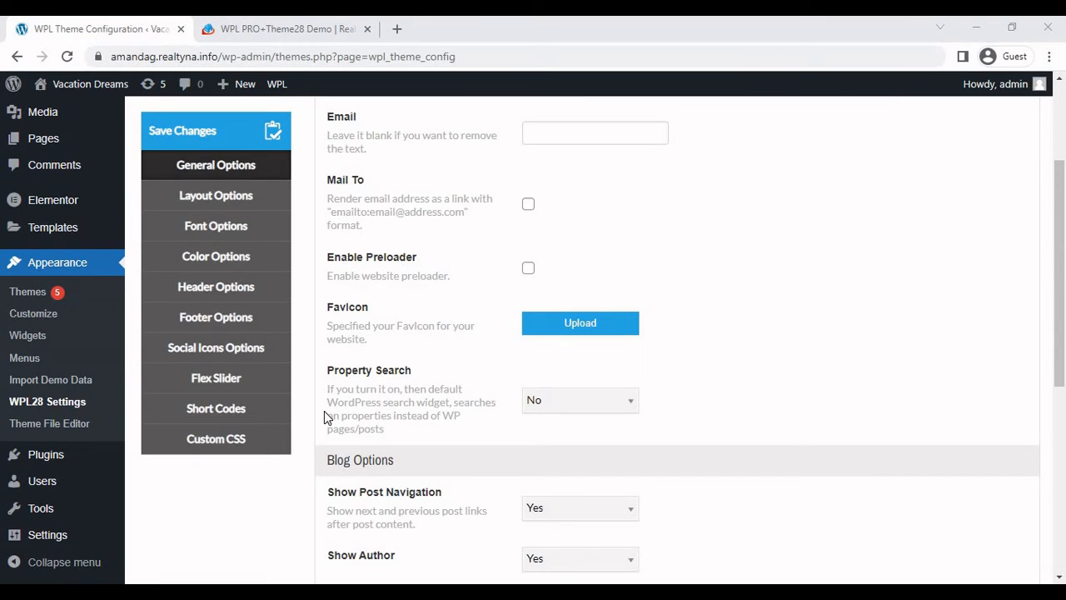
mouse_move(325, 439)
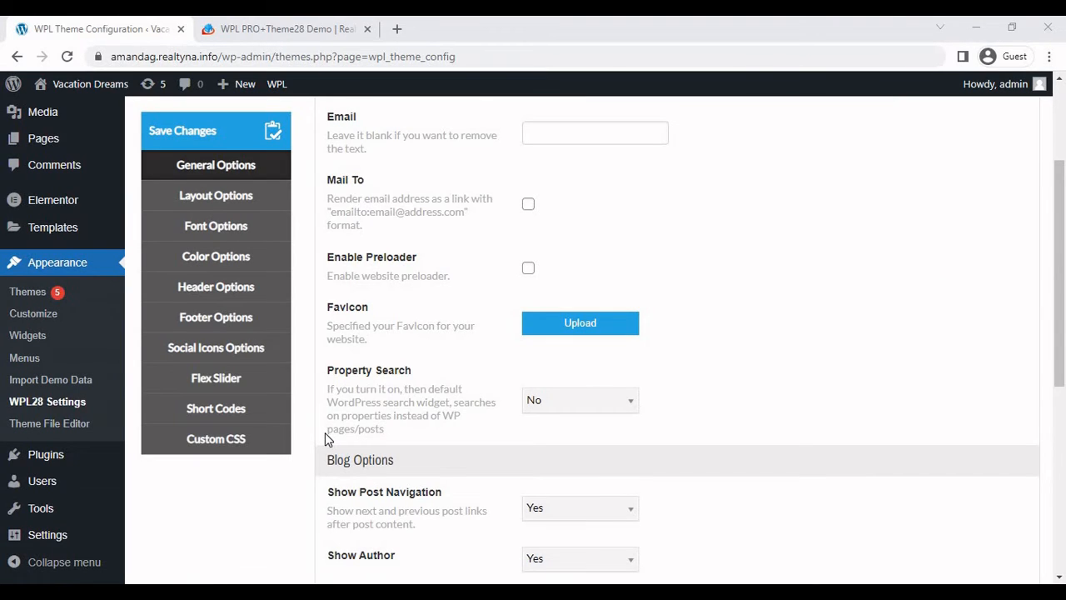
mouse_move(54, 411)
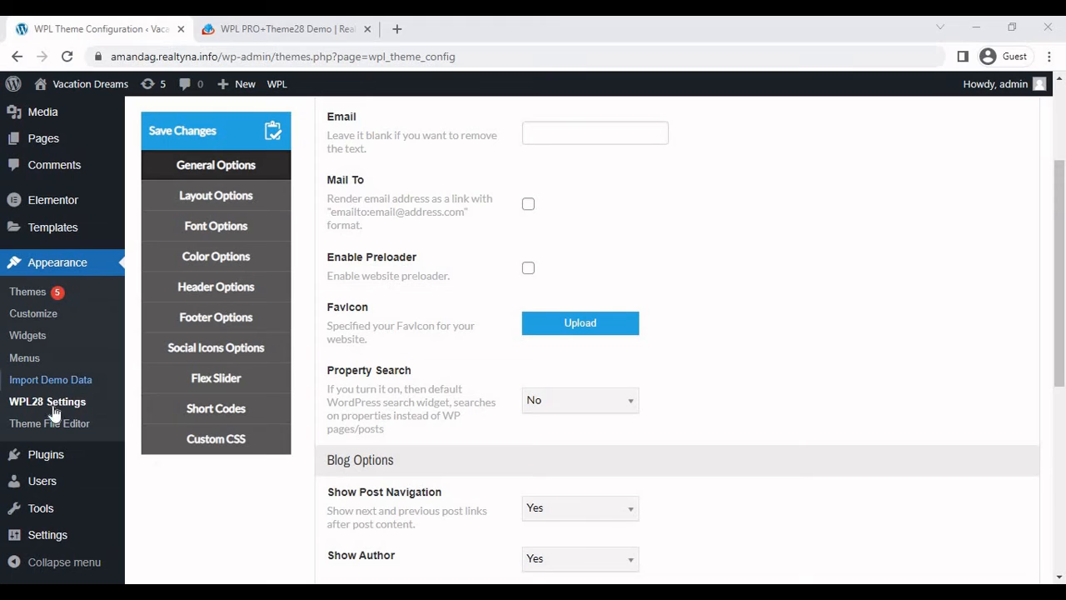
mouse_move(48, 402)
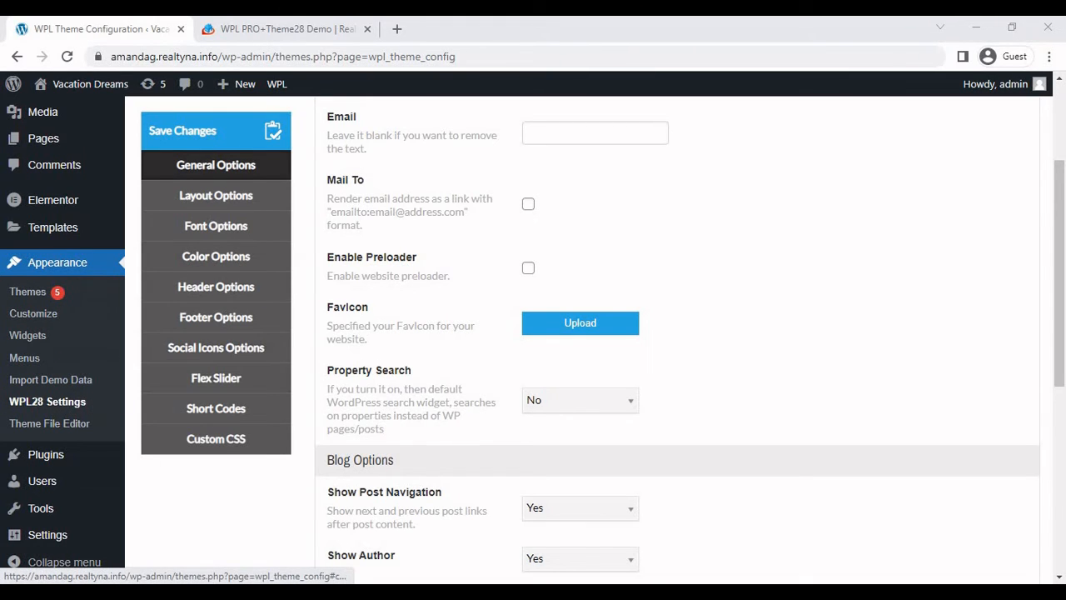
- Review WPL28 General Options, open Header Options, then view the demo Villa For Rent page
scroll("down", 3)
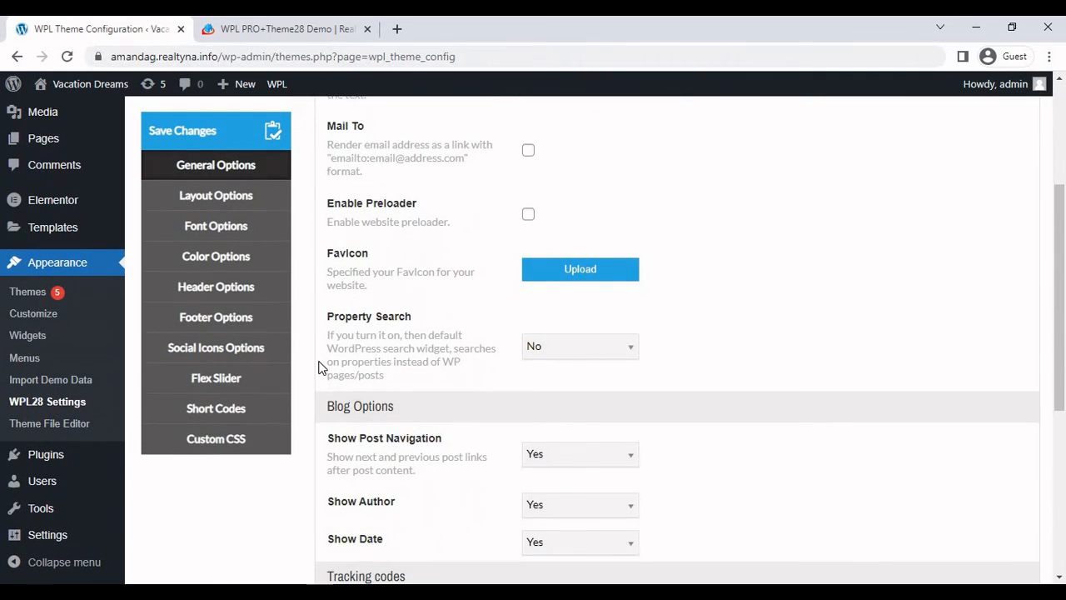
scroll("down", 3)
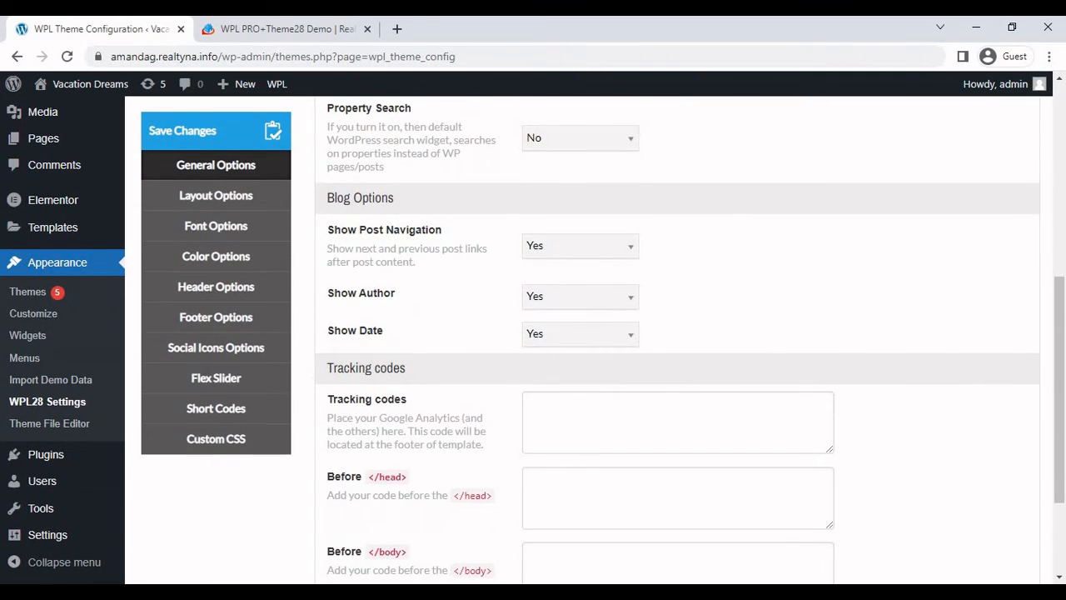
scroll("up", 3)
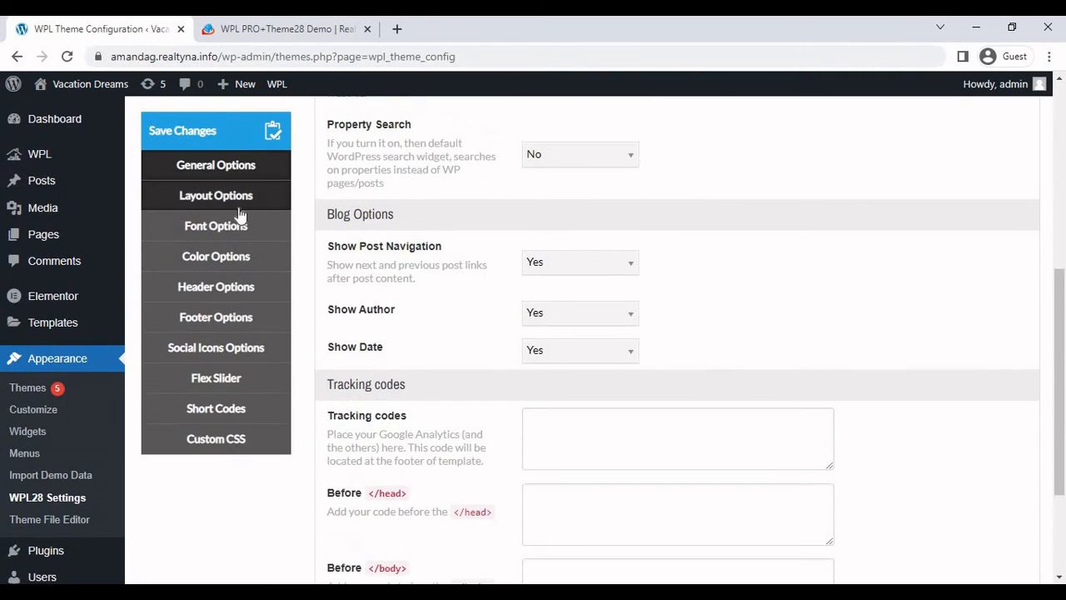
left_click(215, 286)
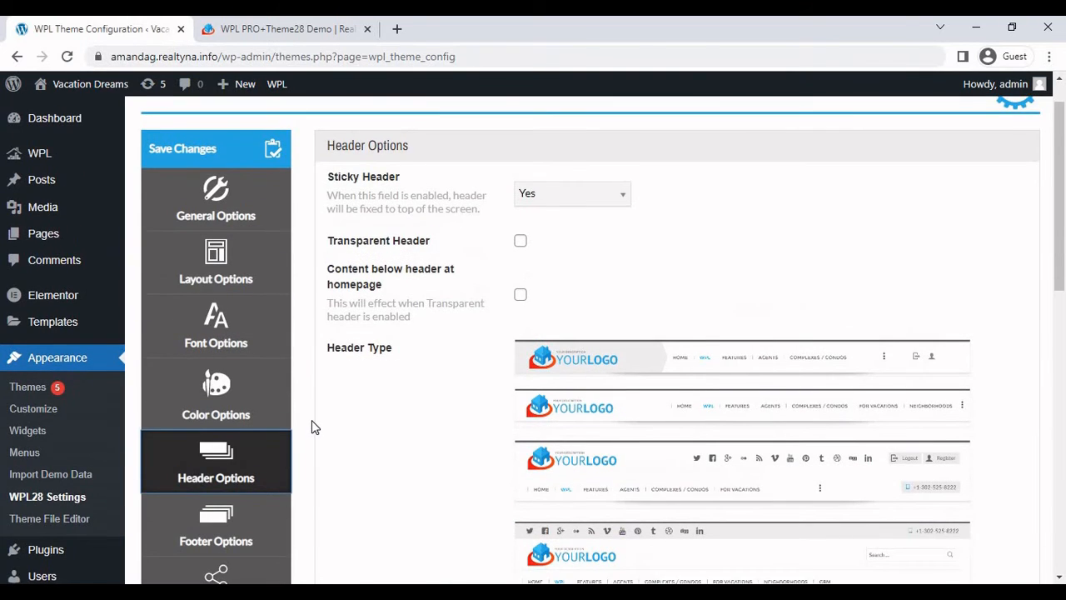
left_click(288, 29)
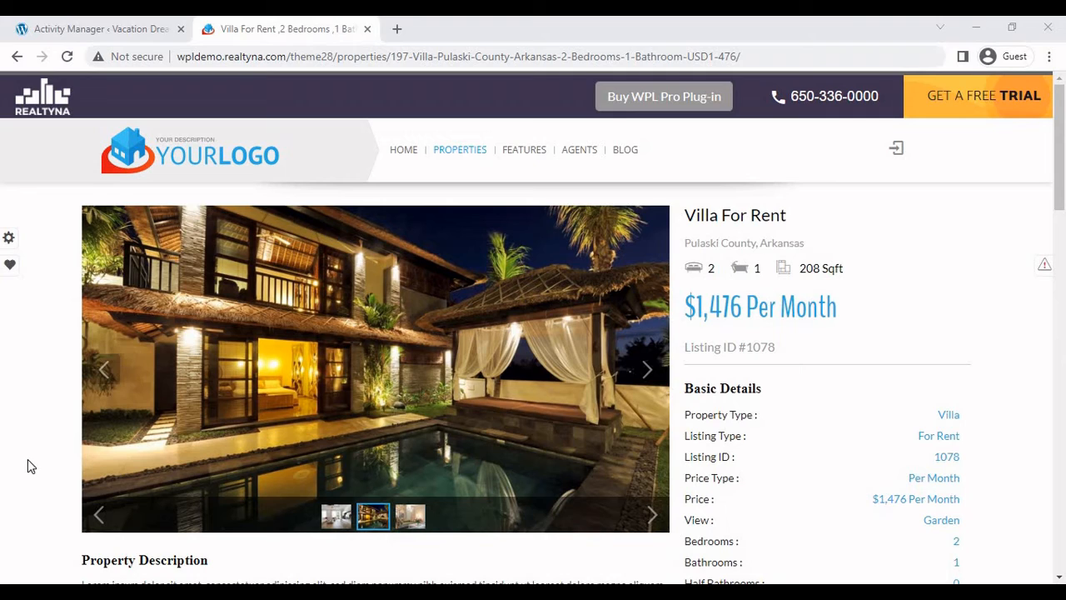
mouse_move(13, 440)
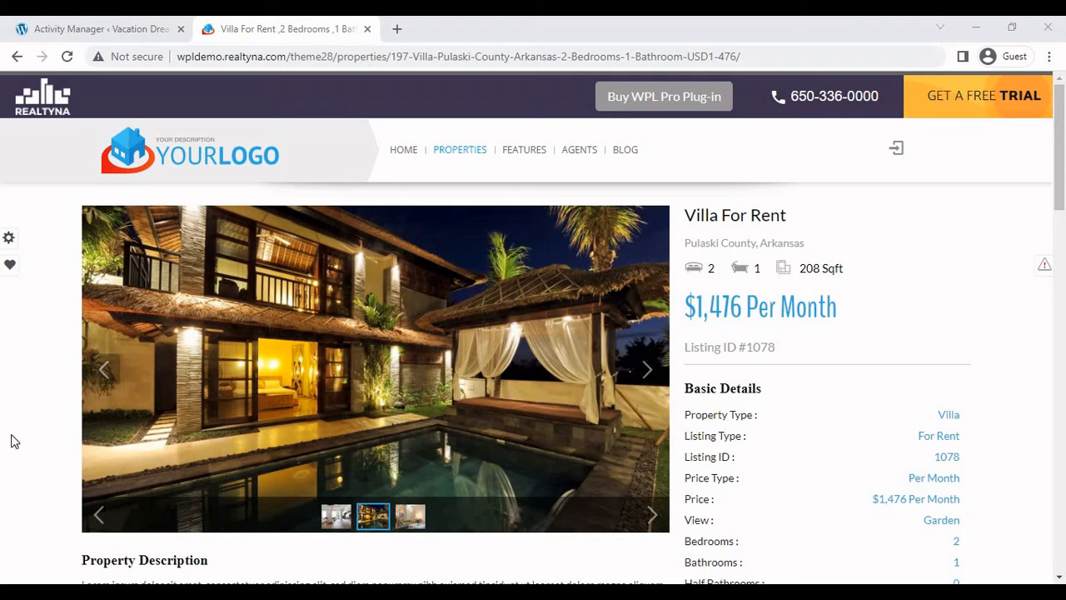
- Change the listing_gallery pshow activity's Layout to pshow_modern and save
left_click(100, 28)
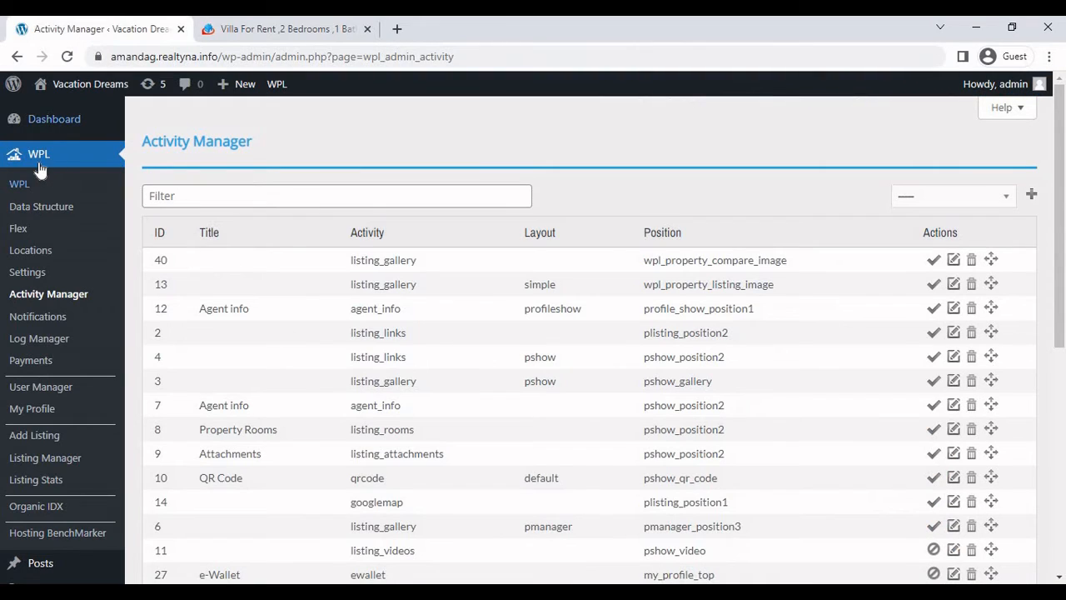
mouse_move(58, 304)
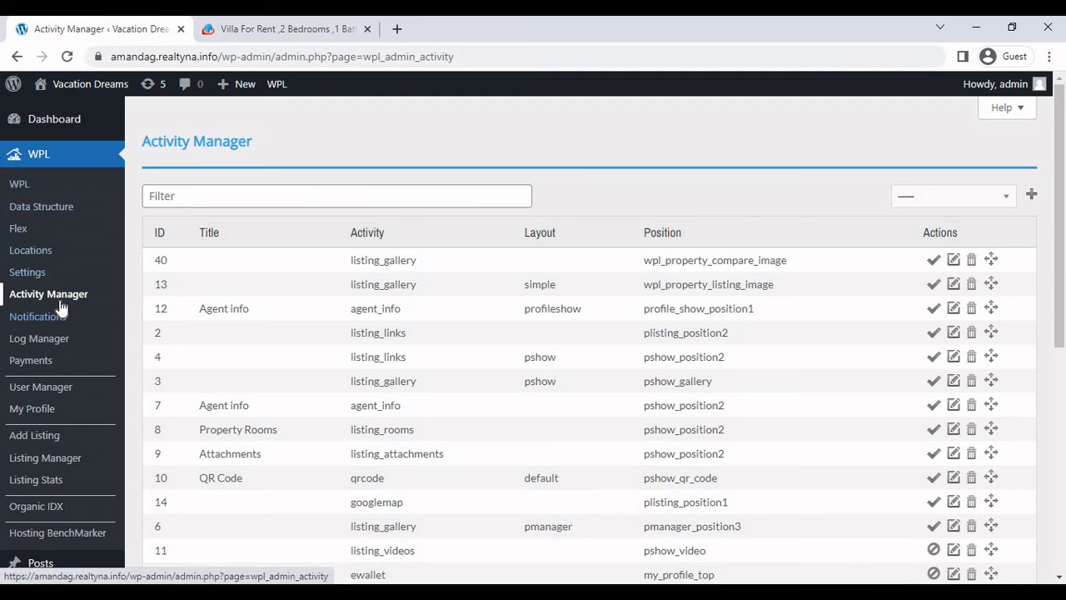
mouse_move(573, 357)
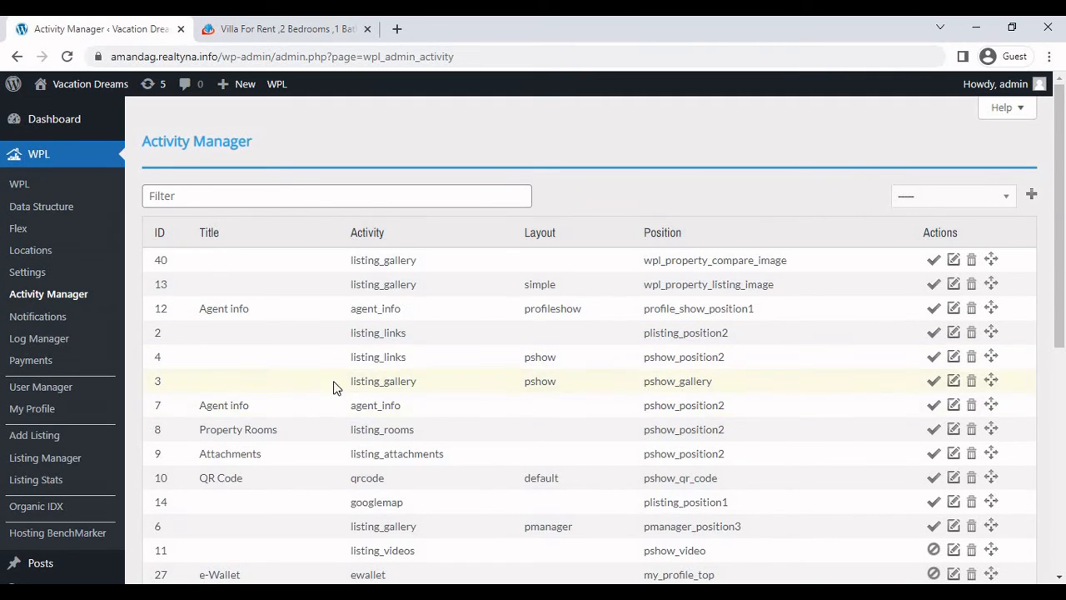
mouse_move(306, 377)
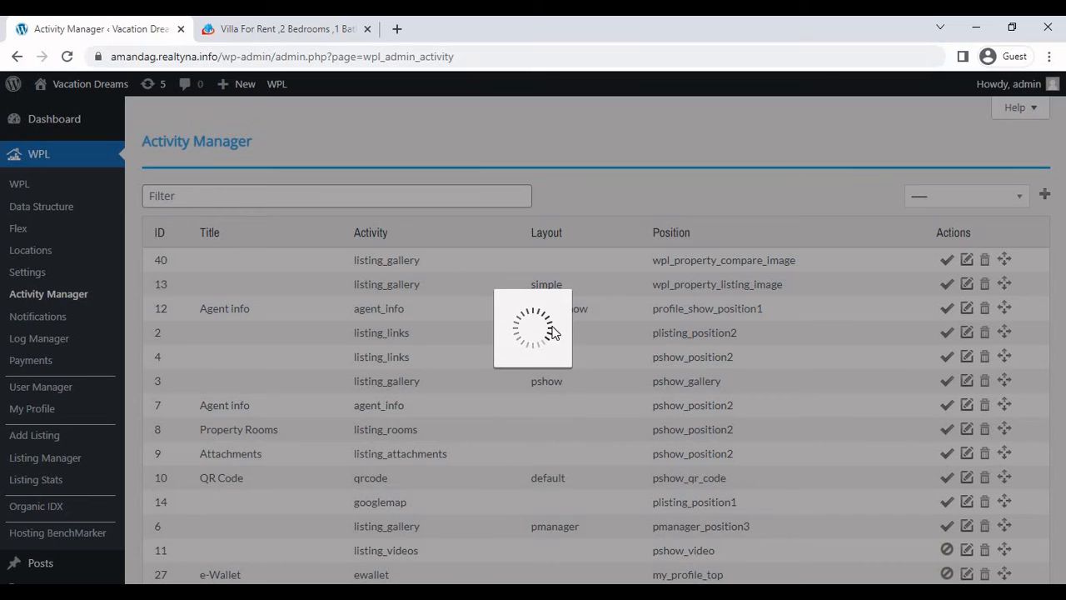
left_click(965, 380)
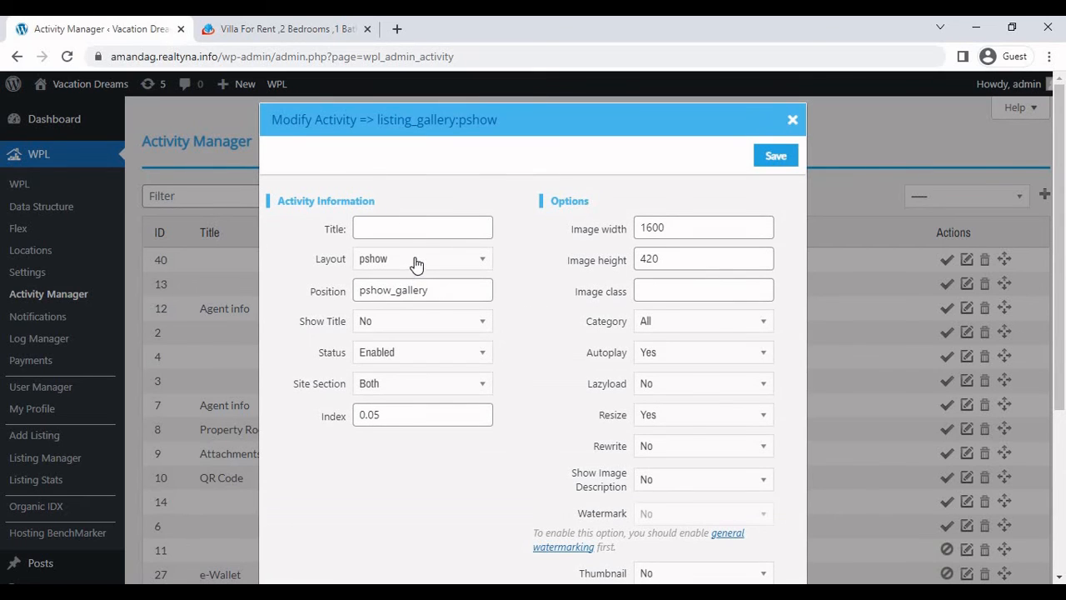
left_click(421, 258)
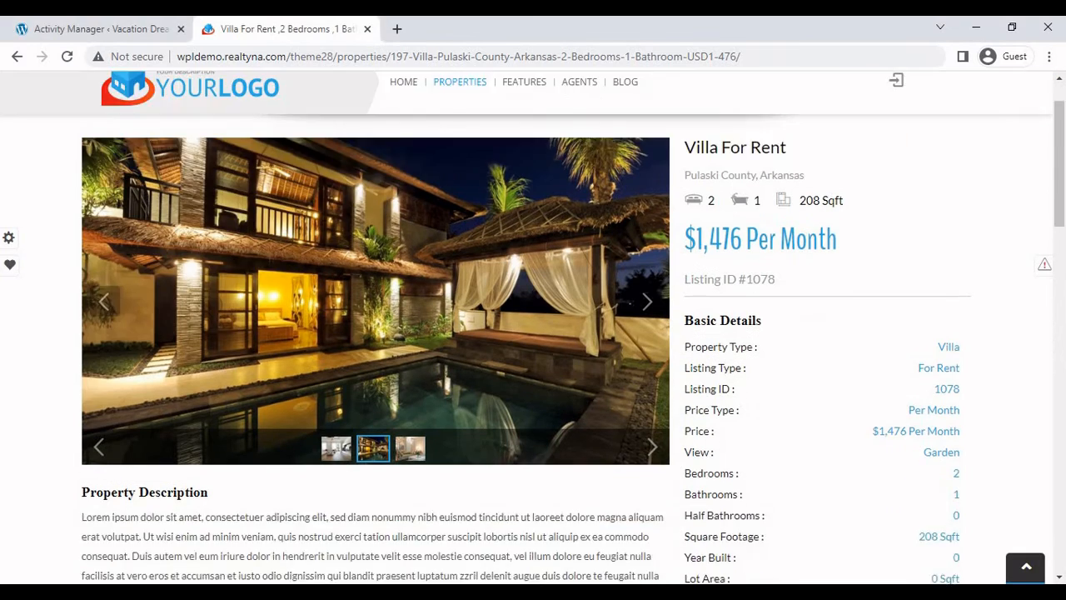
scroll("down", 3)
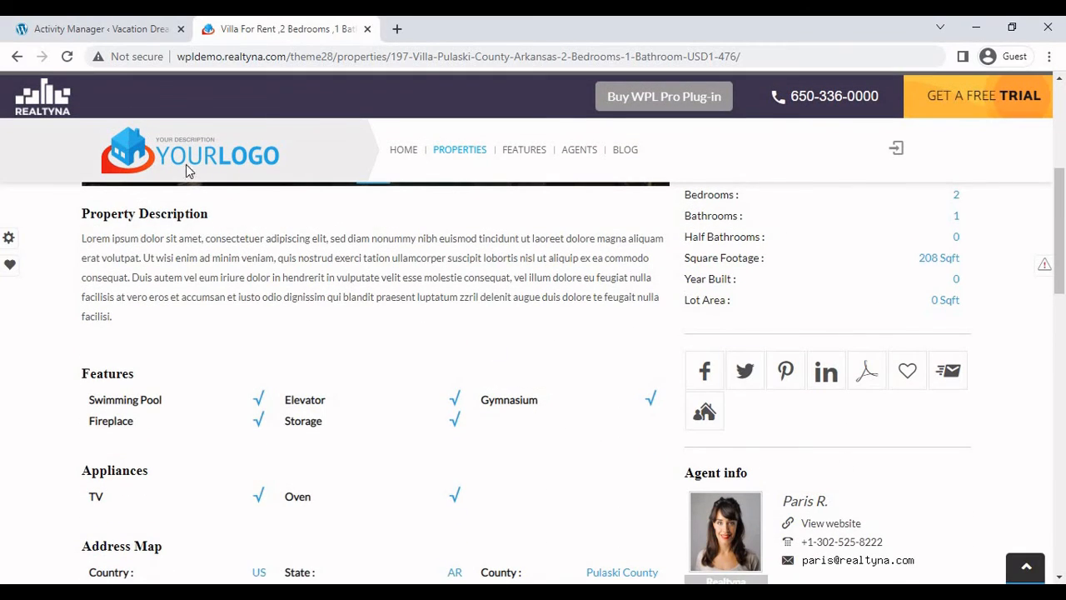
left_click(100, 28)
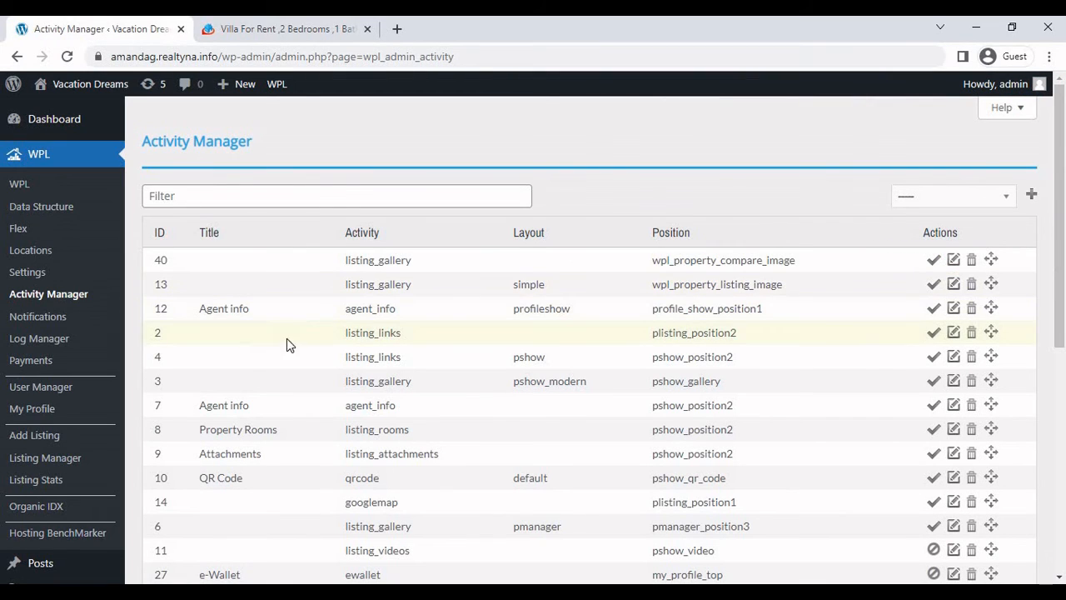
mouse_move(346, 341)
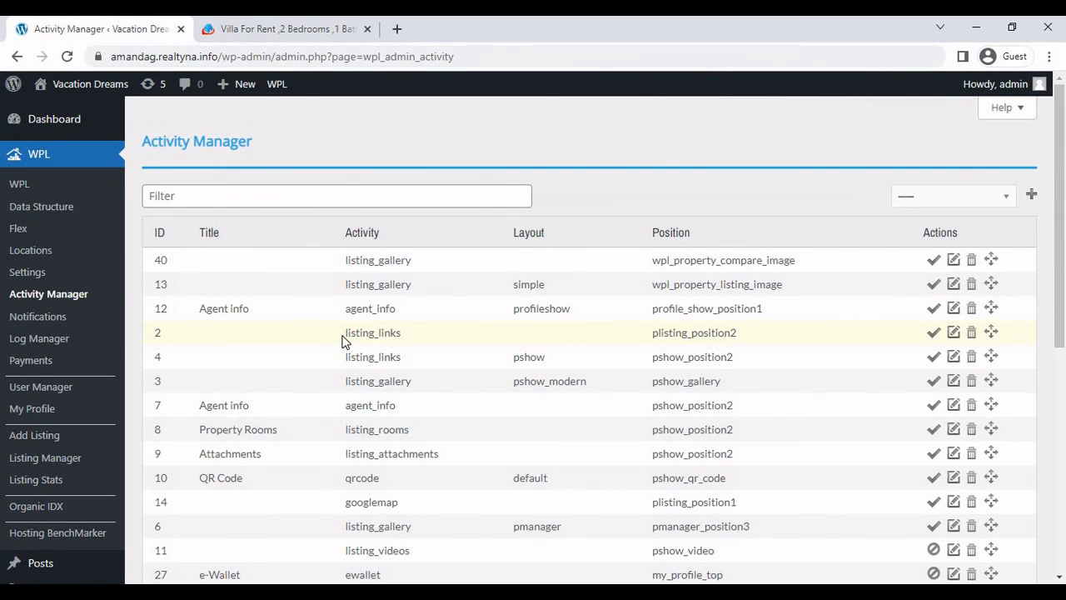
mouse_move(675, 350)
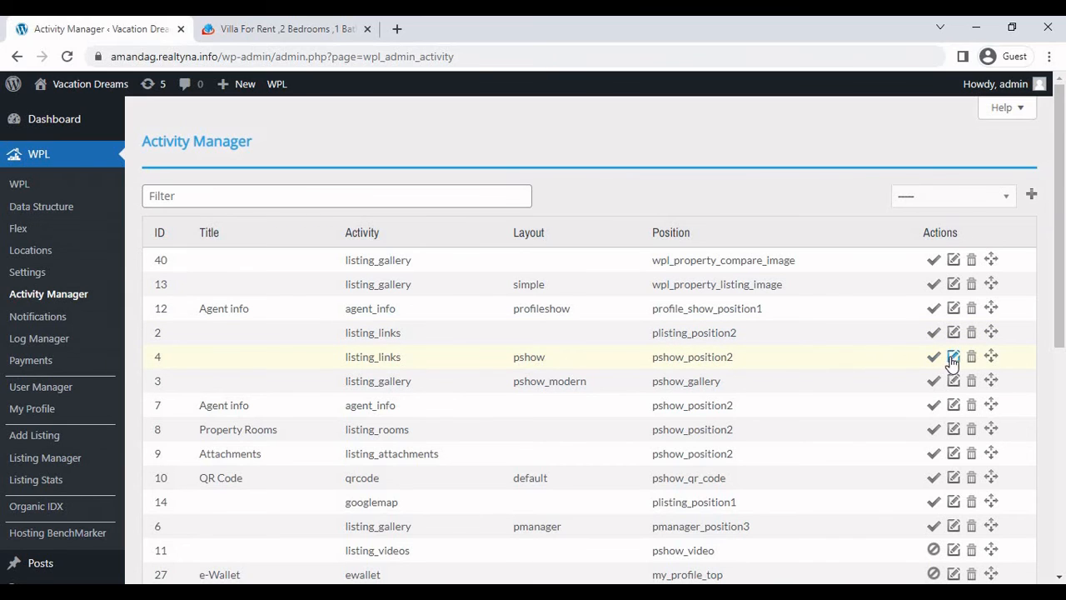
- Set the listing_links activity (ID 4) to show only Facebook, Favorite, PDF and Report Listing links
left_click(953, 356)
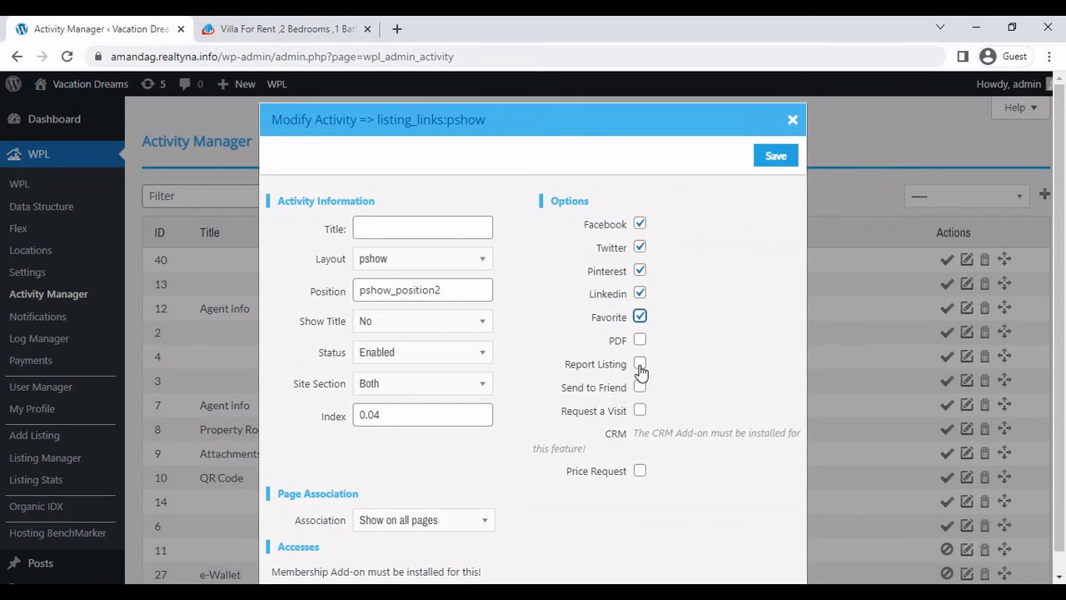
left_click(640, 471)
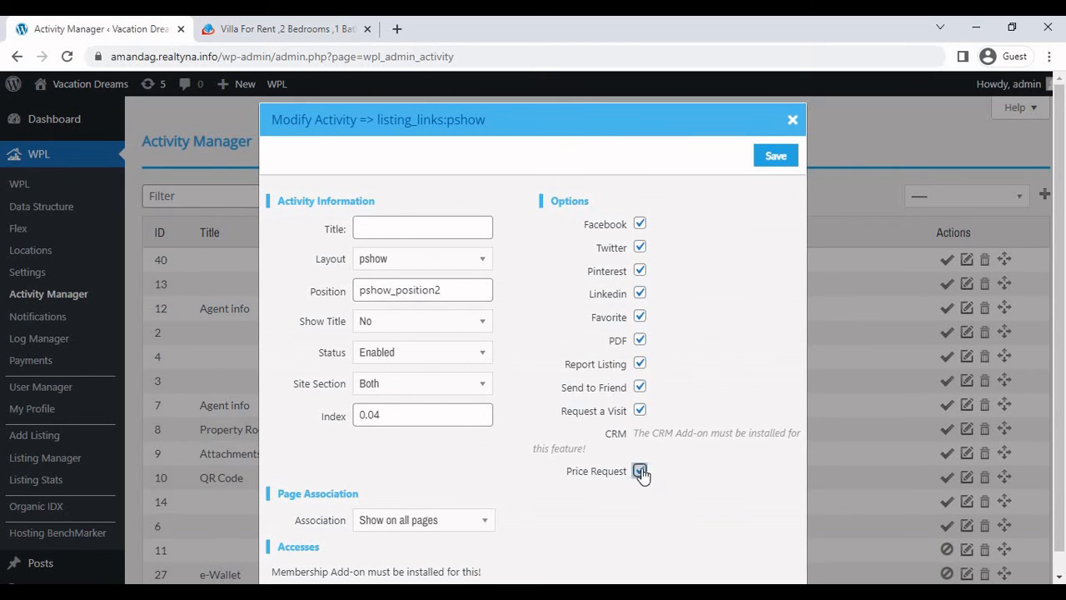
left_click(639, 470)
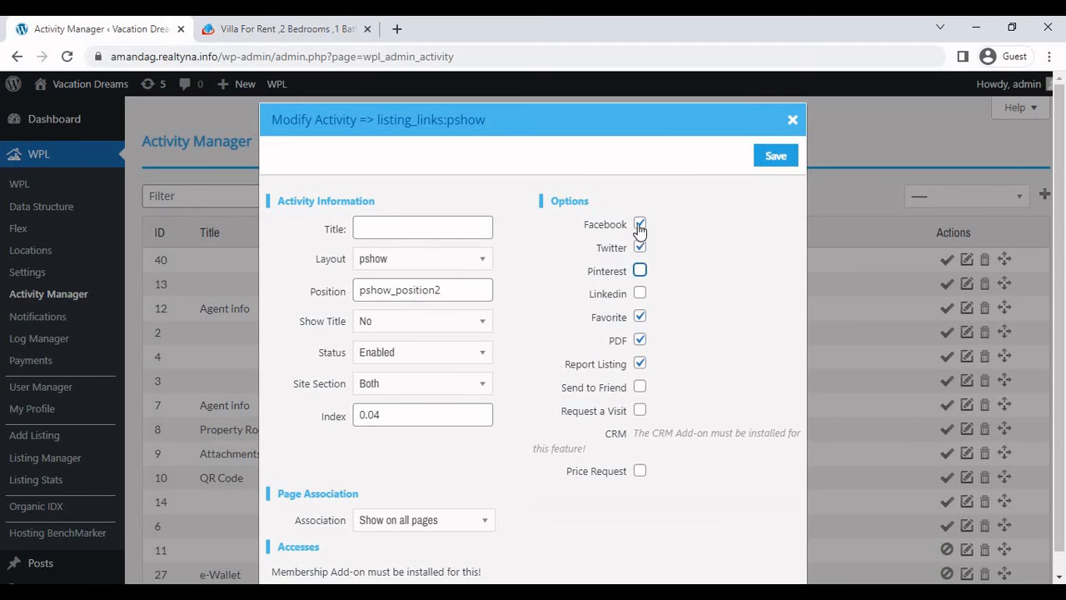
left_click(639, 246)
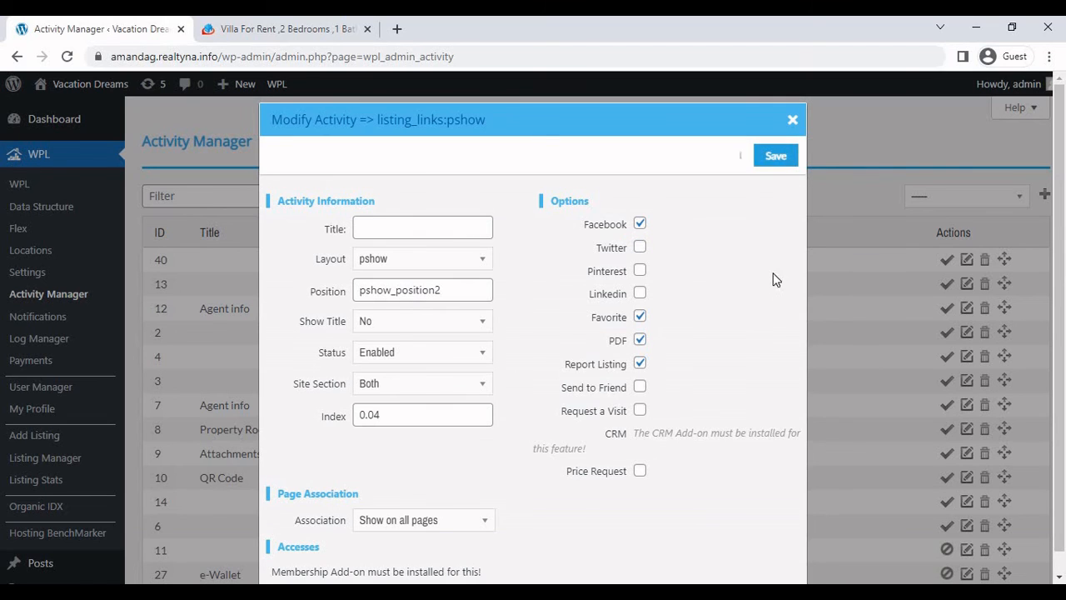
left_click(793, 119)
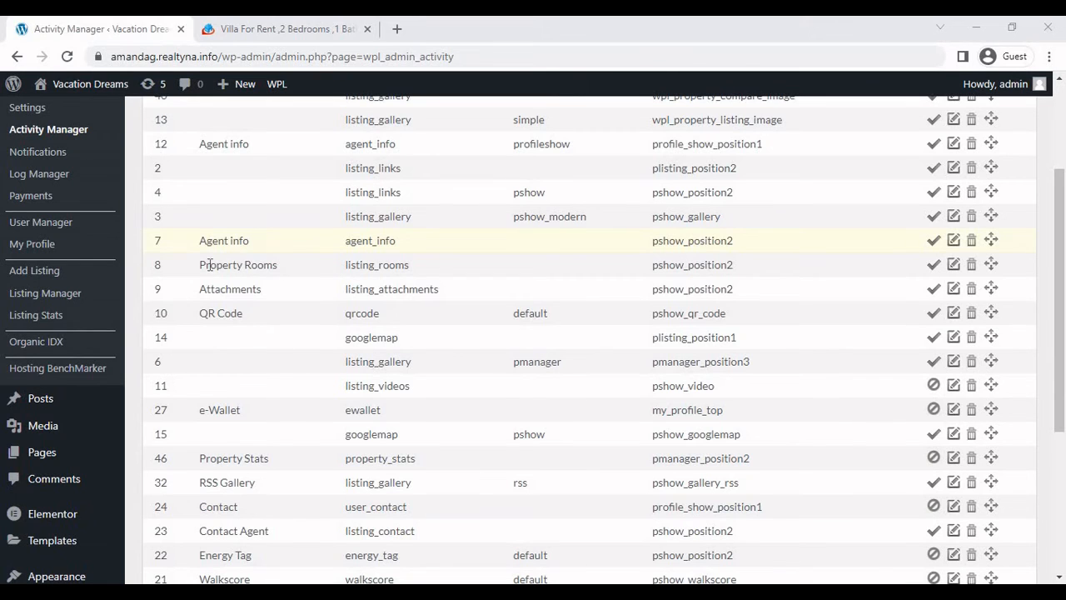
mouse_move(337, 247)
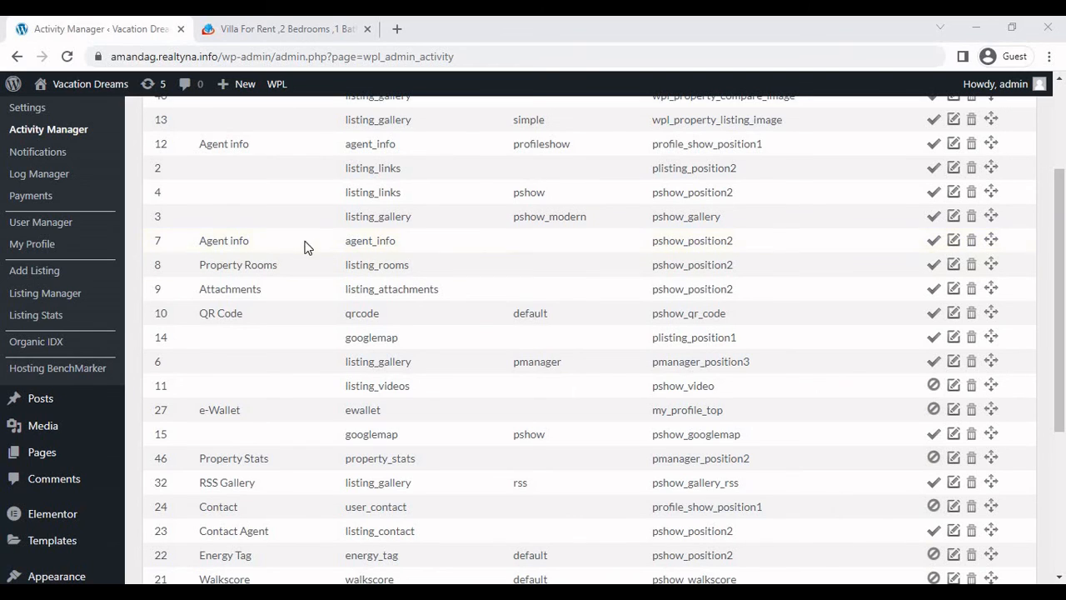
mouse_move(953, 265)
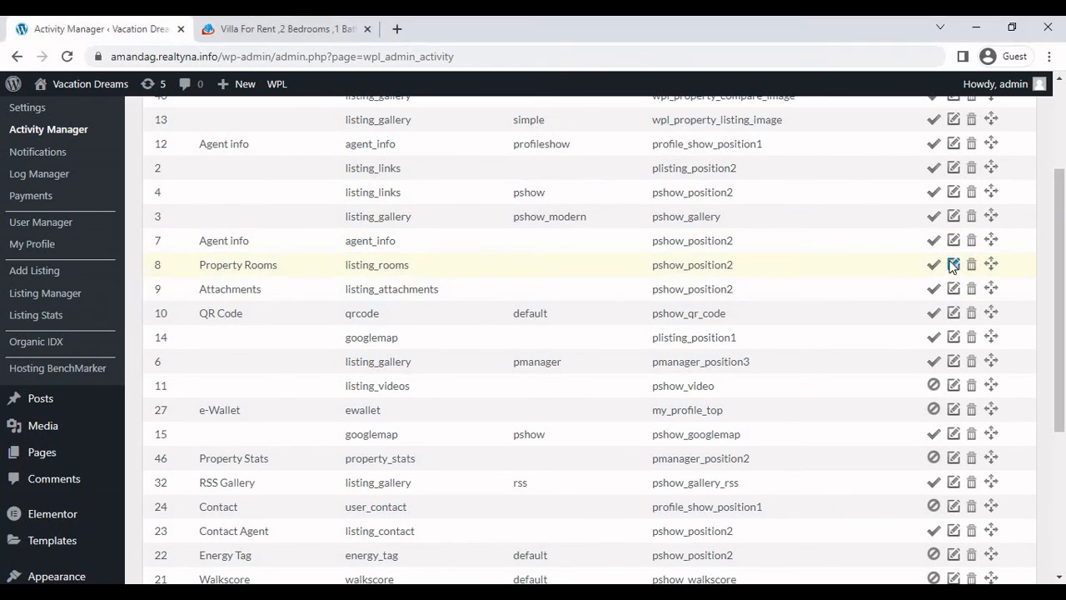
left_click(953, 264)
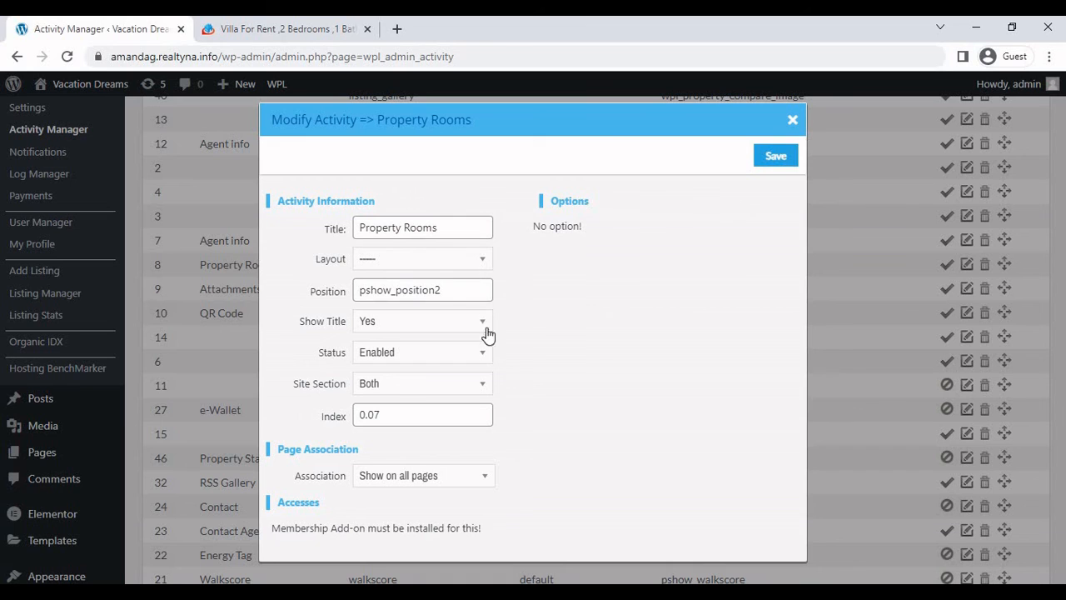
mouse_move(796, 136)
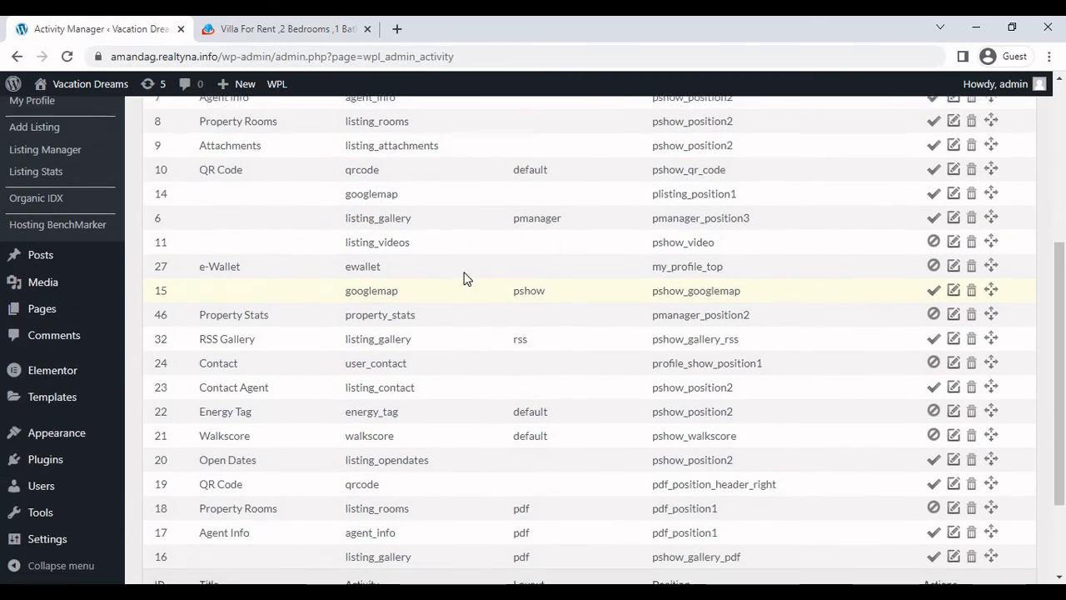
- Scroll the Activity Manager list to find the Energy Tag and Walkscore activities
scroll("down", 3)
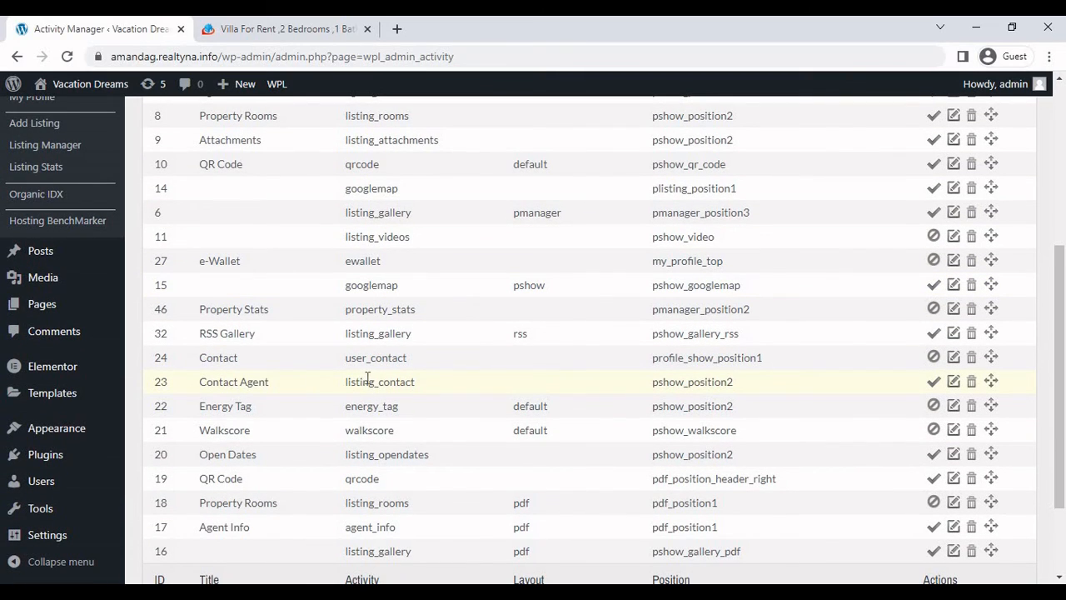
mouse_move(480, 383)
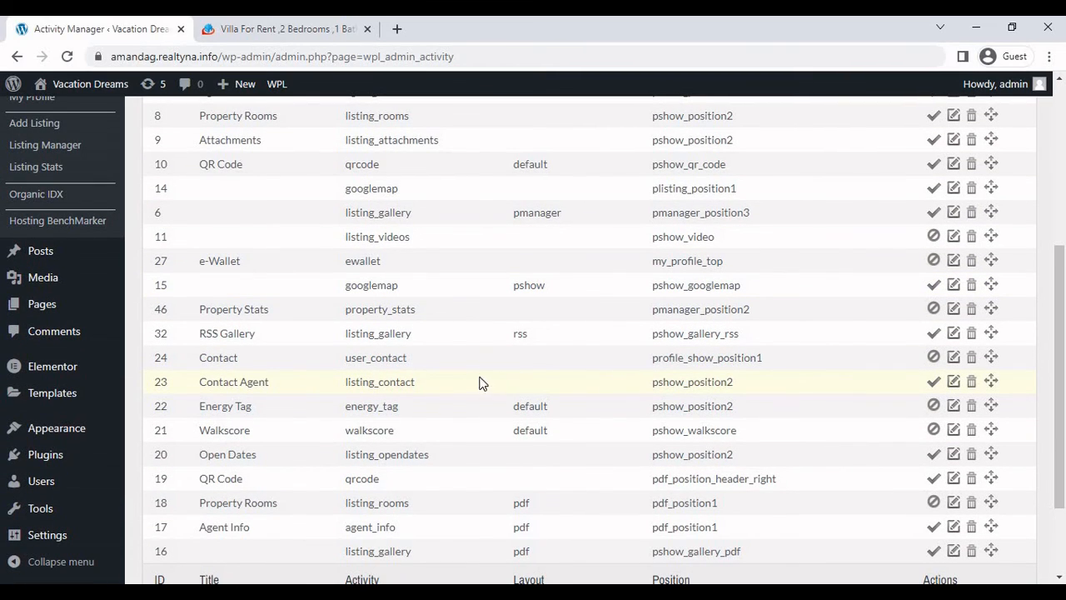
mouse_move(673, 385)
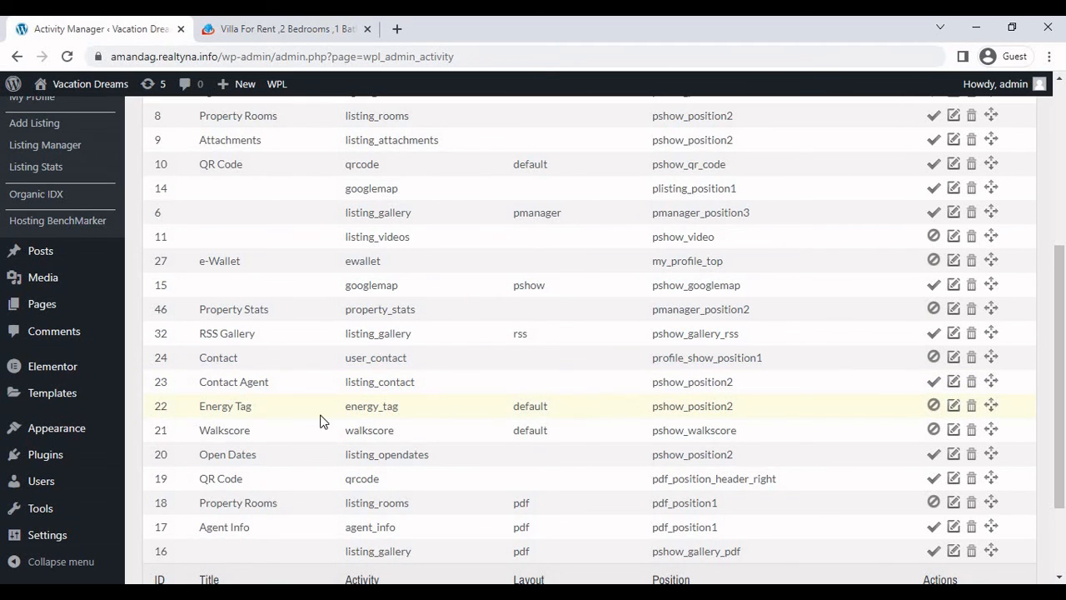
mouse_move(858, 416)
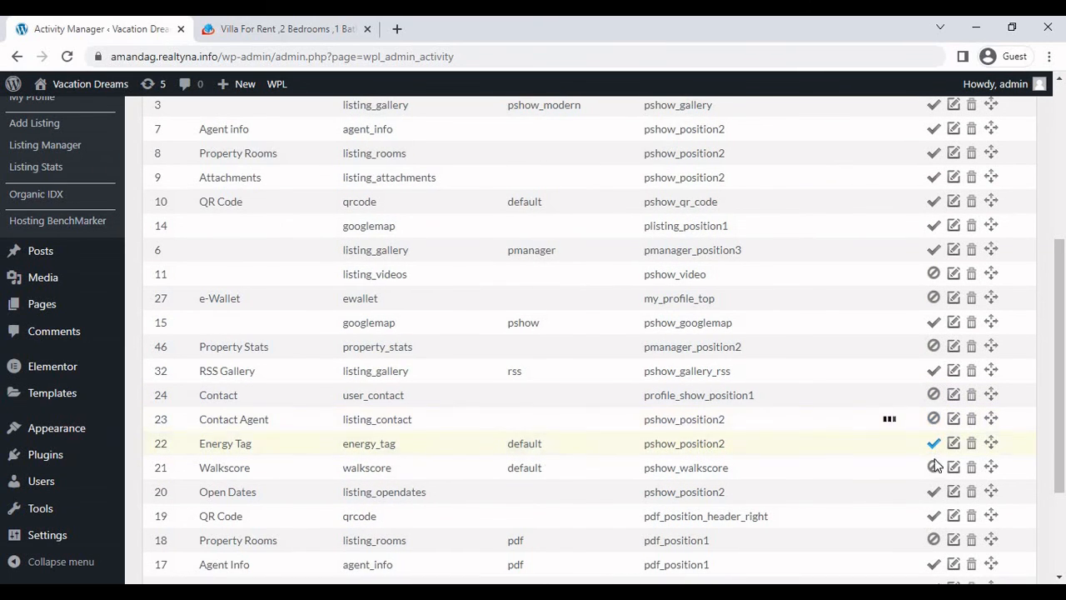
scroll("down", 3)
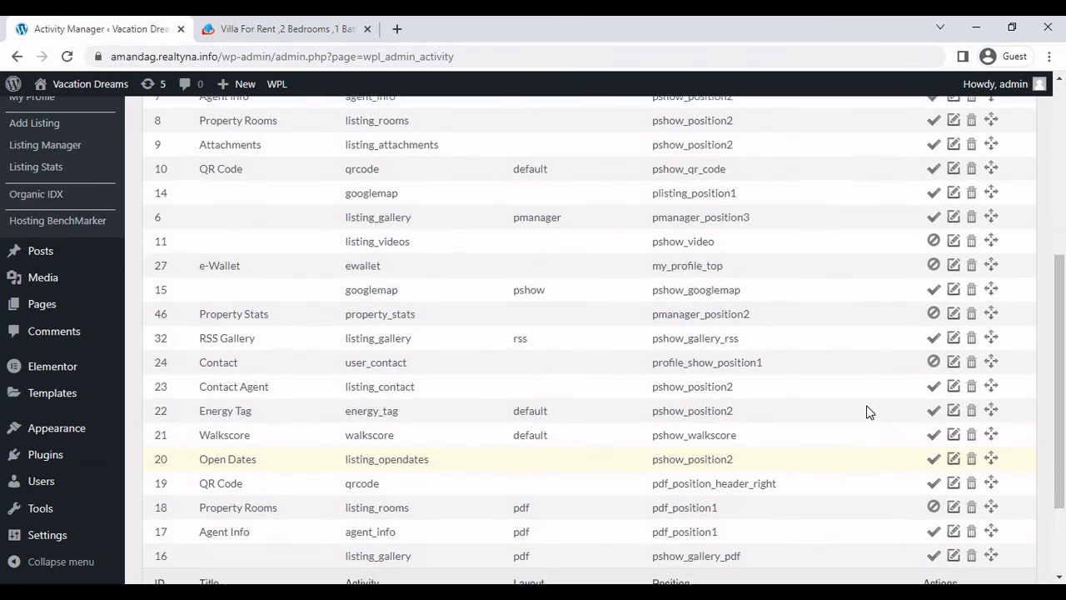
scroll("down", 3)
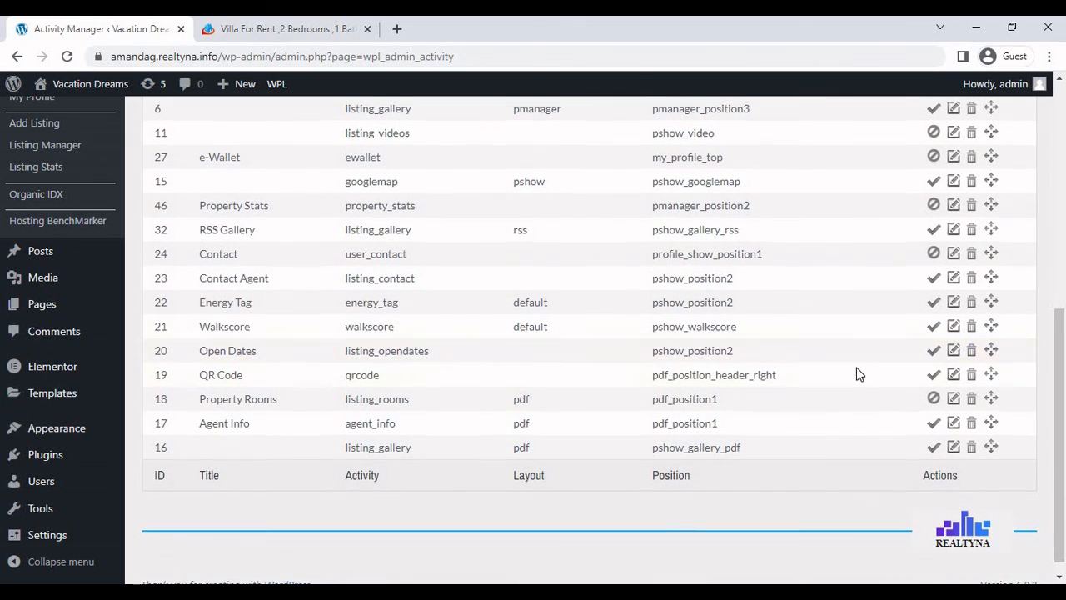
scroll("up", 3)
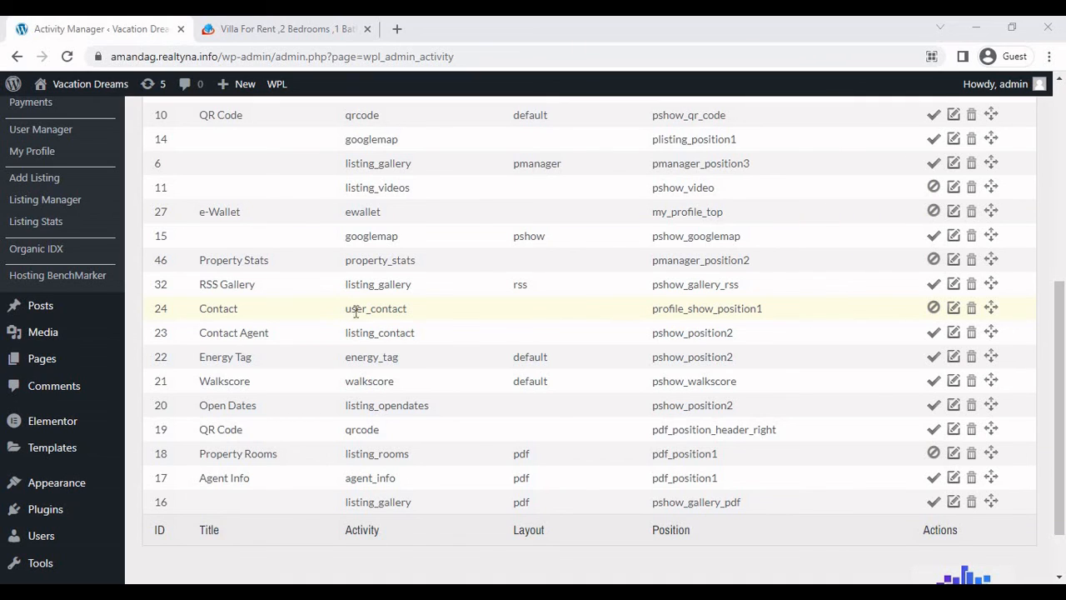
mouse_move(648, 315)
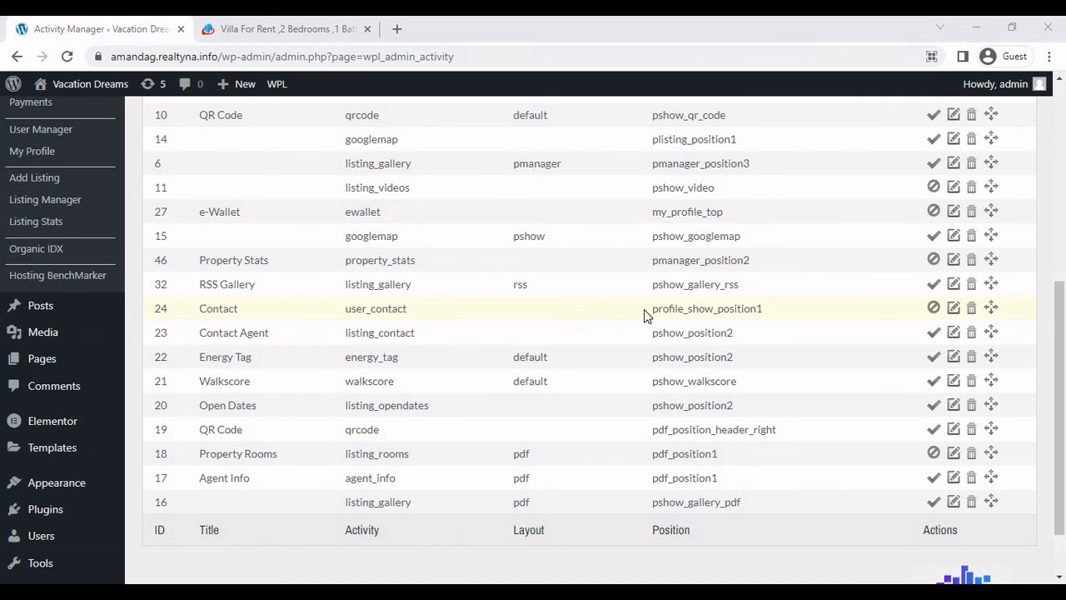
mouse_move(241, 321)
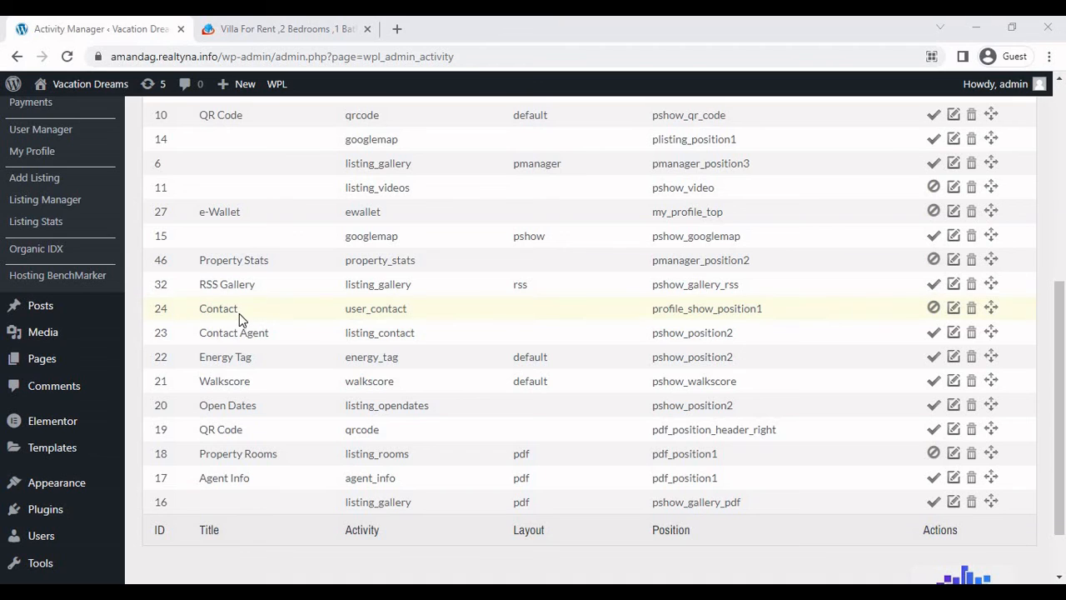
mouse_move(724, 321)
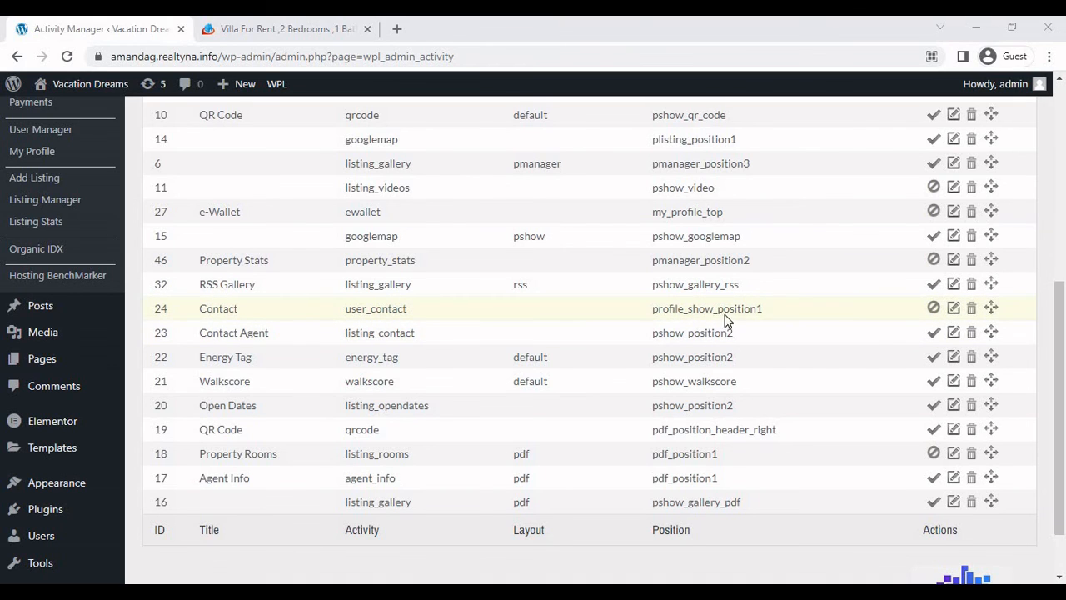